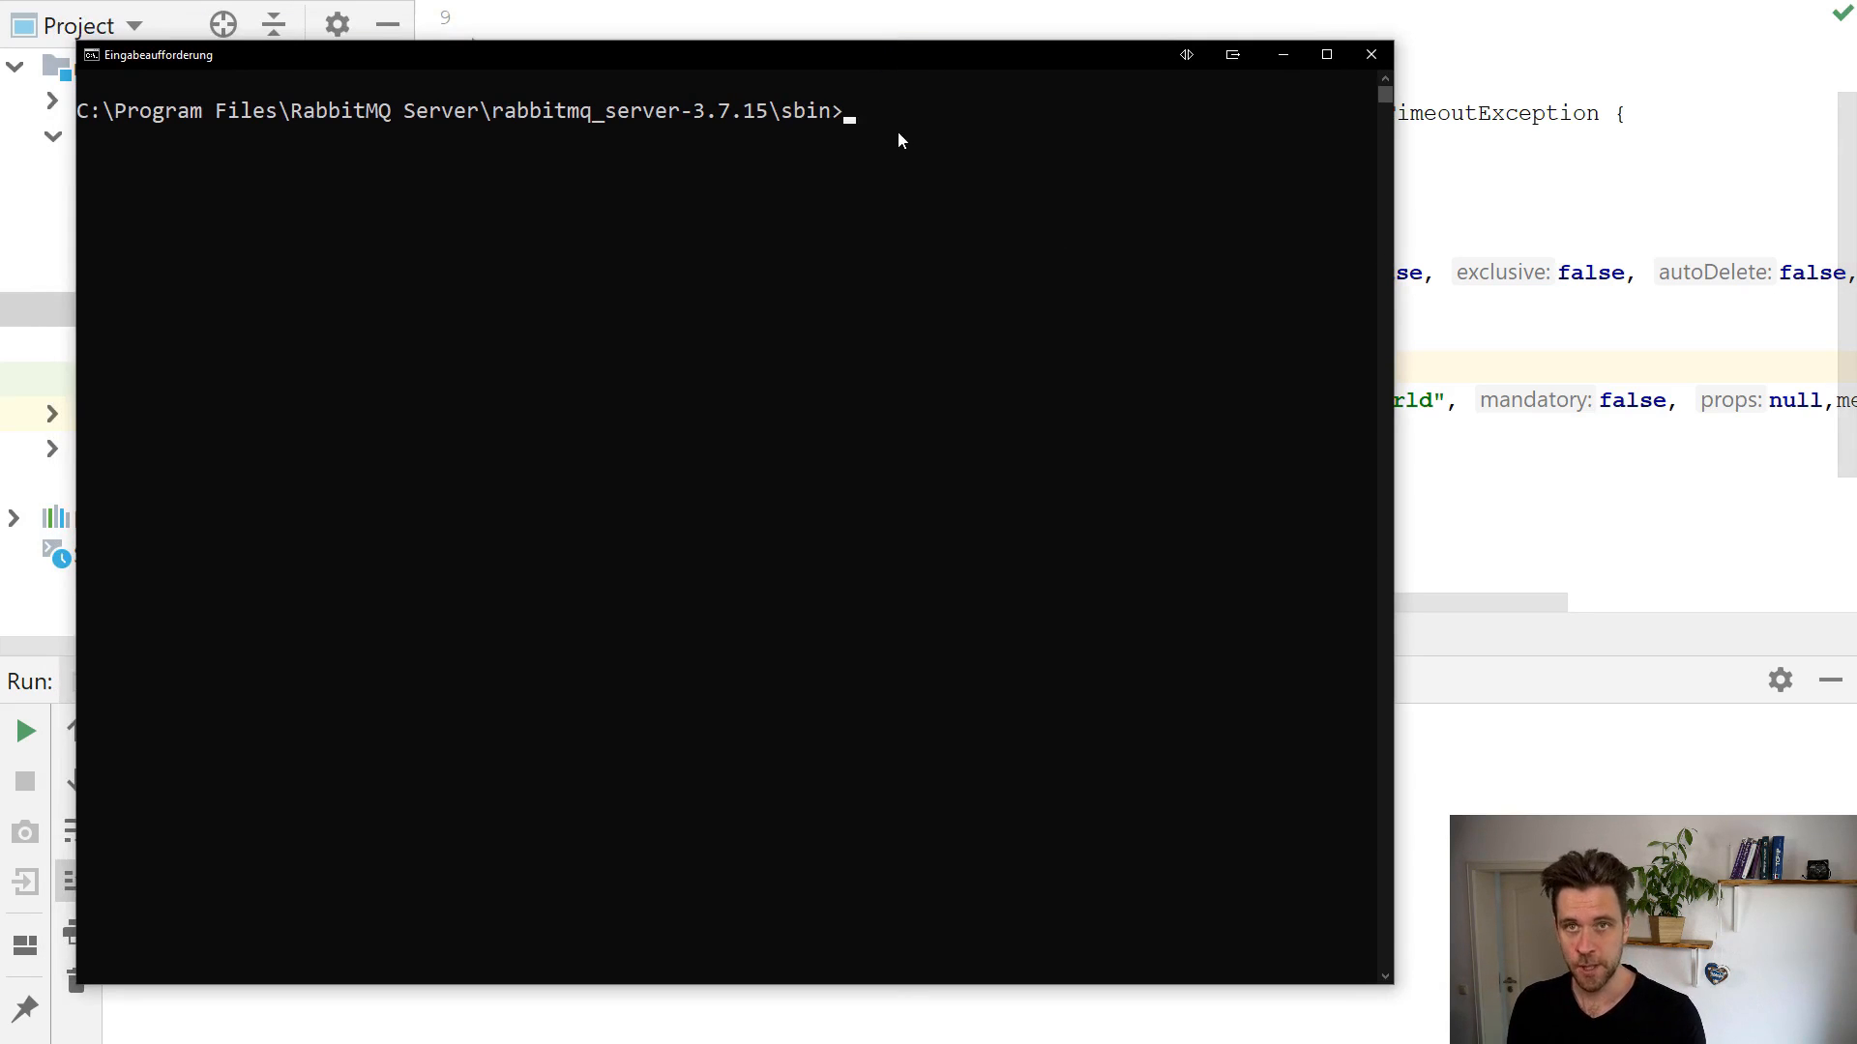
mouse_move(764, 144)
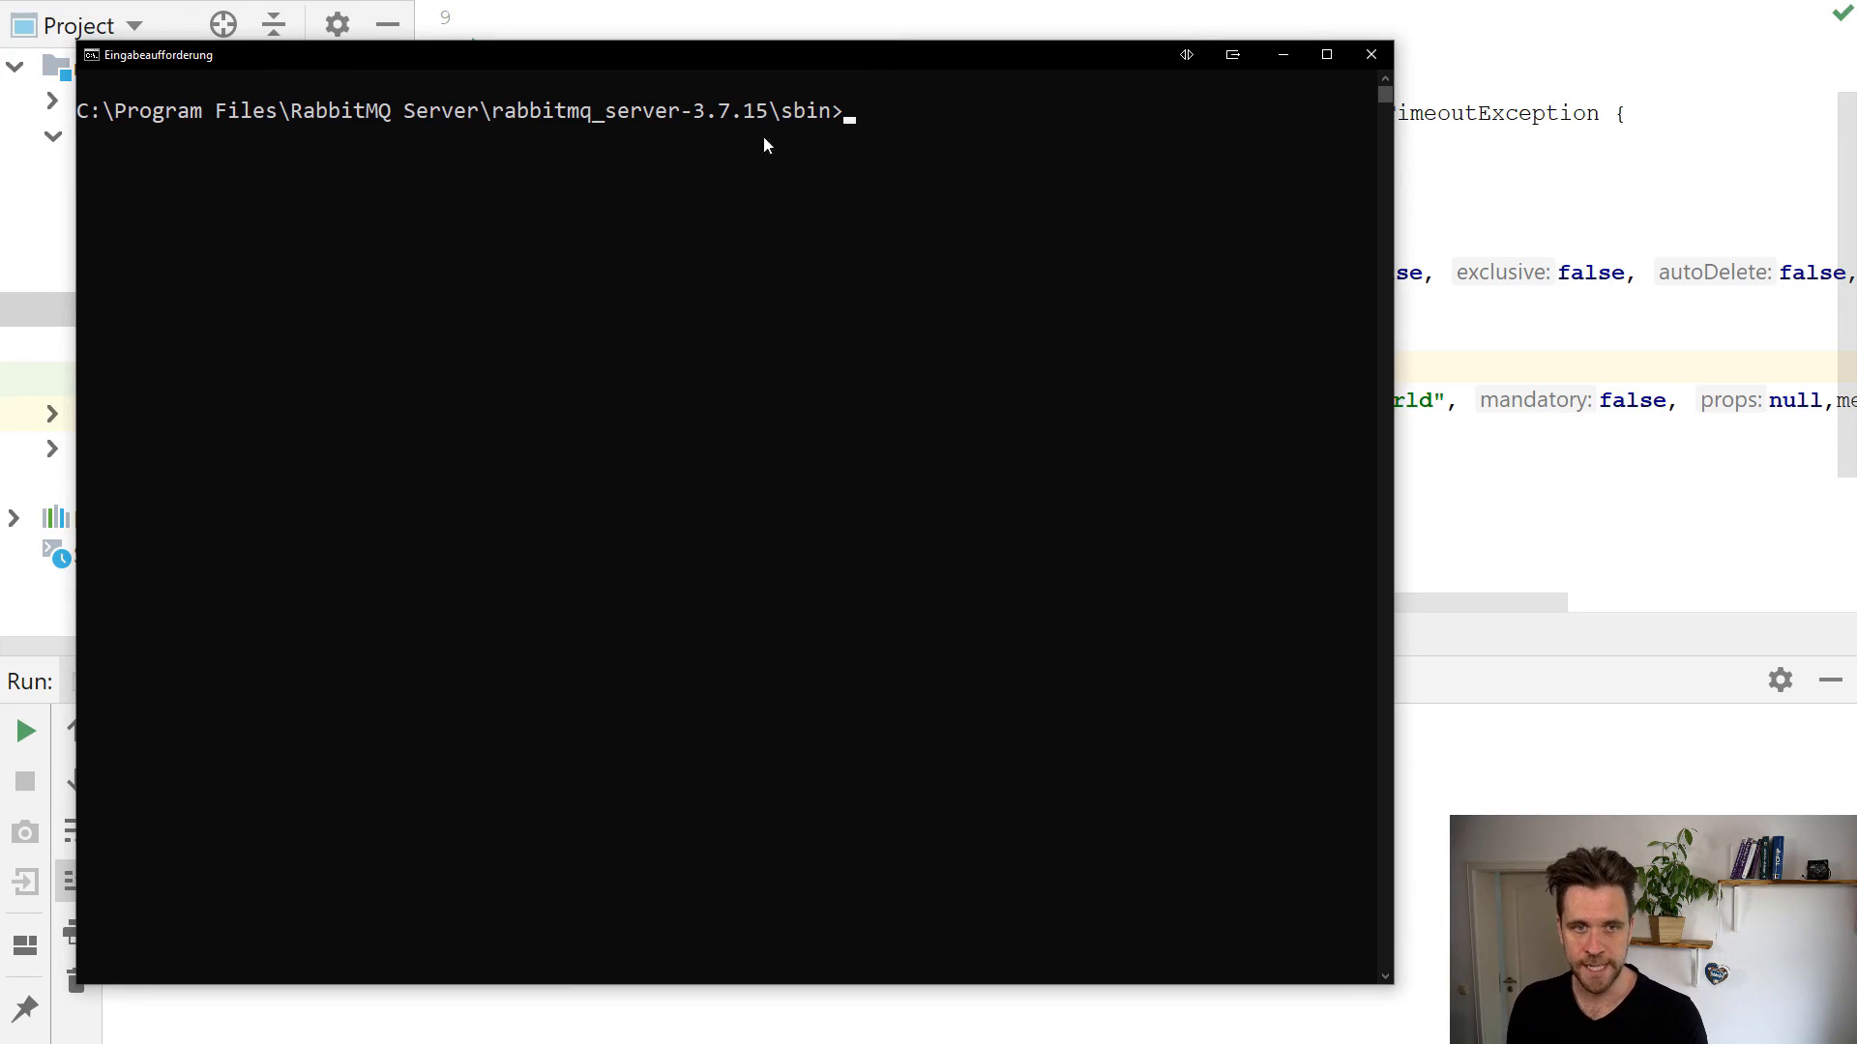
Run rabbitmqctl list_queues and highlight hello-world holding 1 message in the output.
click(797, 110)
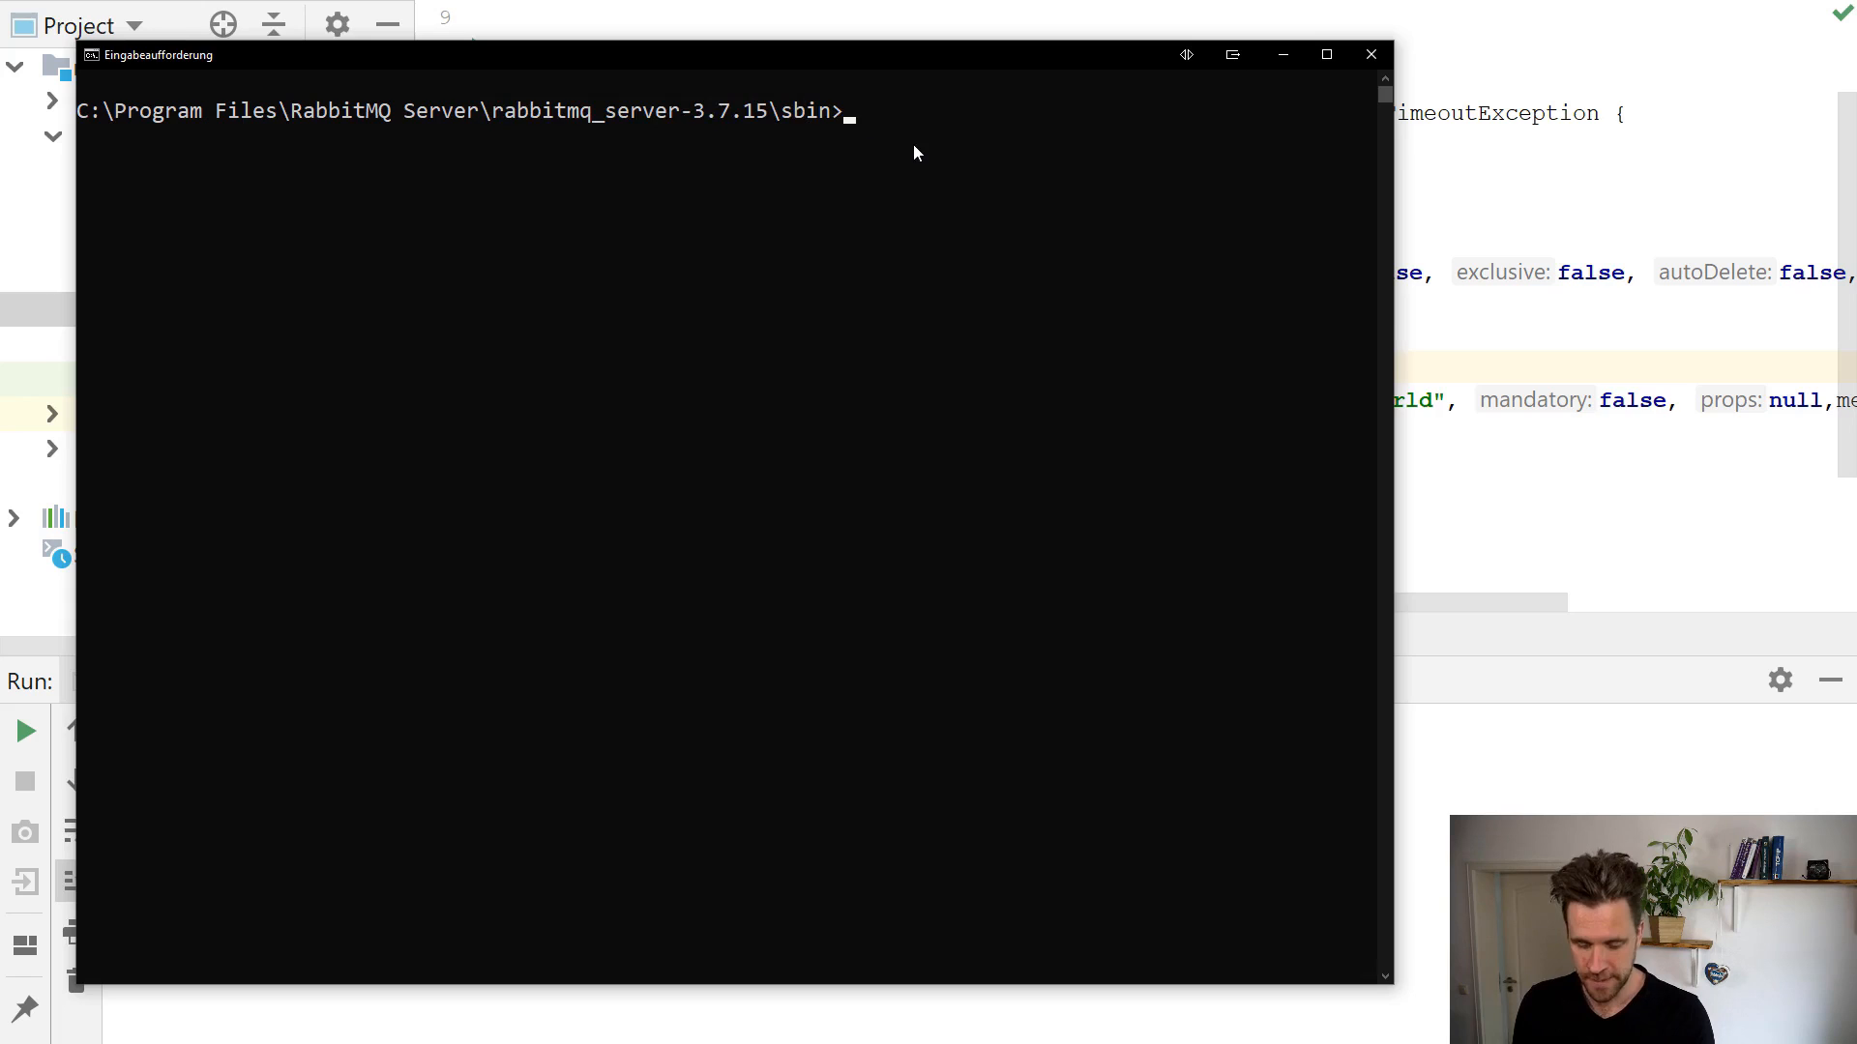
text(rabbitmqc)
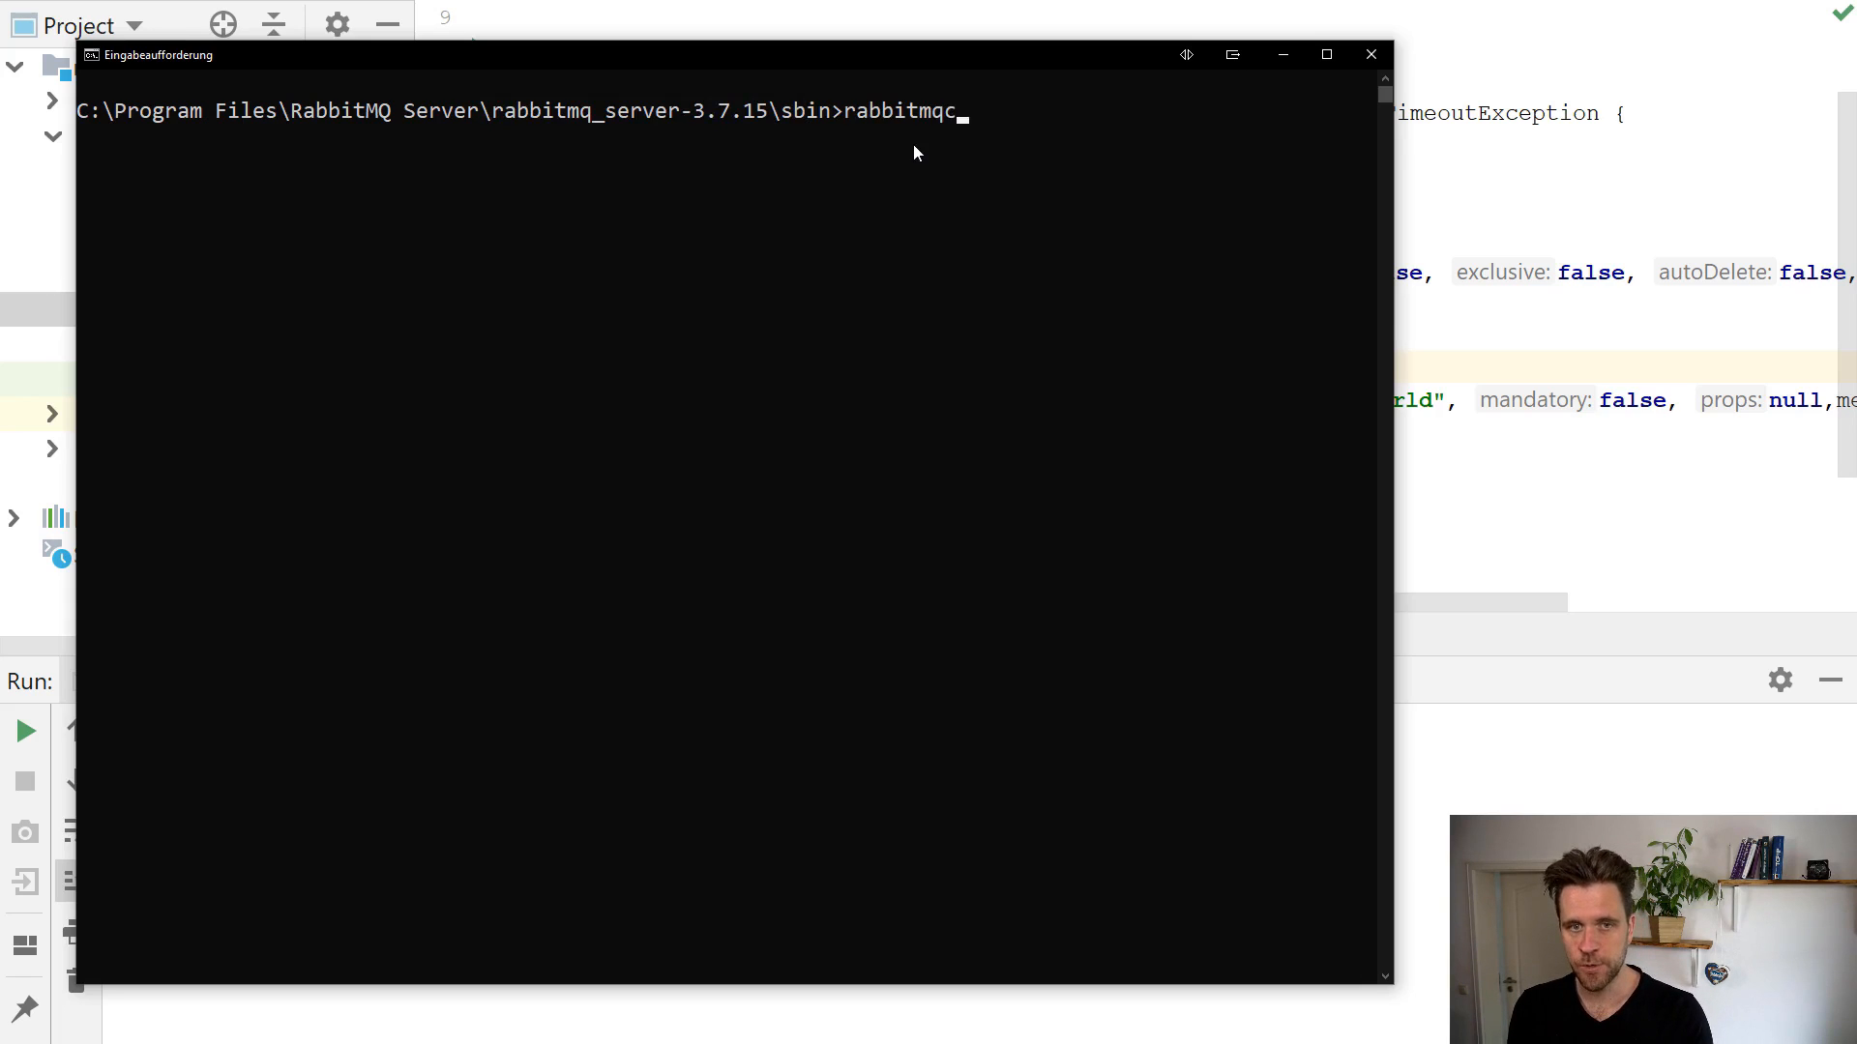
text(tl li)
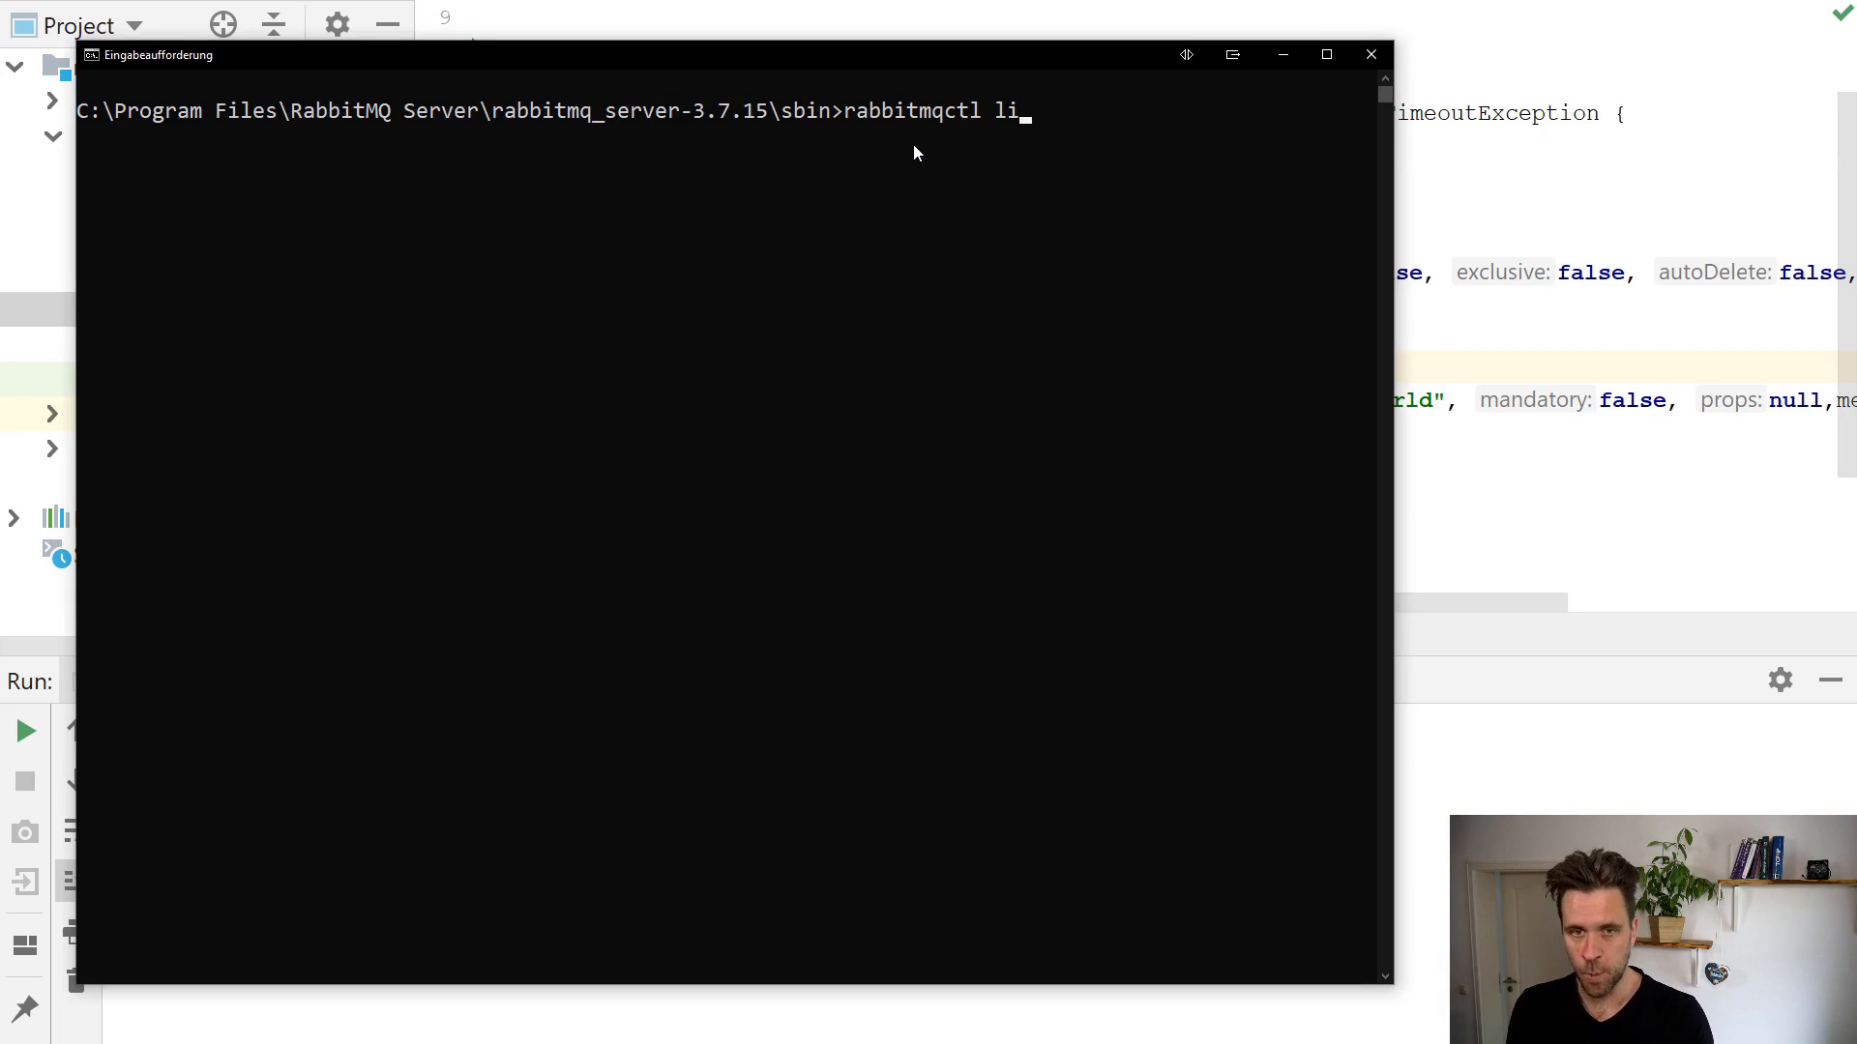
text(st_queues)
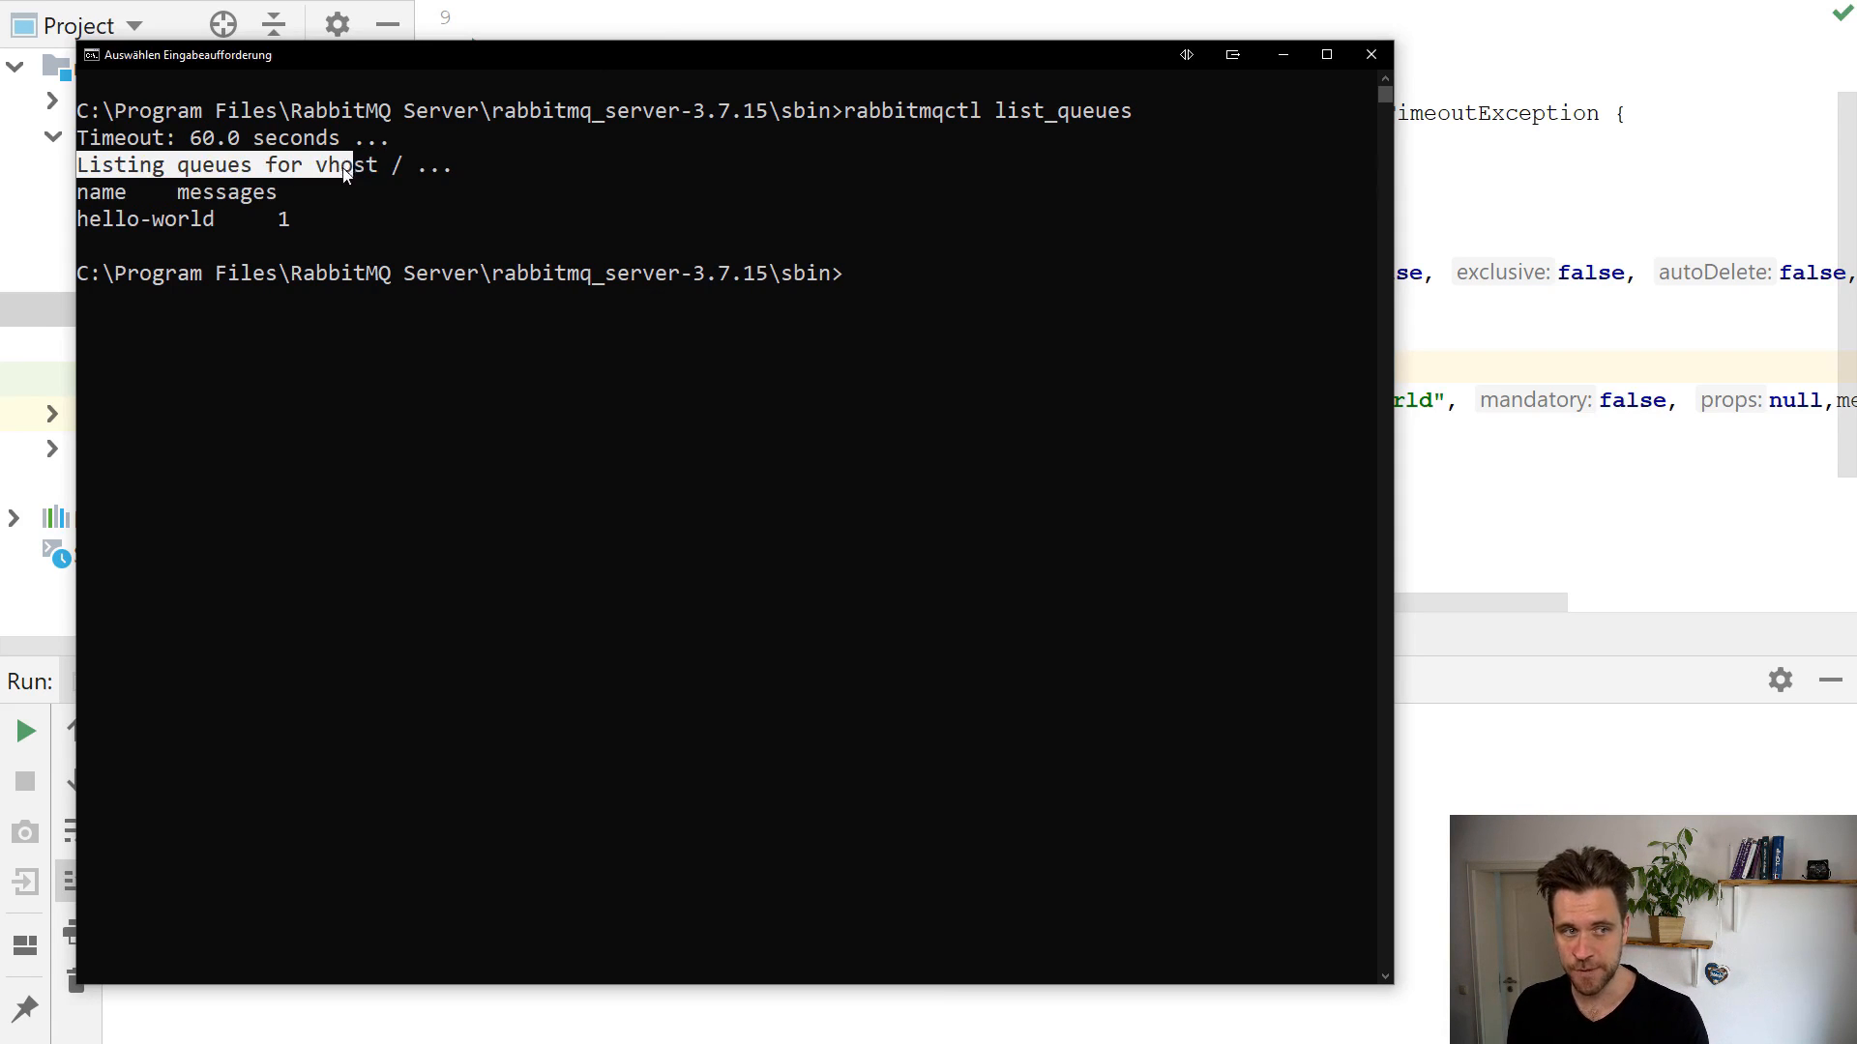
double_click(346, 165)
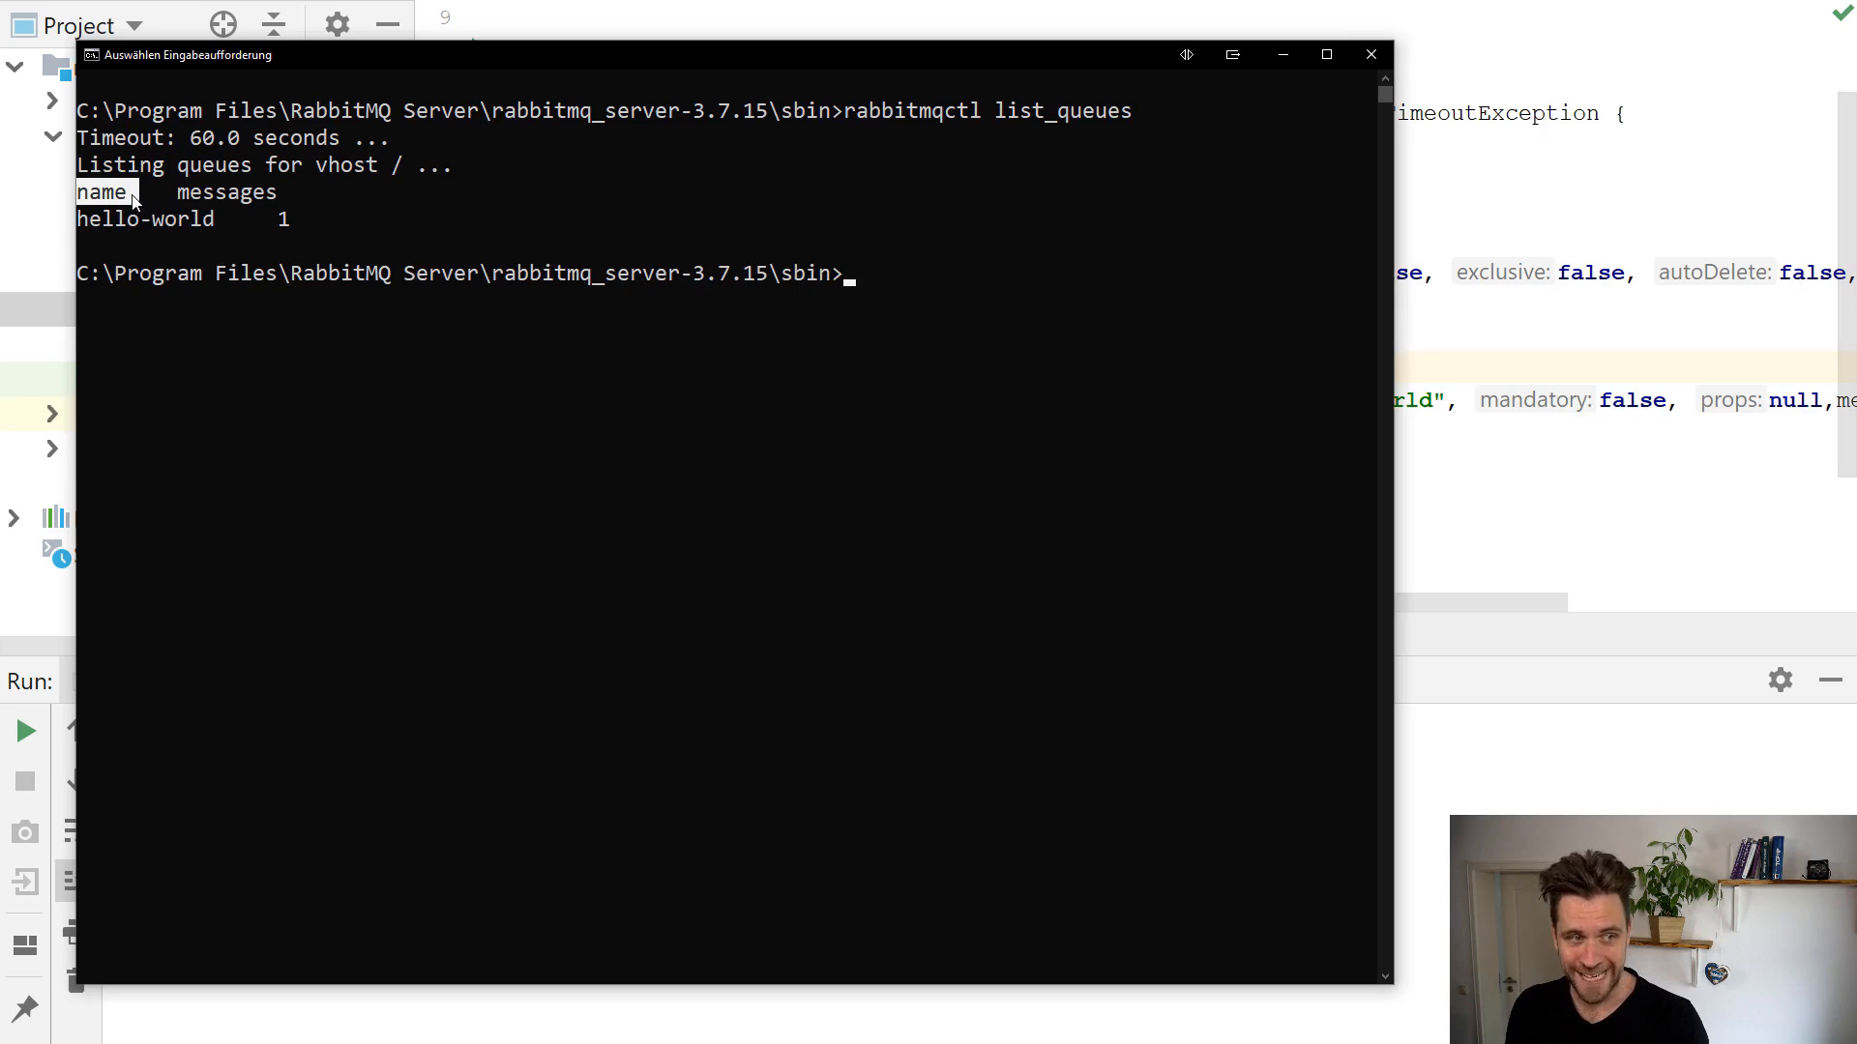
double_click(145, 219)
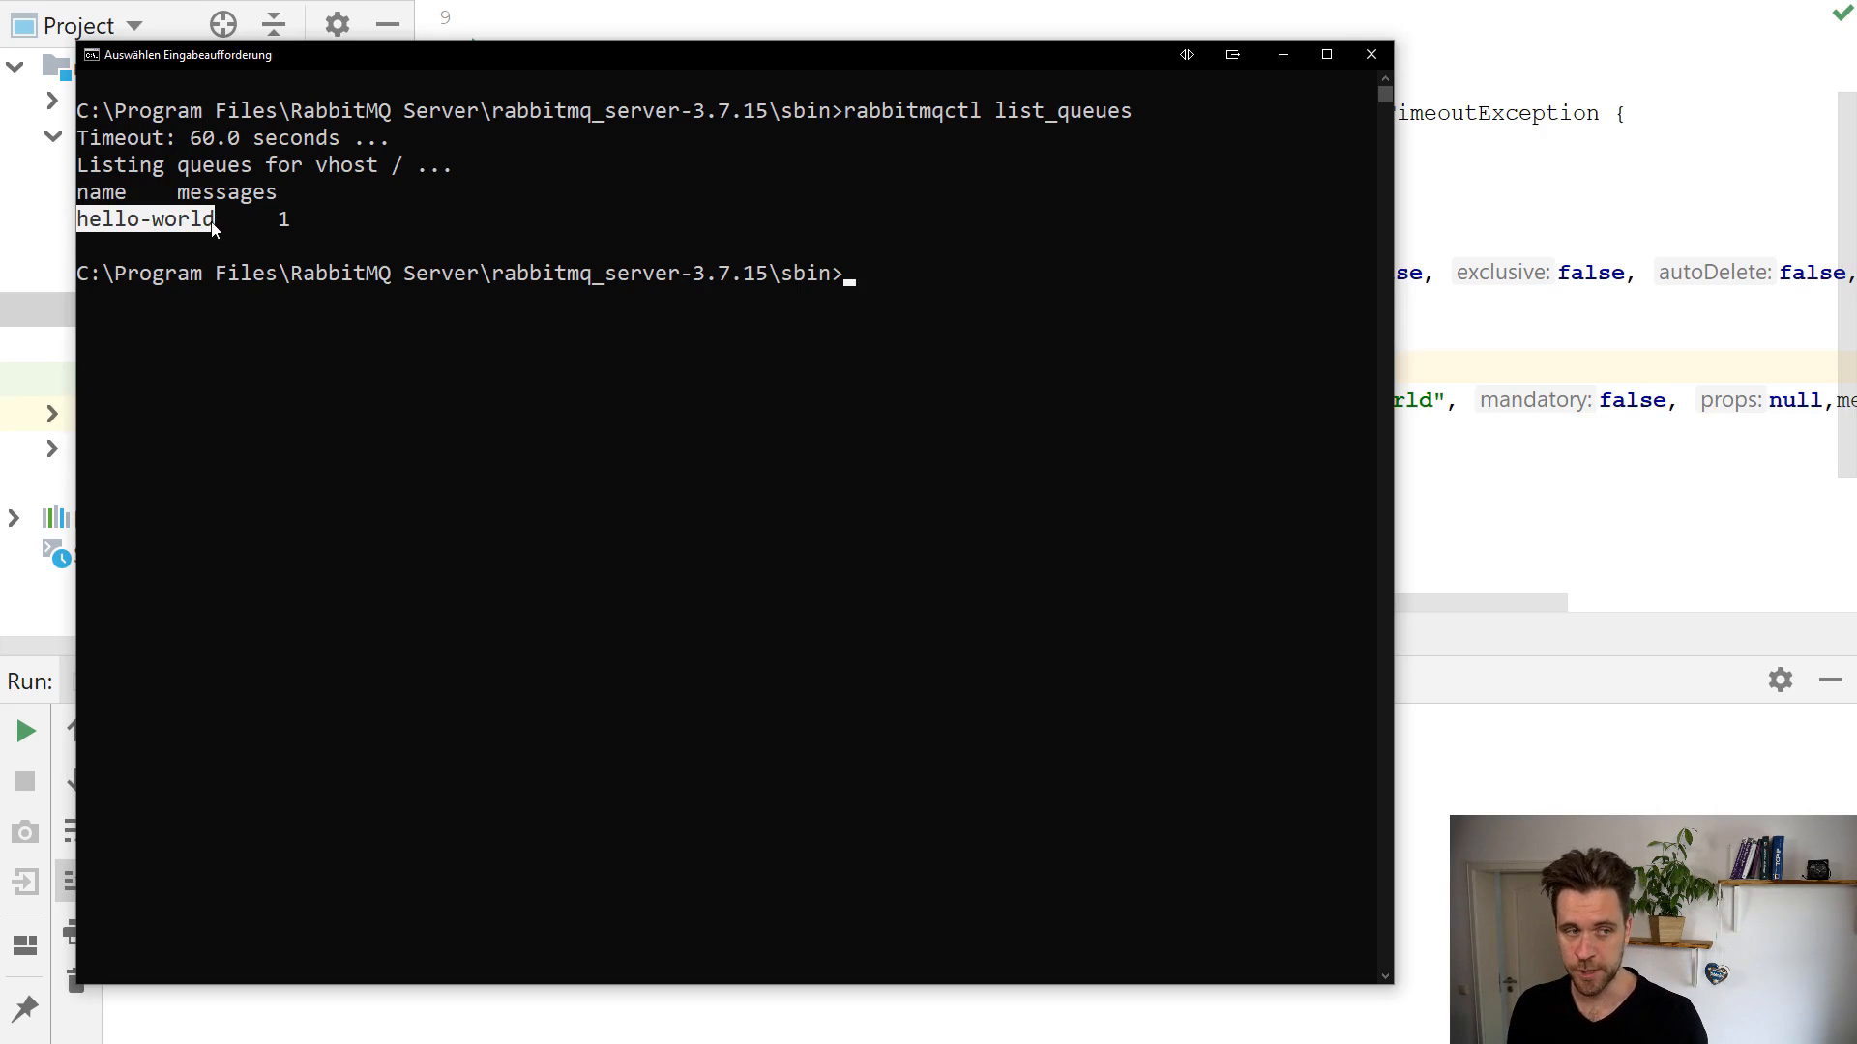
double_click(227, 192)
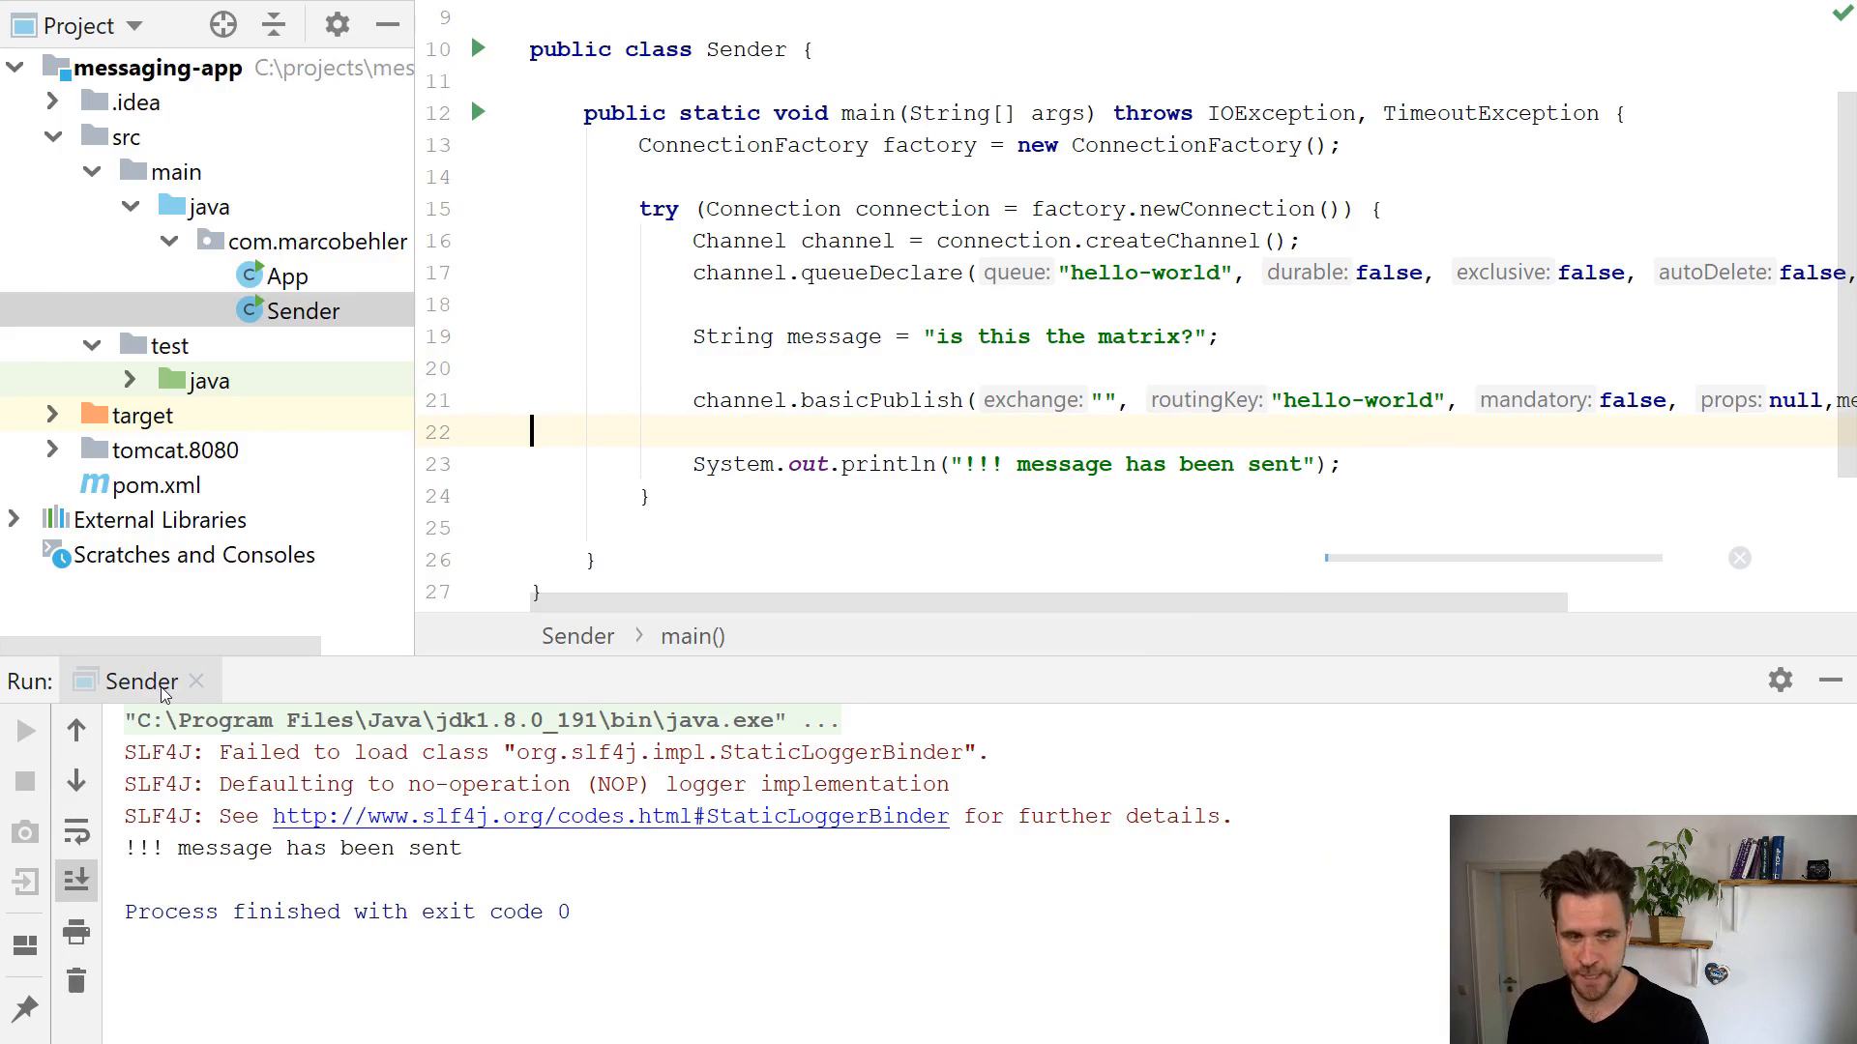
Rerun the Sender program from IntelliJ's Run window to publish another message.
click(26, 732)
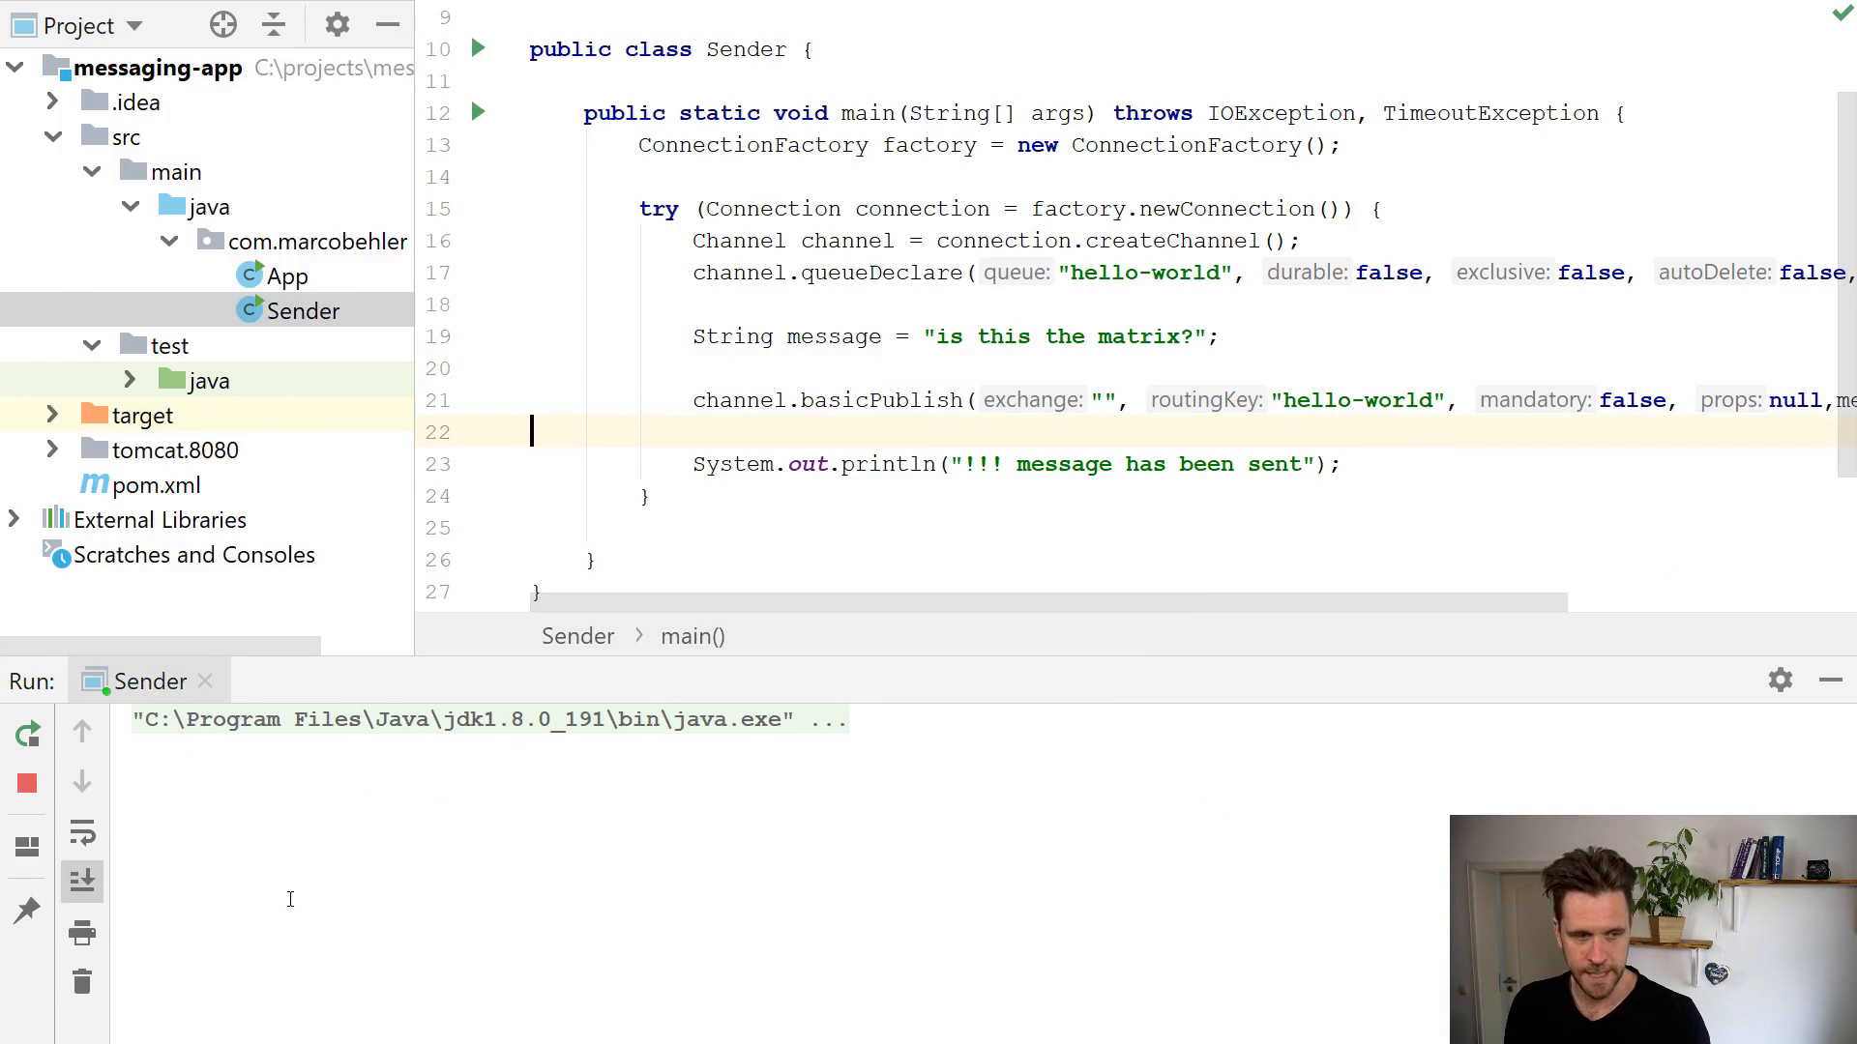
click(27, 733)
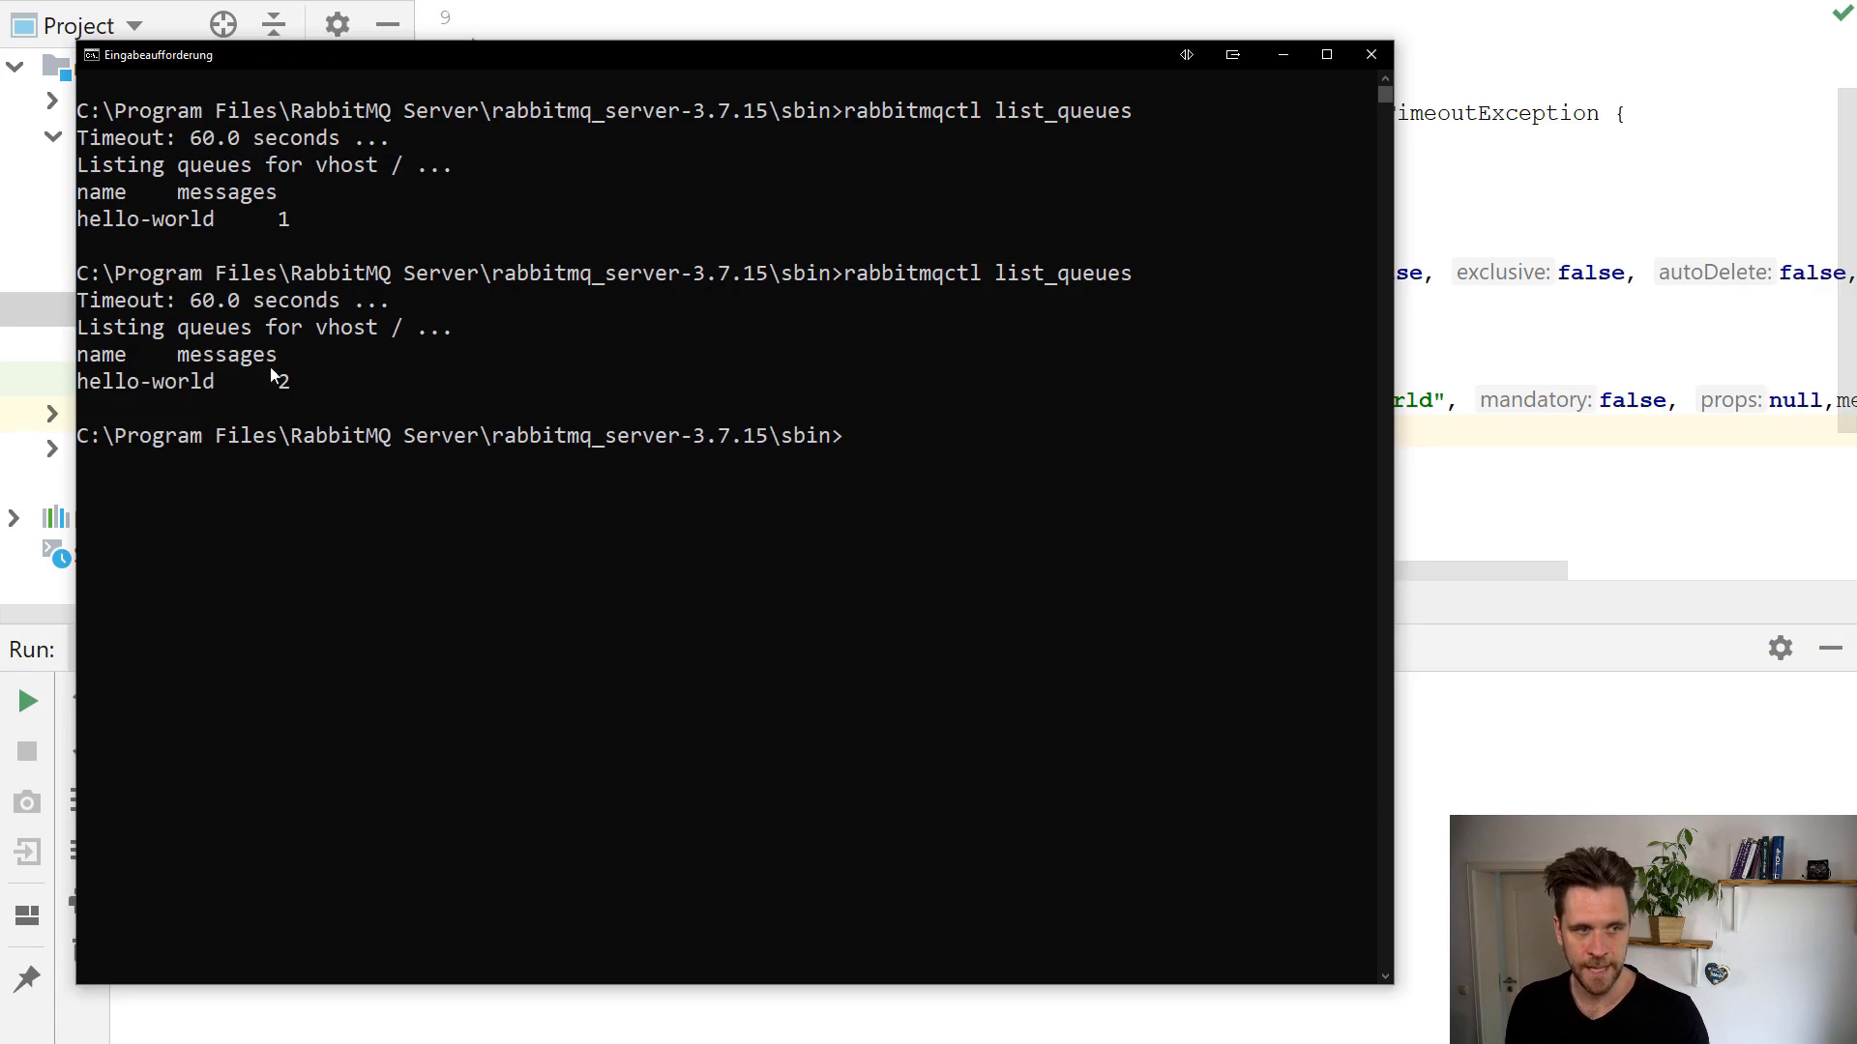
Highlight hello-world's updated message count of 2 in the queue listing.
double_click(146, 381)
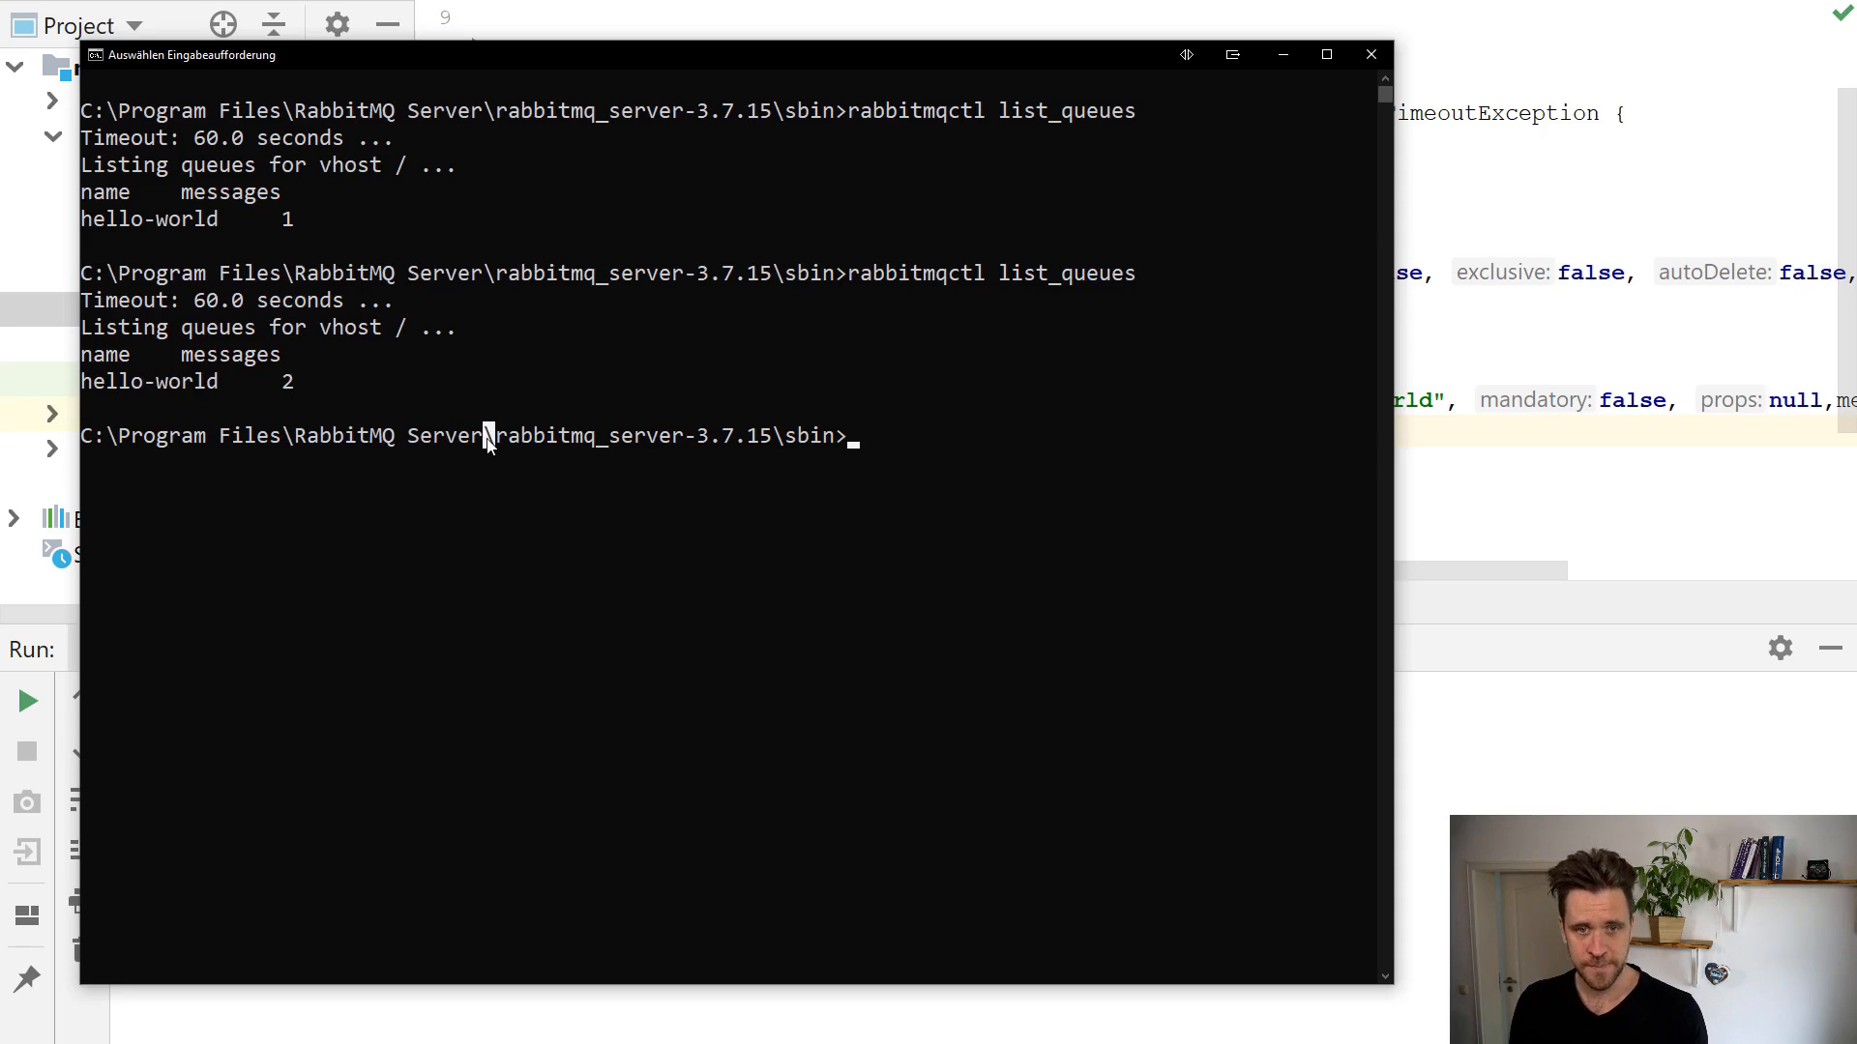
mouse_move(977, 284)
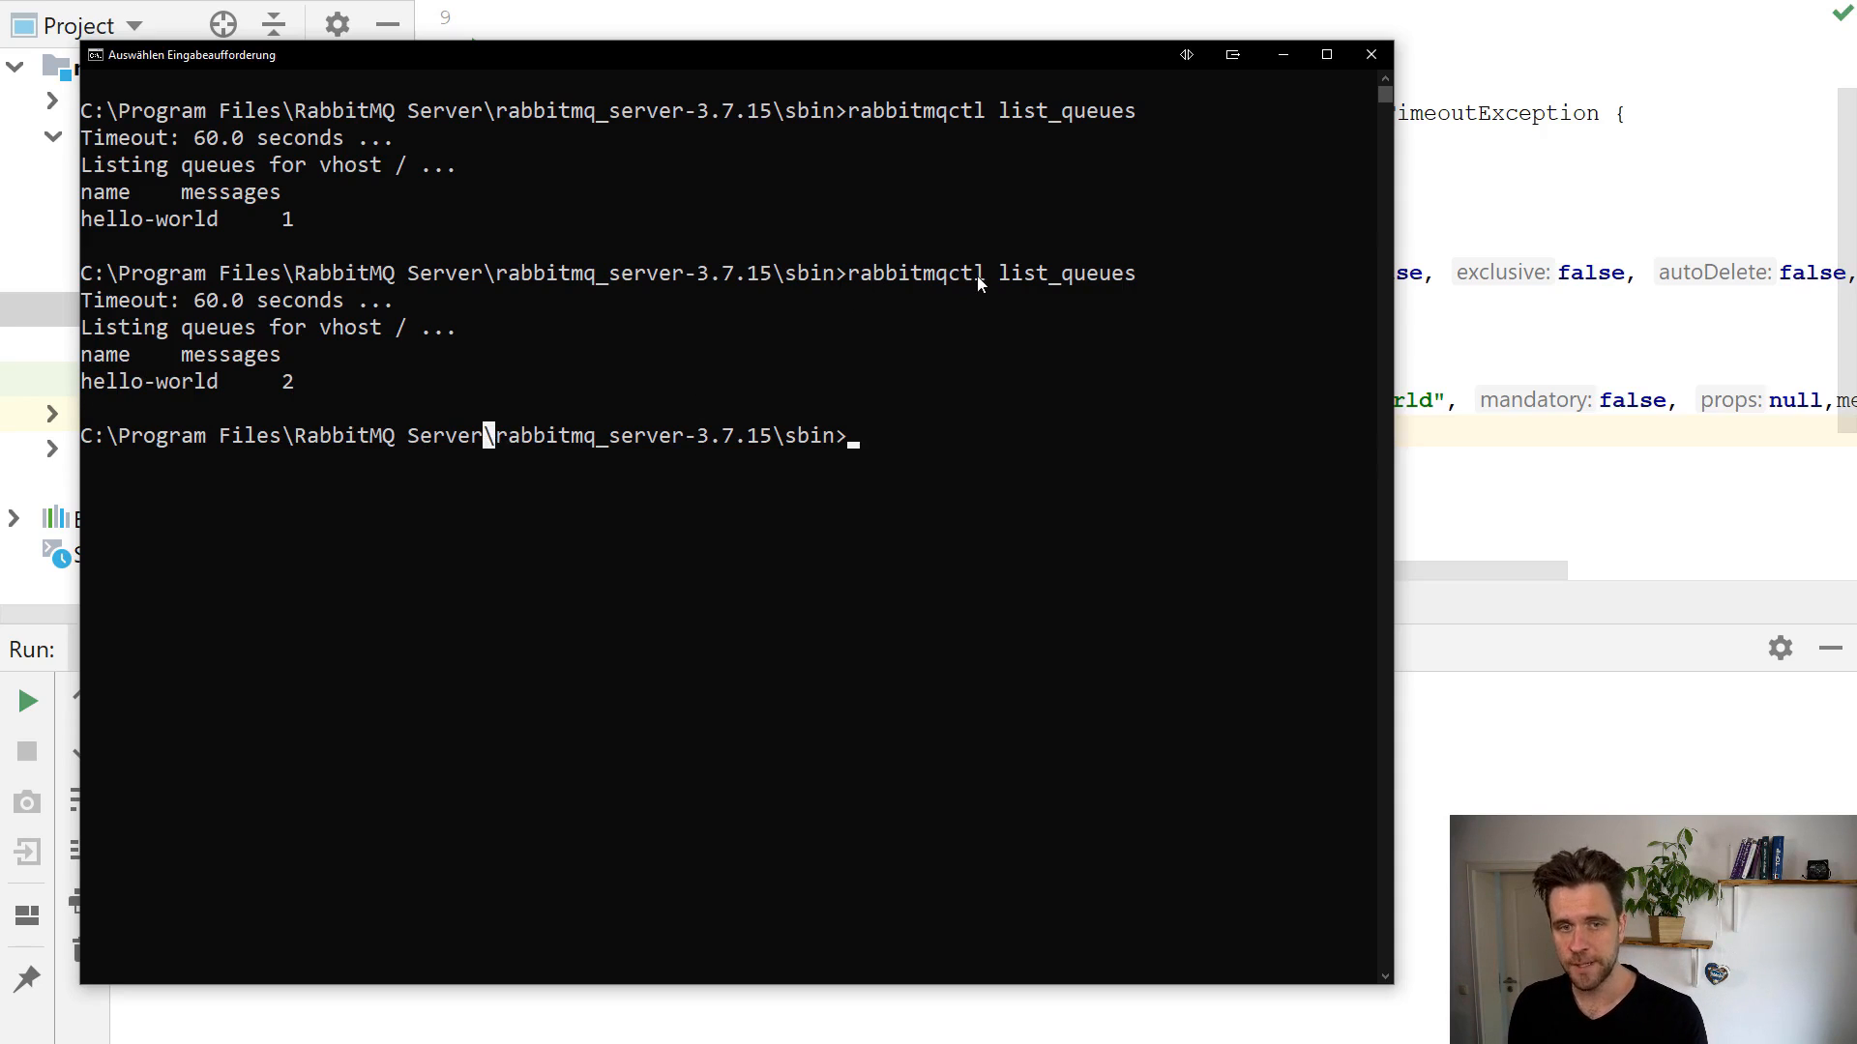
mouse_move(981, 312)
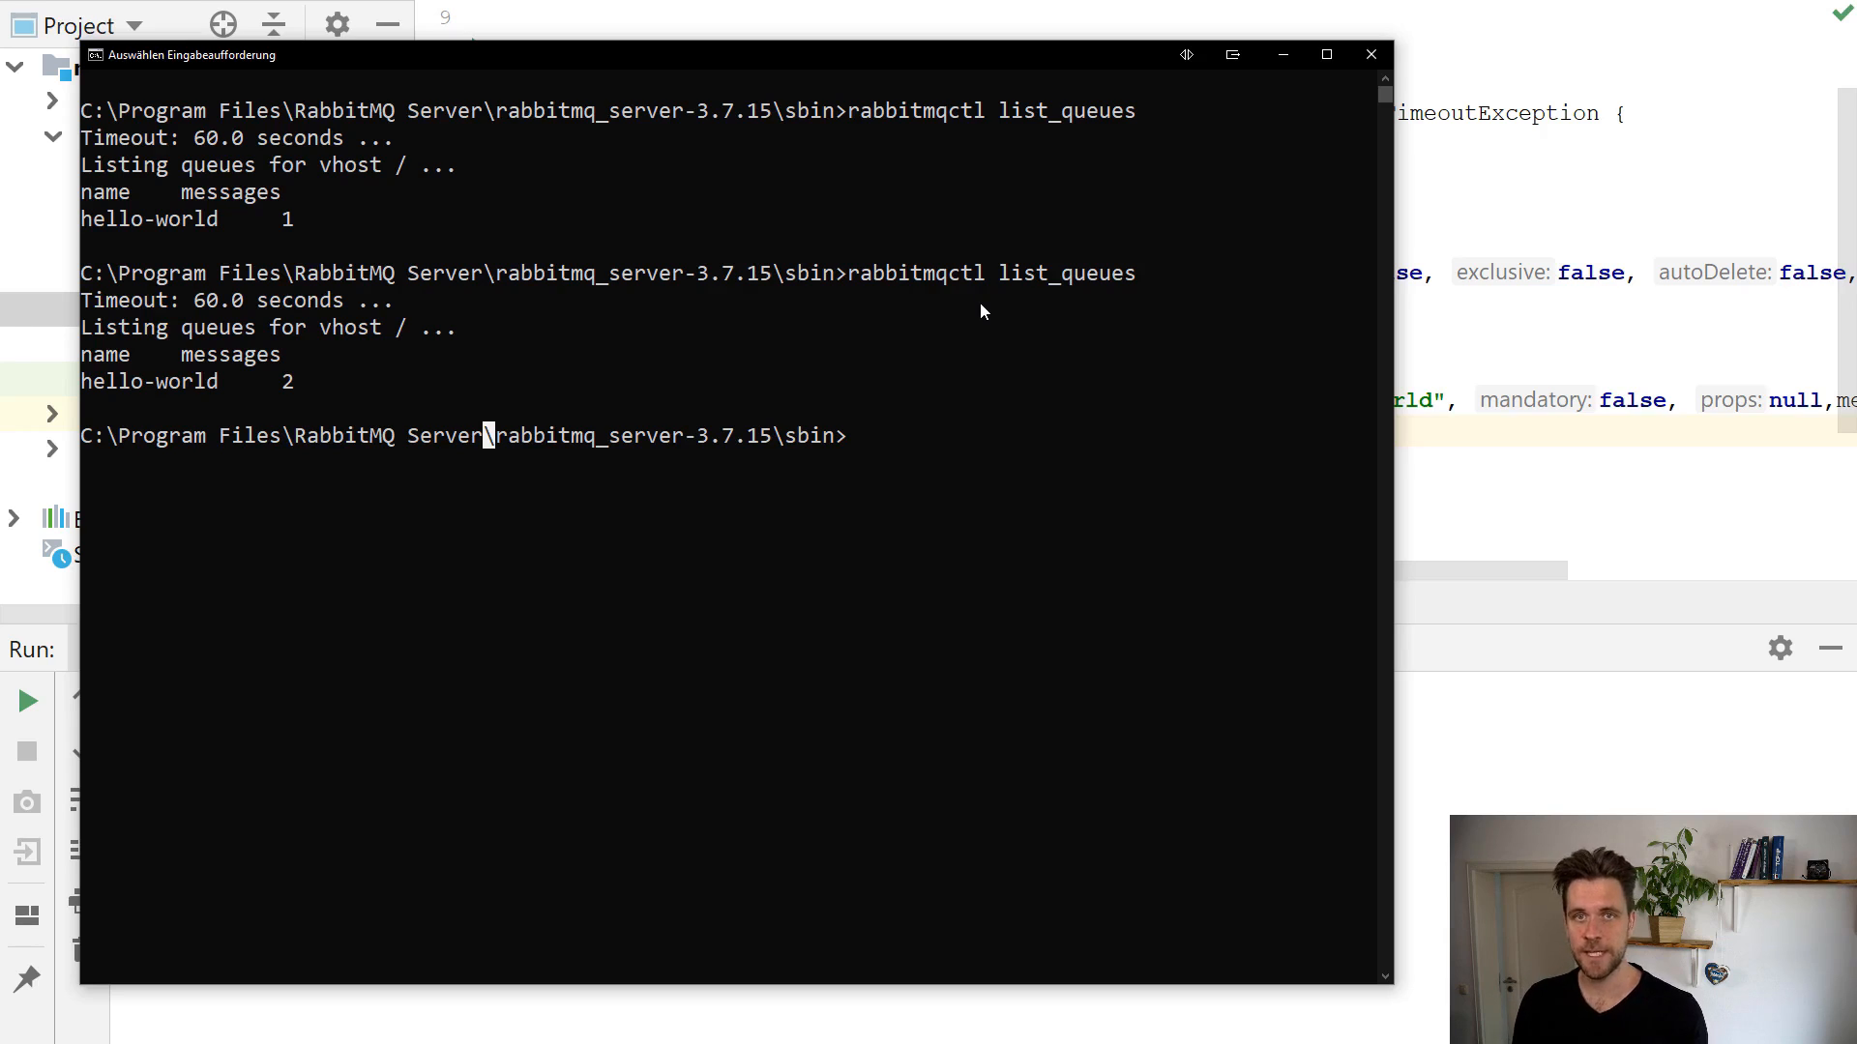
mouse_move(890, 344)
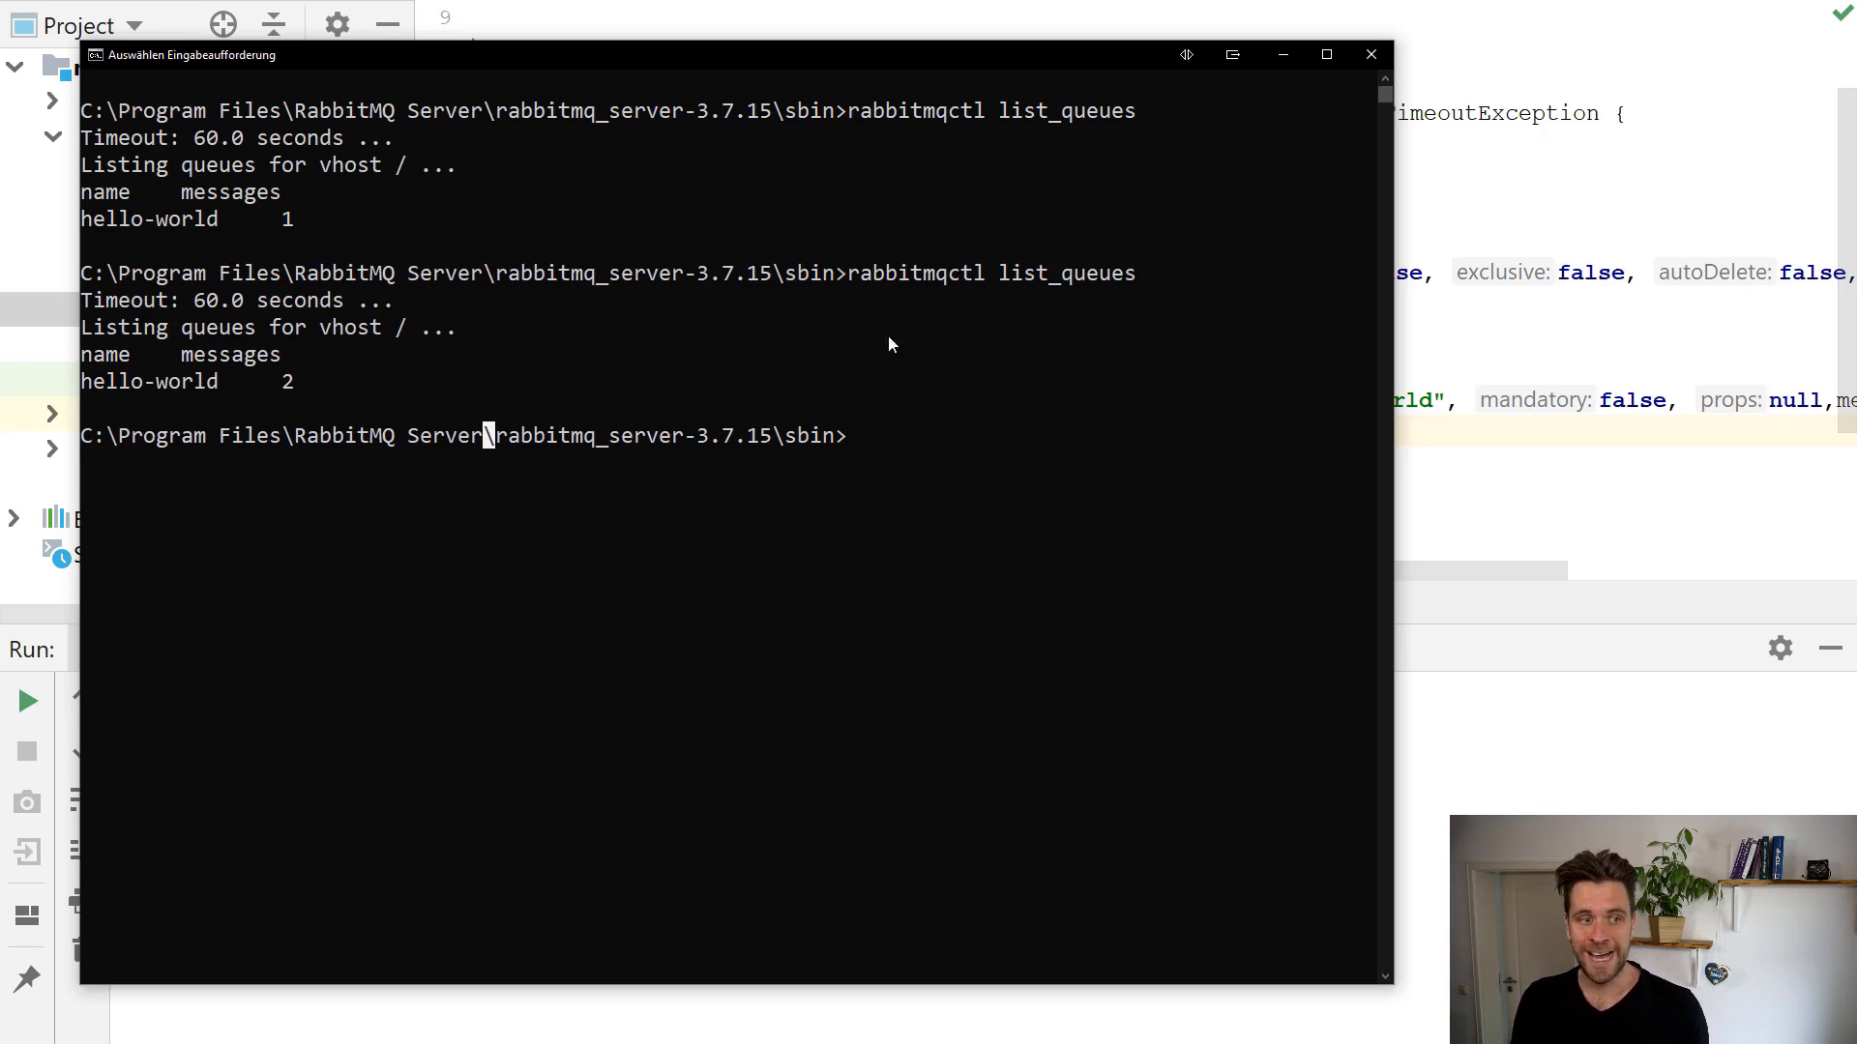
mouse_move(248, 390)
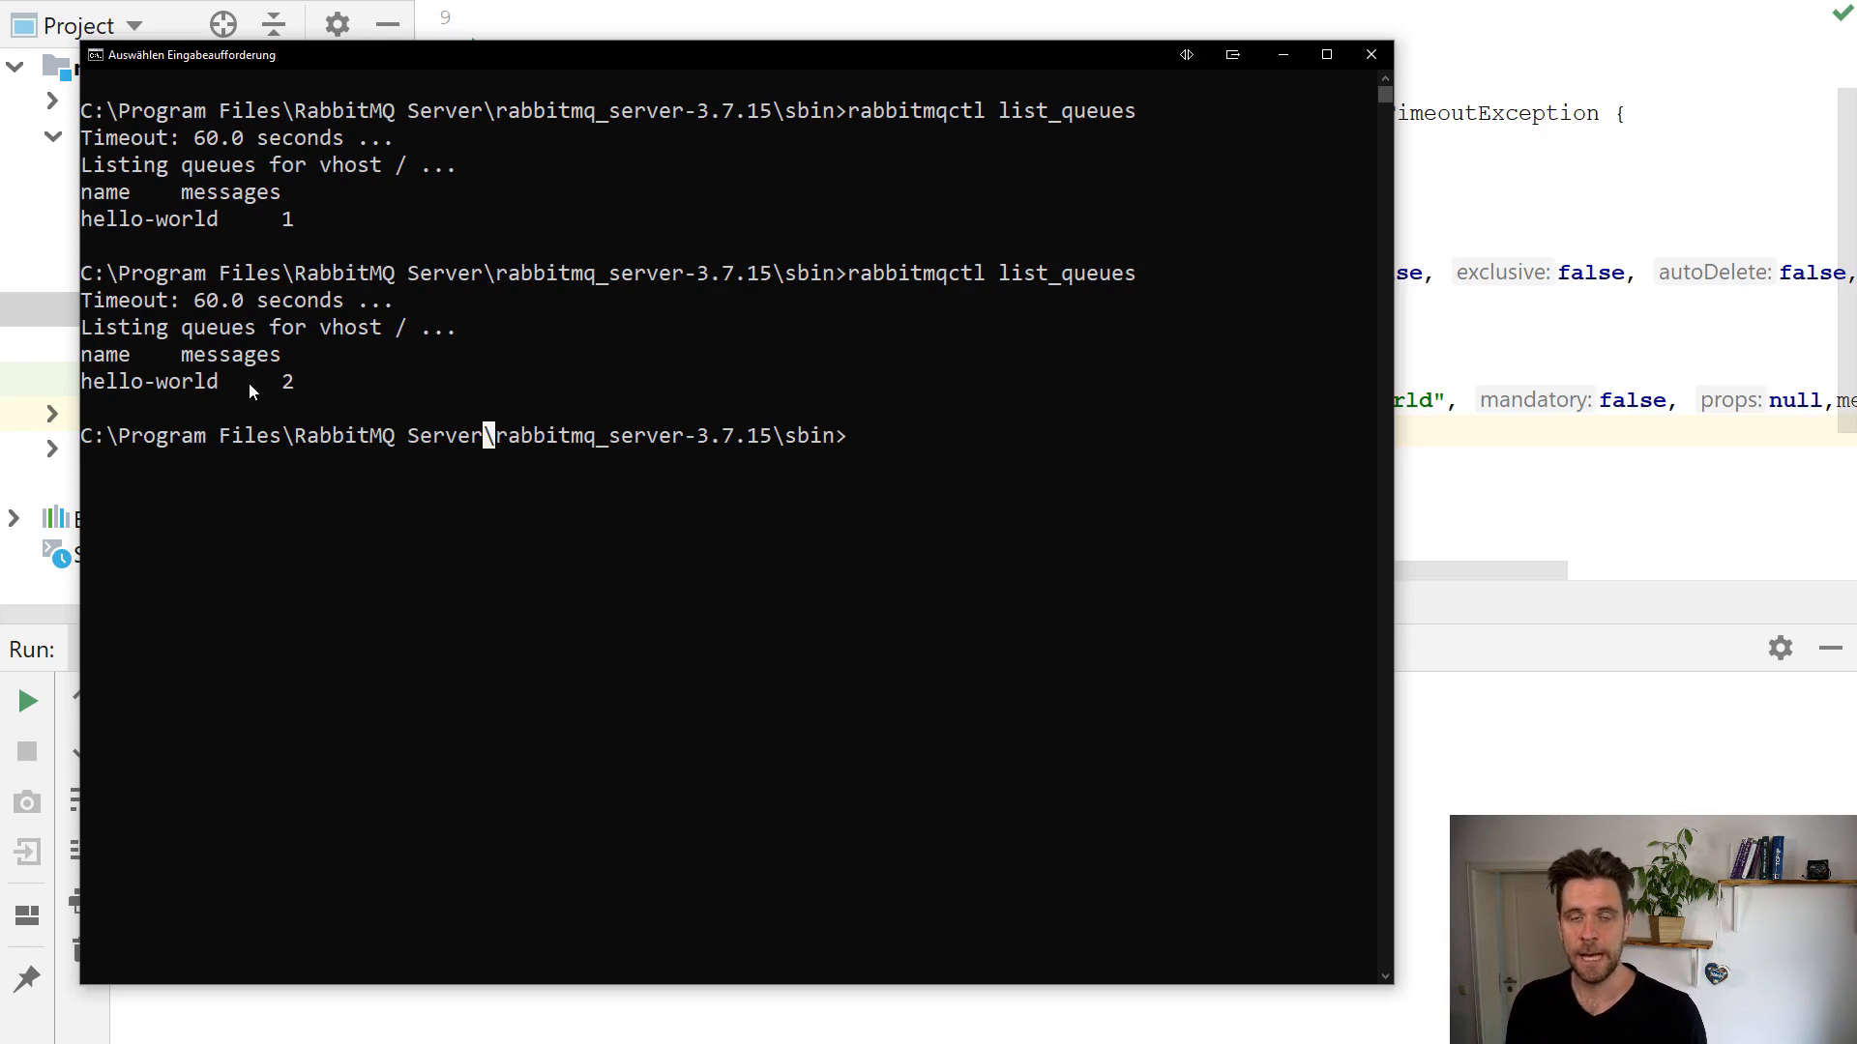
mouse_move(497, 450)
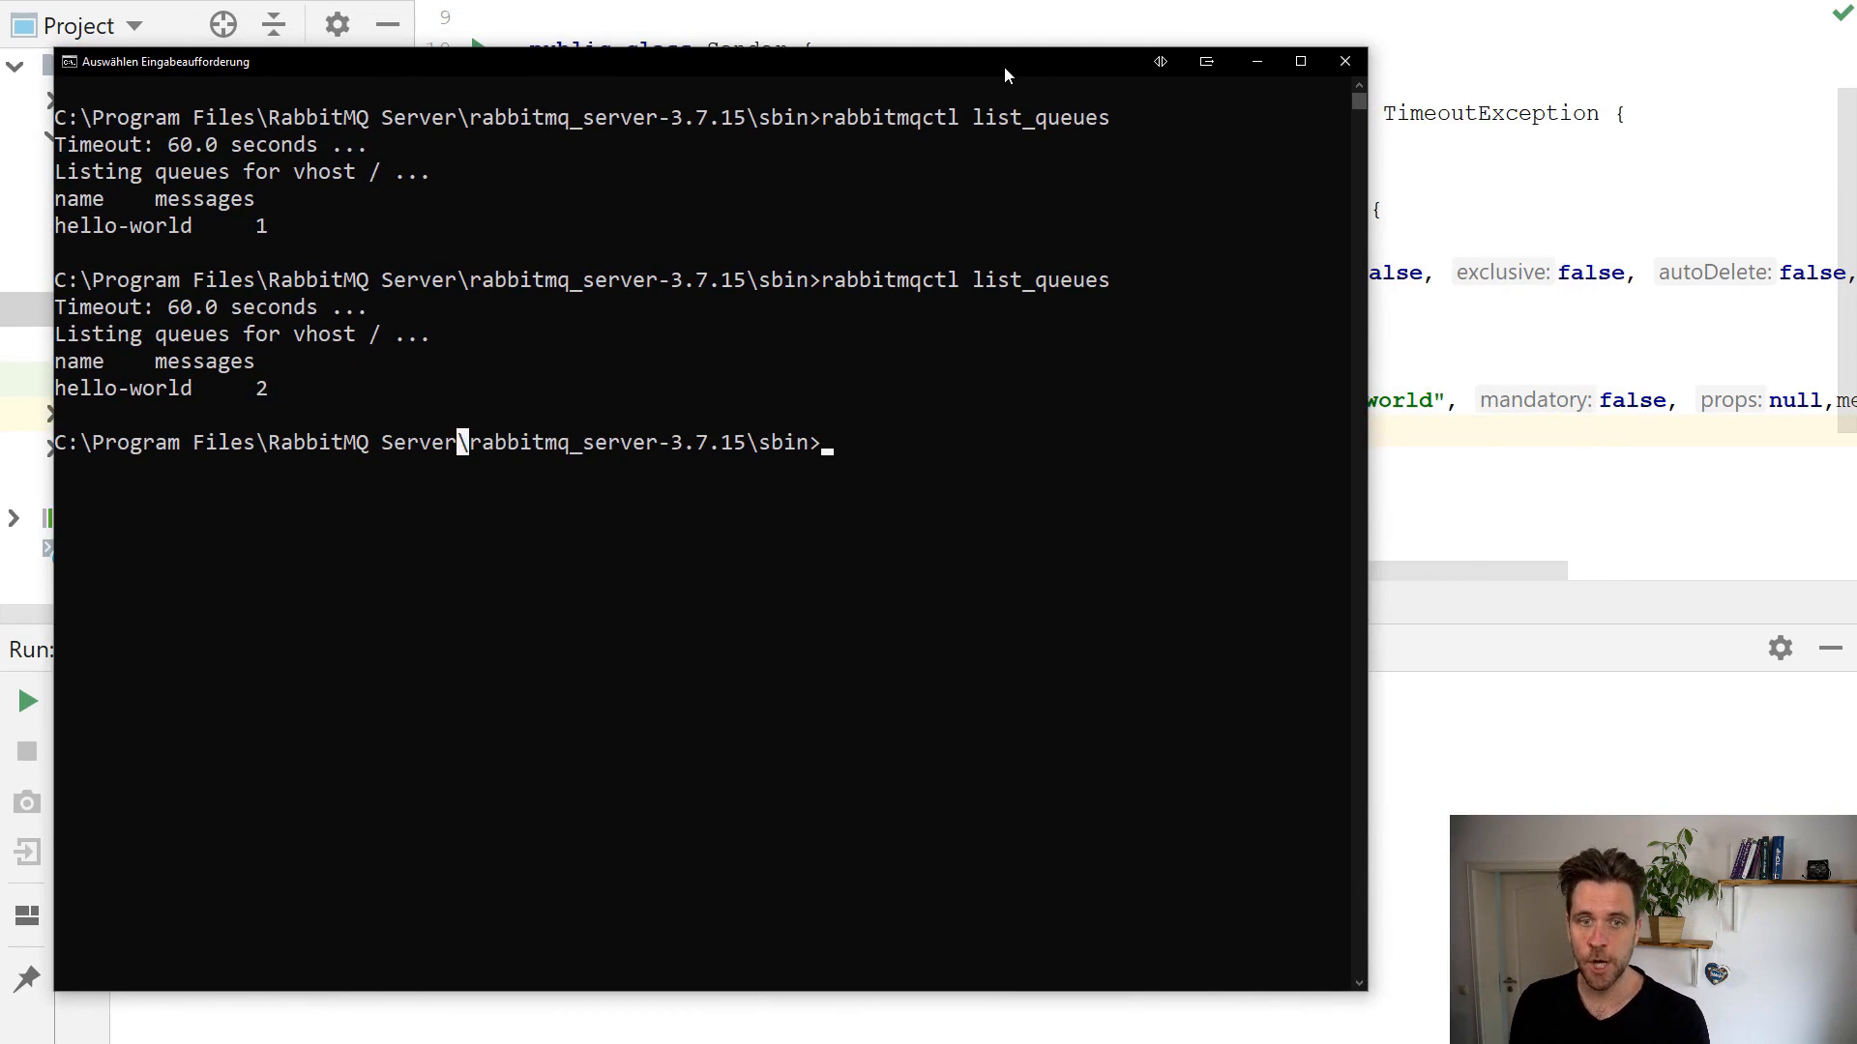
mouse_move(1094, 195)
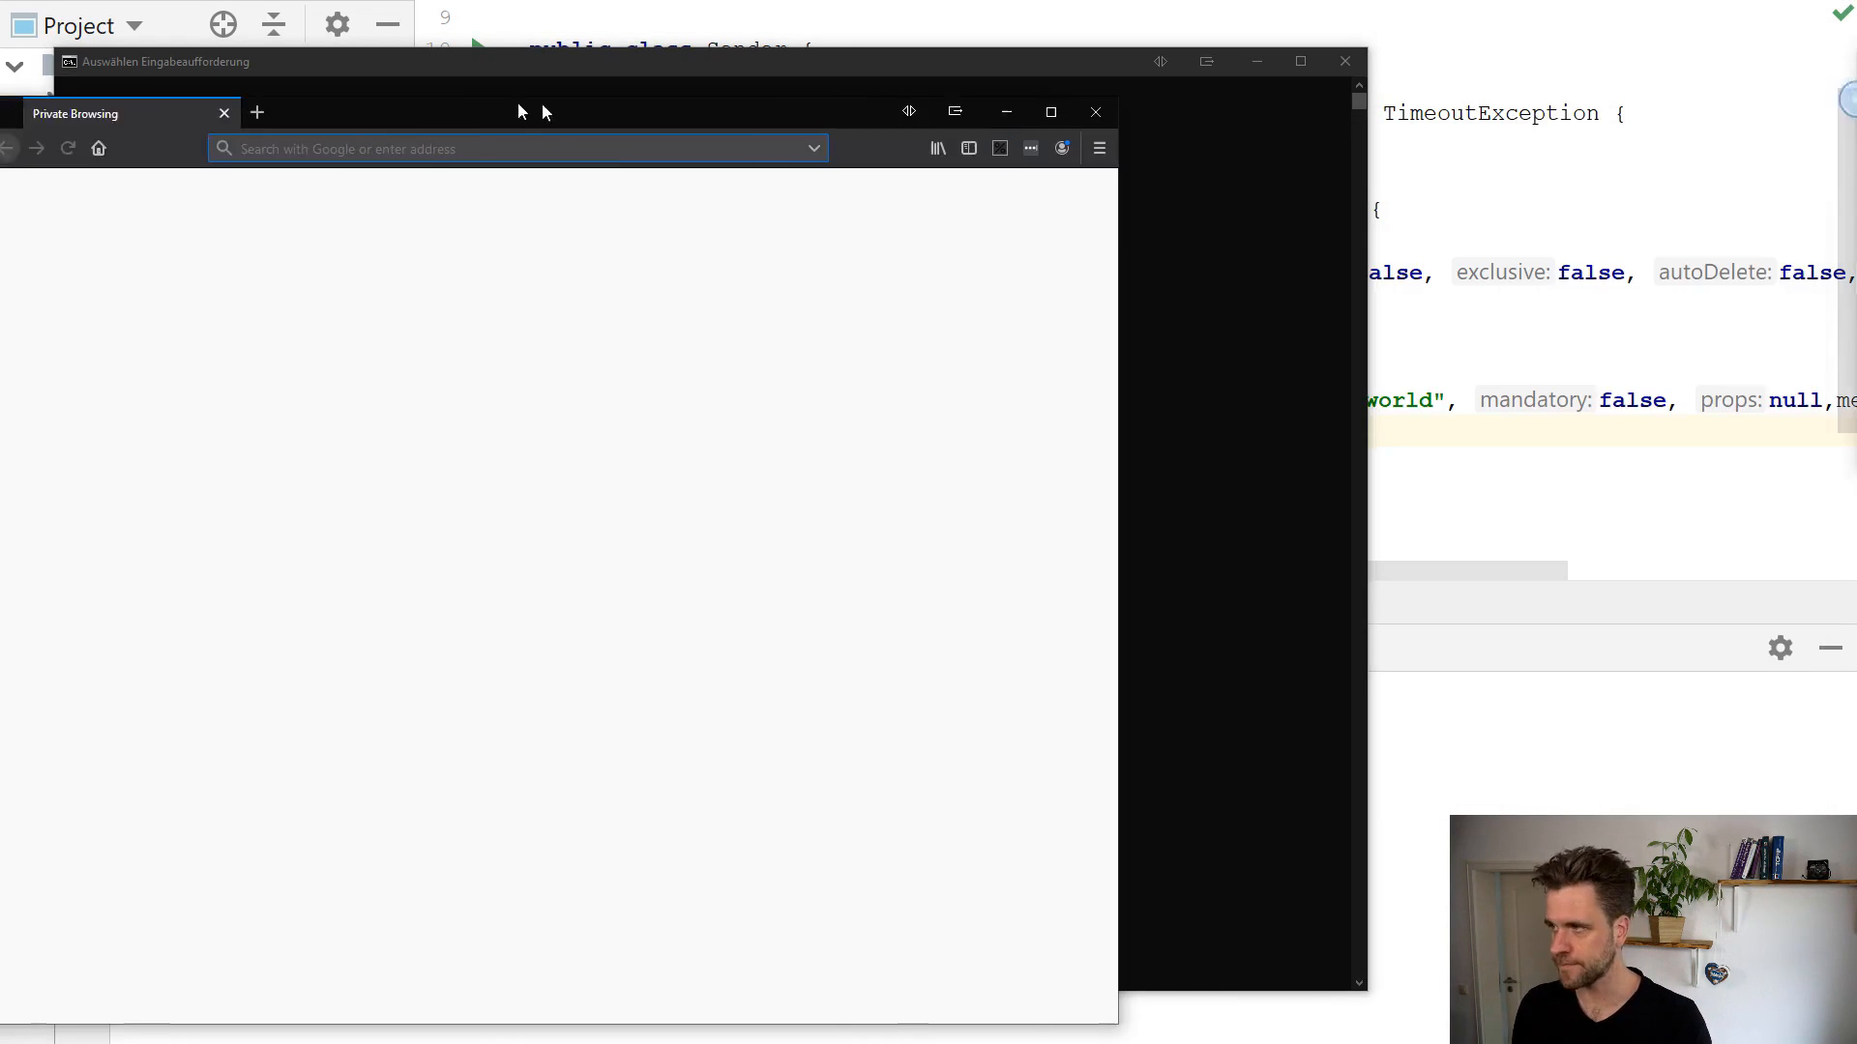
Go to localhost:15672 and log in to the management console as guest.
text(localhost:15672)
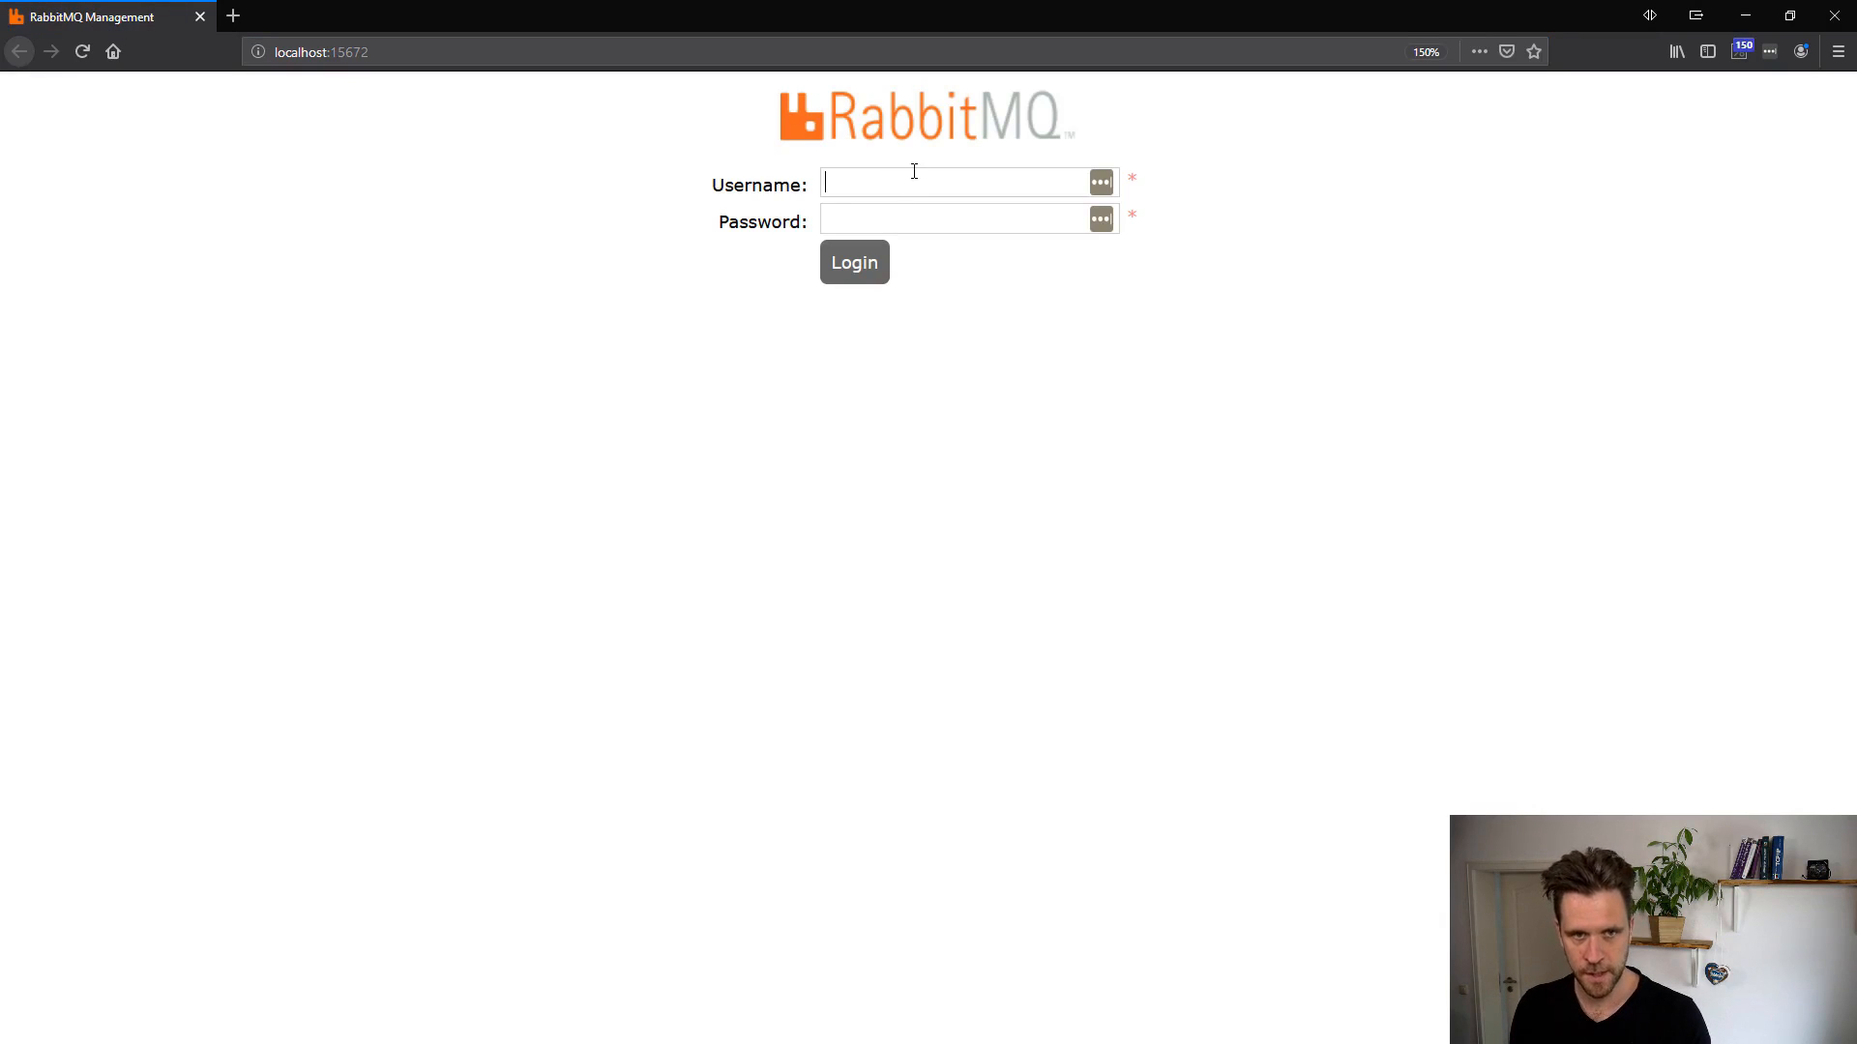
text(guest)
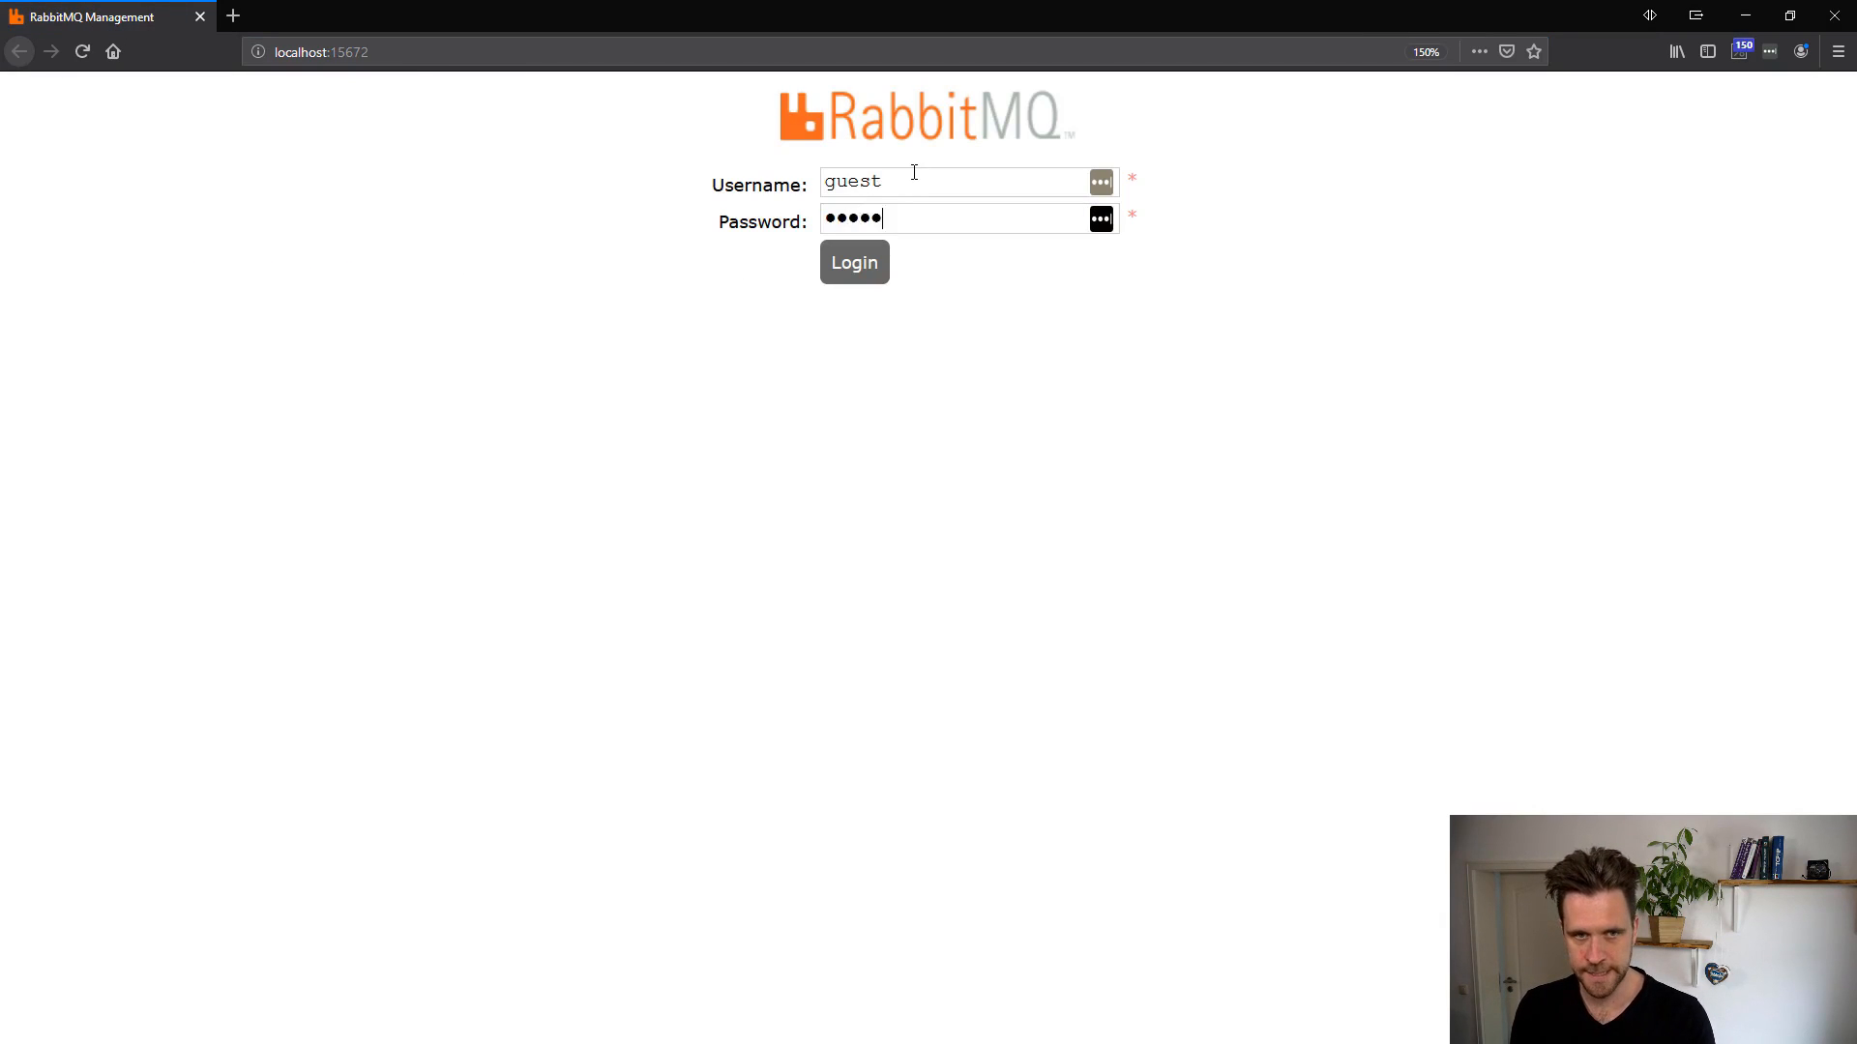
click(853, 263)
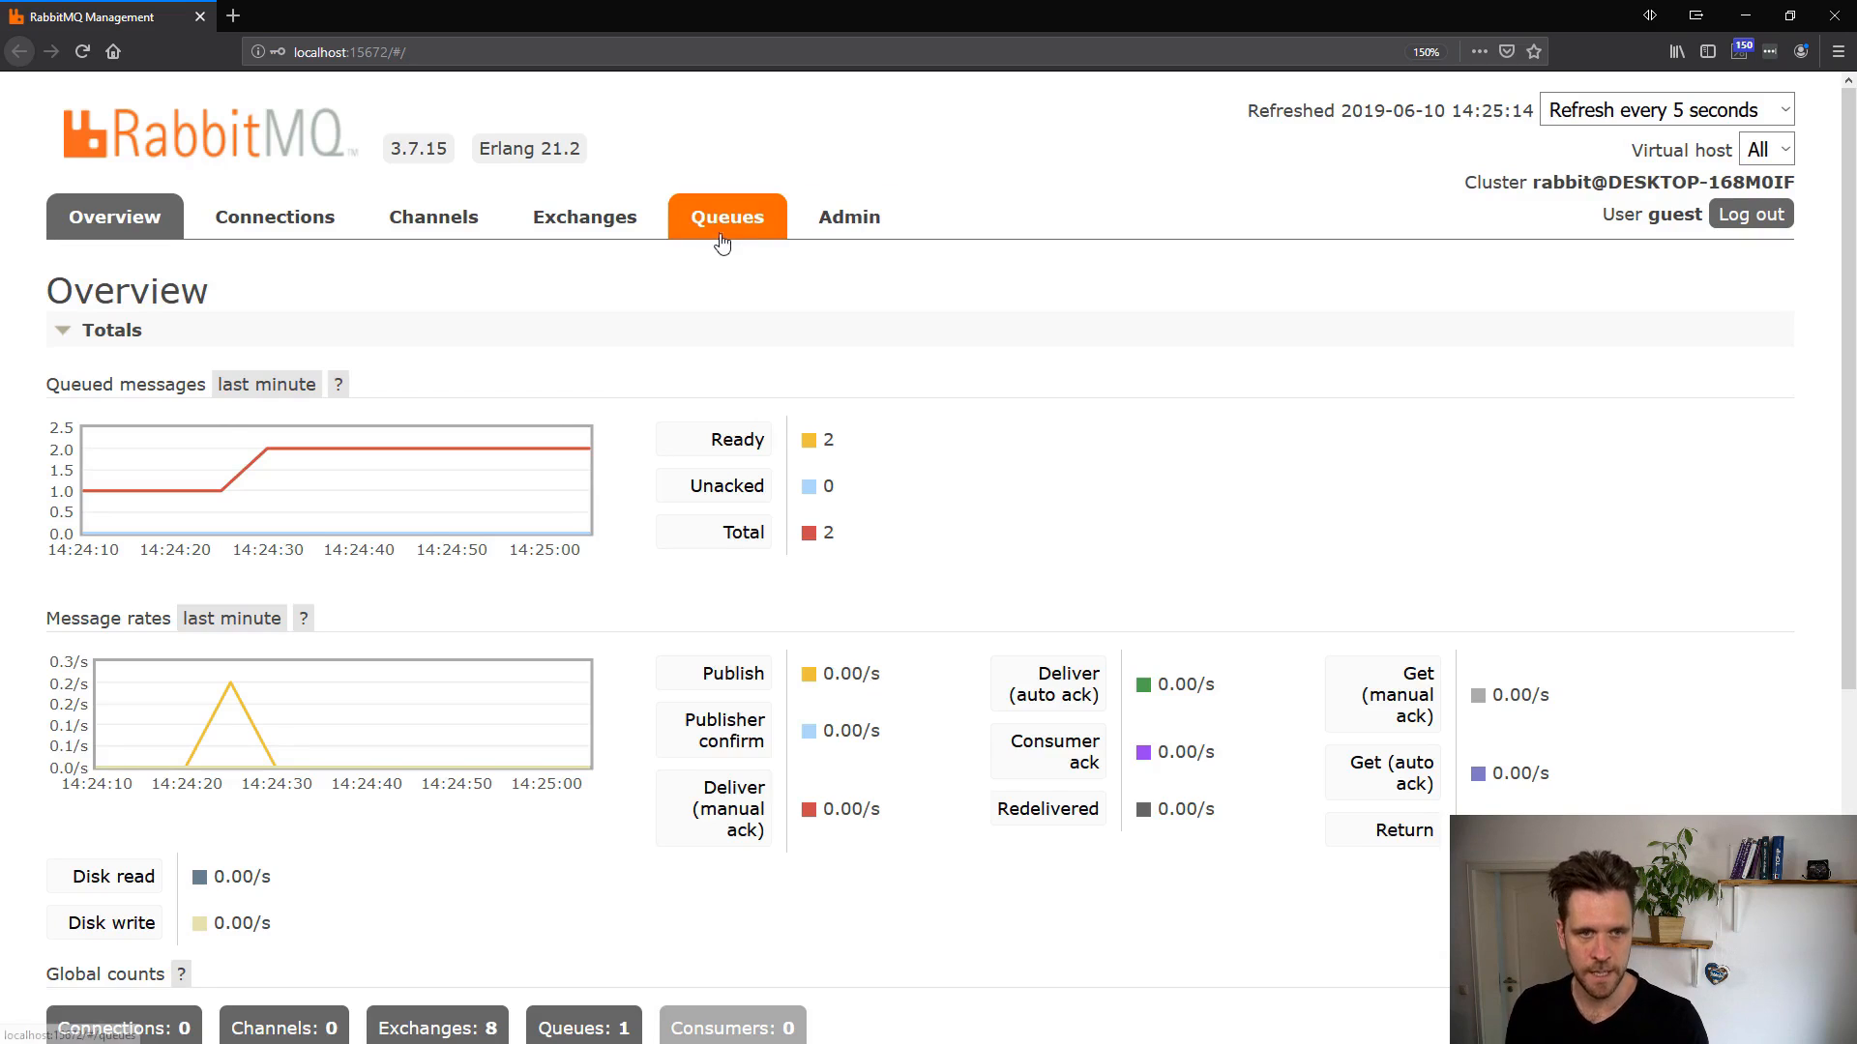
Open the Queues tab and select hello-world to view its two ready messages.
click(726, 216)
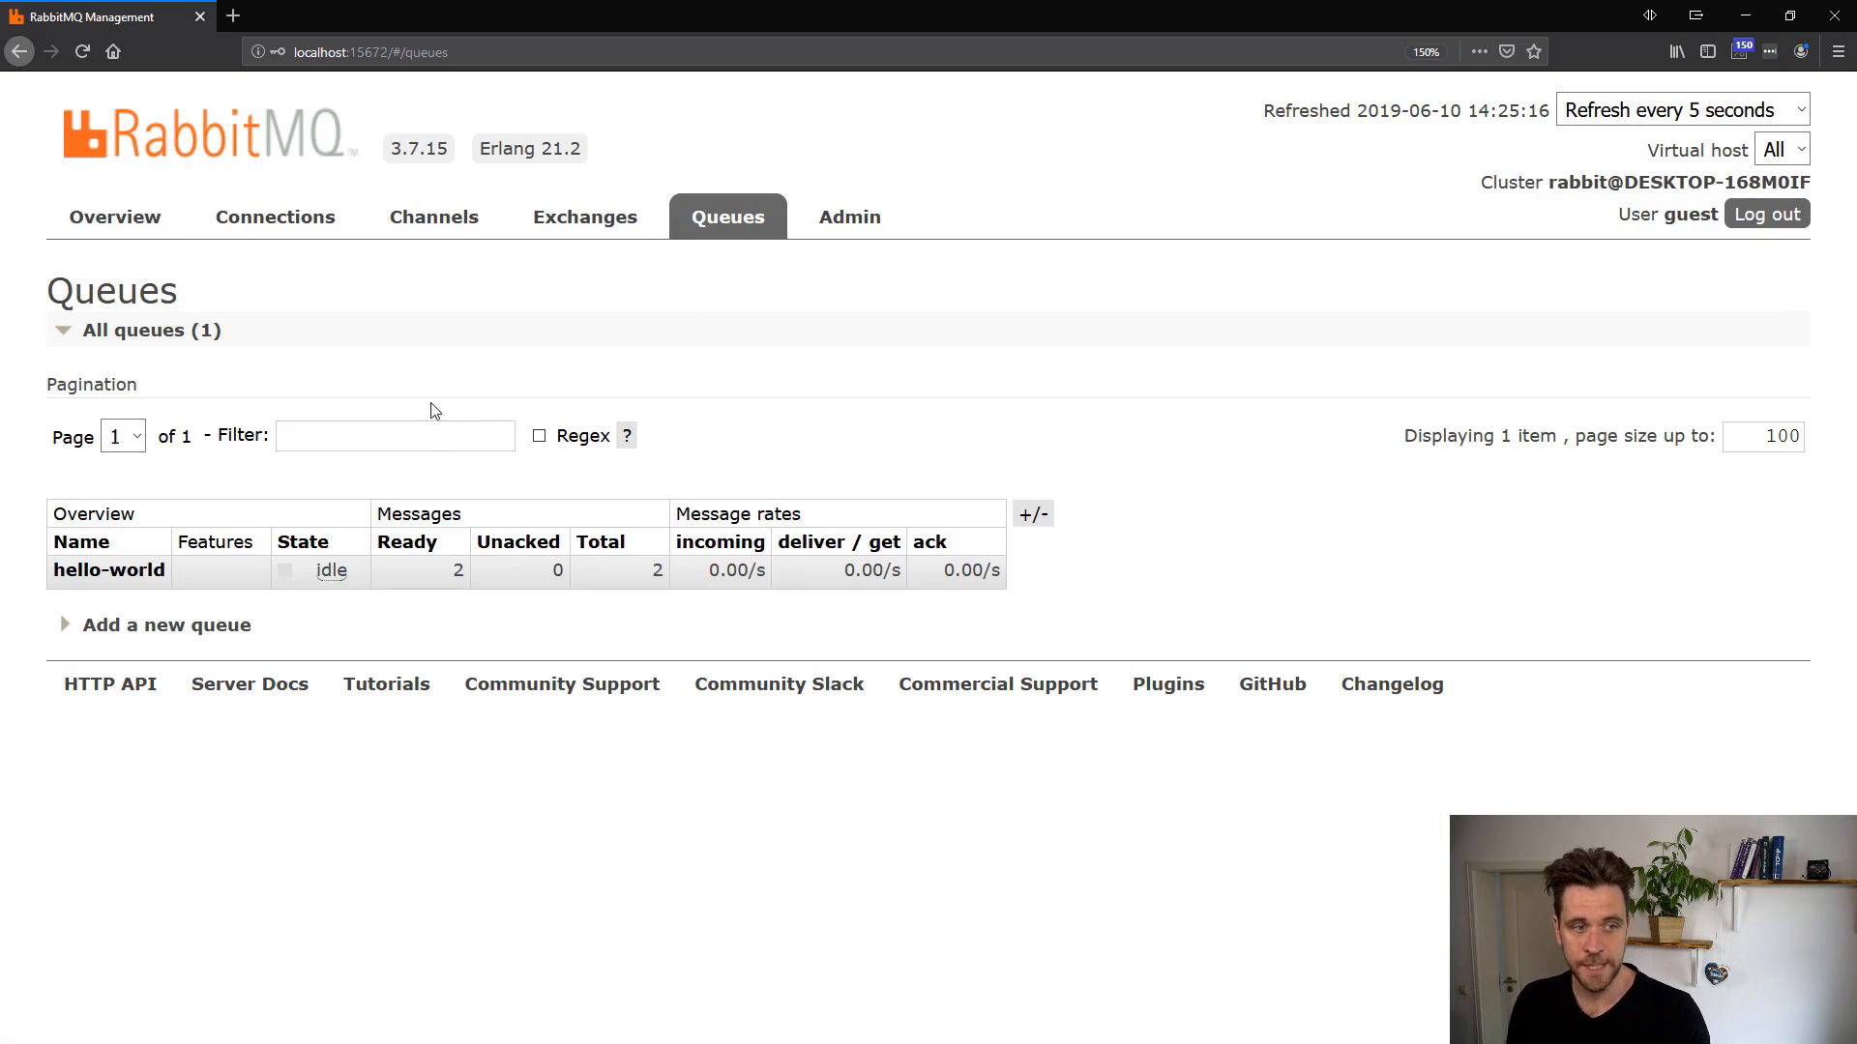
mouse_move(93, 550)
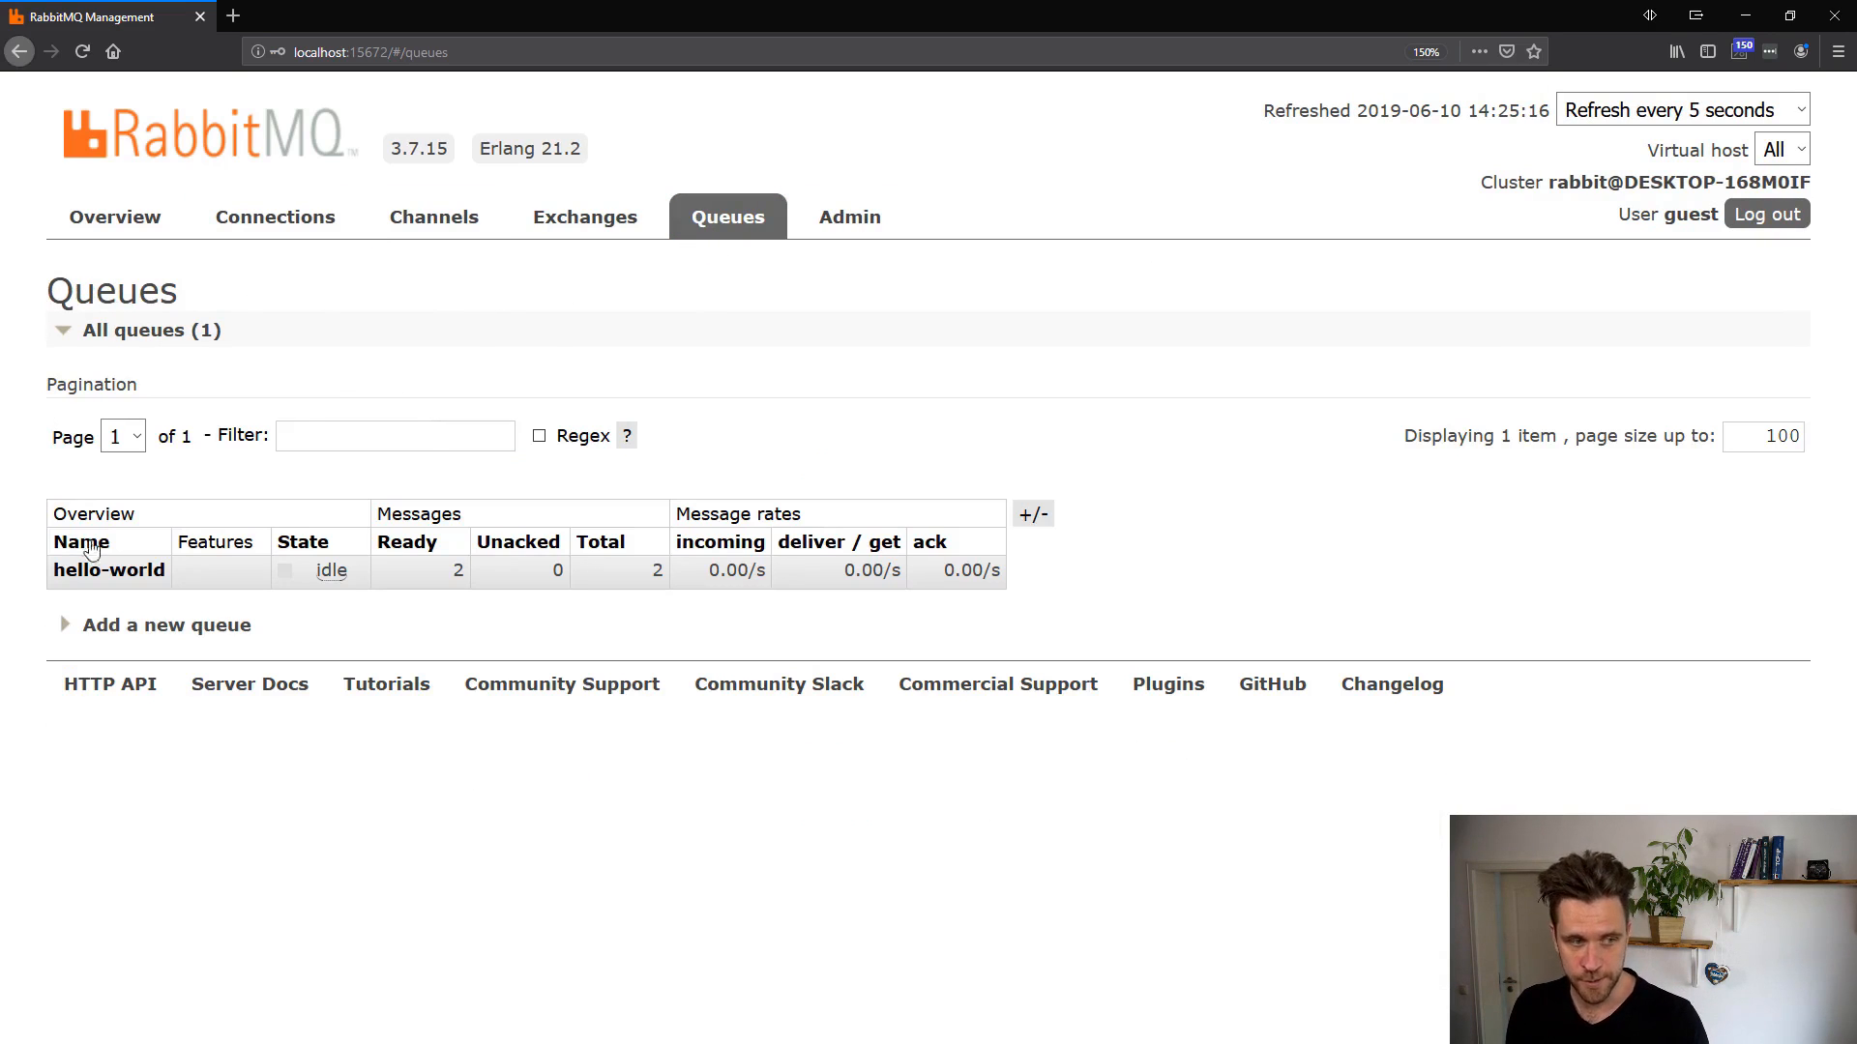
mouse_move(109, 569)
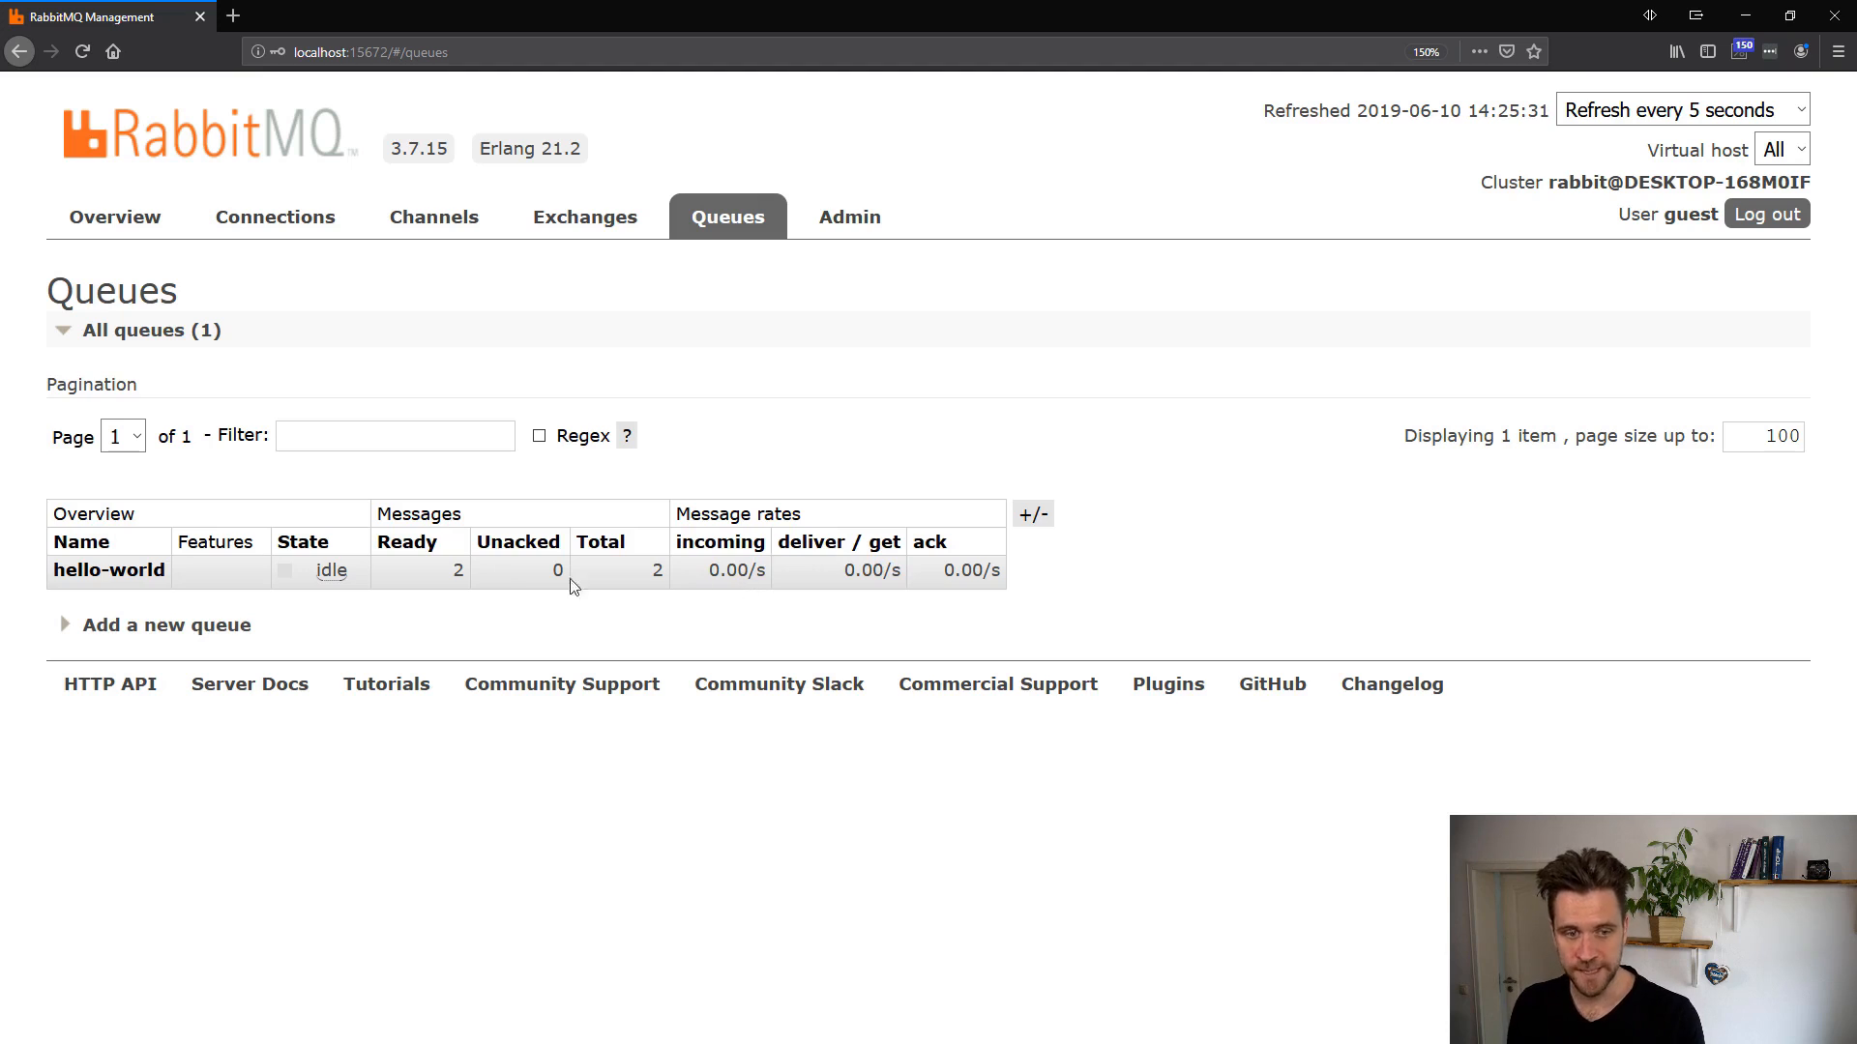
click(109, 570)
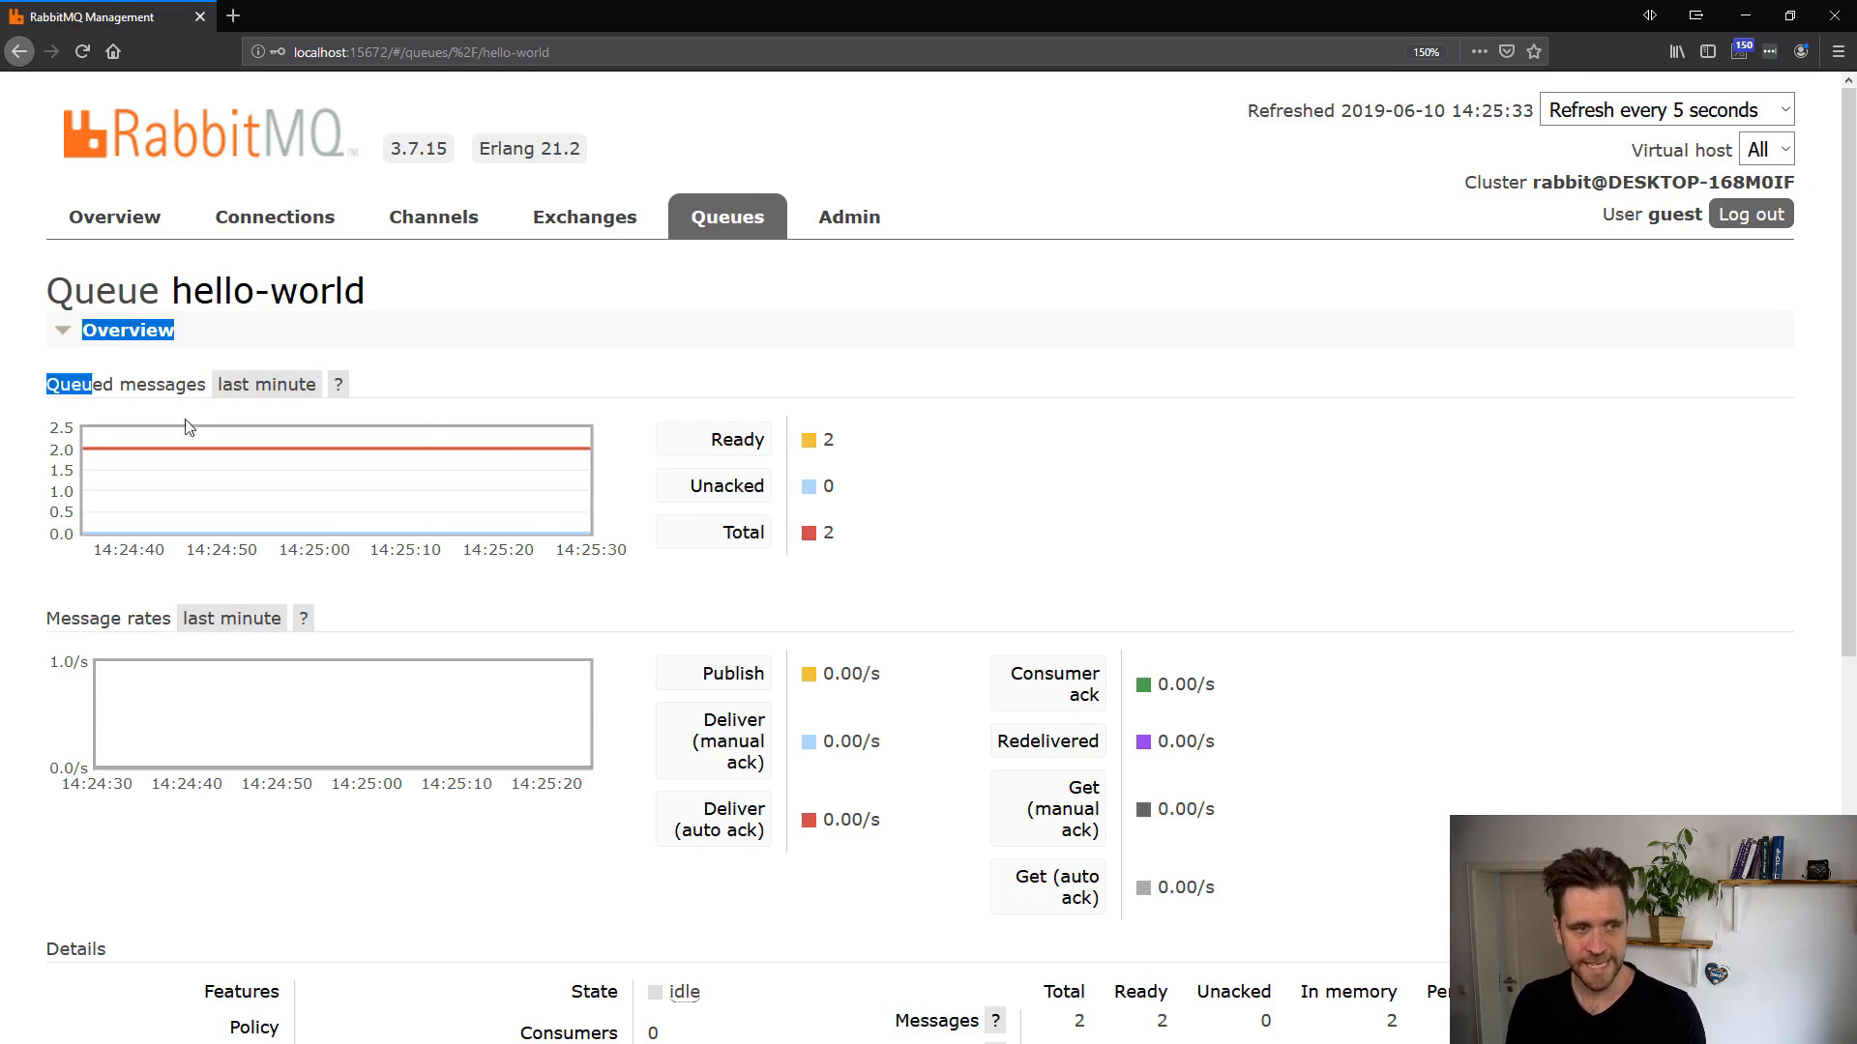
Expand the Bindings and Publish message sections on the hello-world page.
scroll(down, 3)
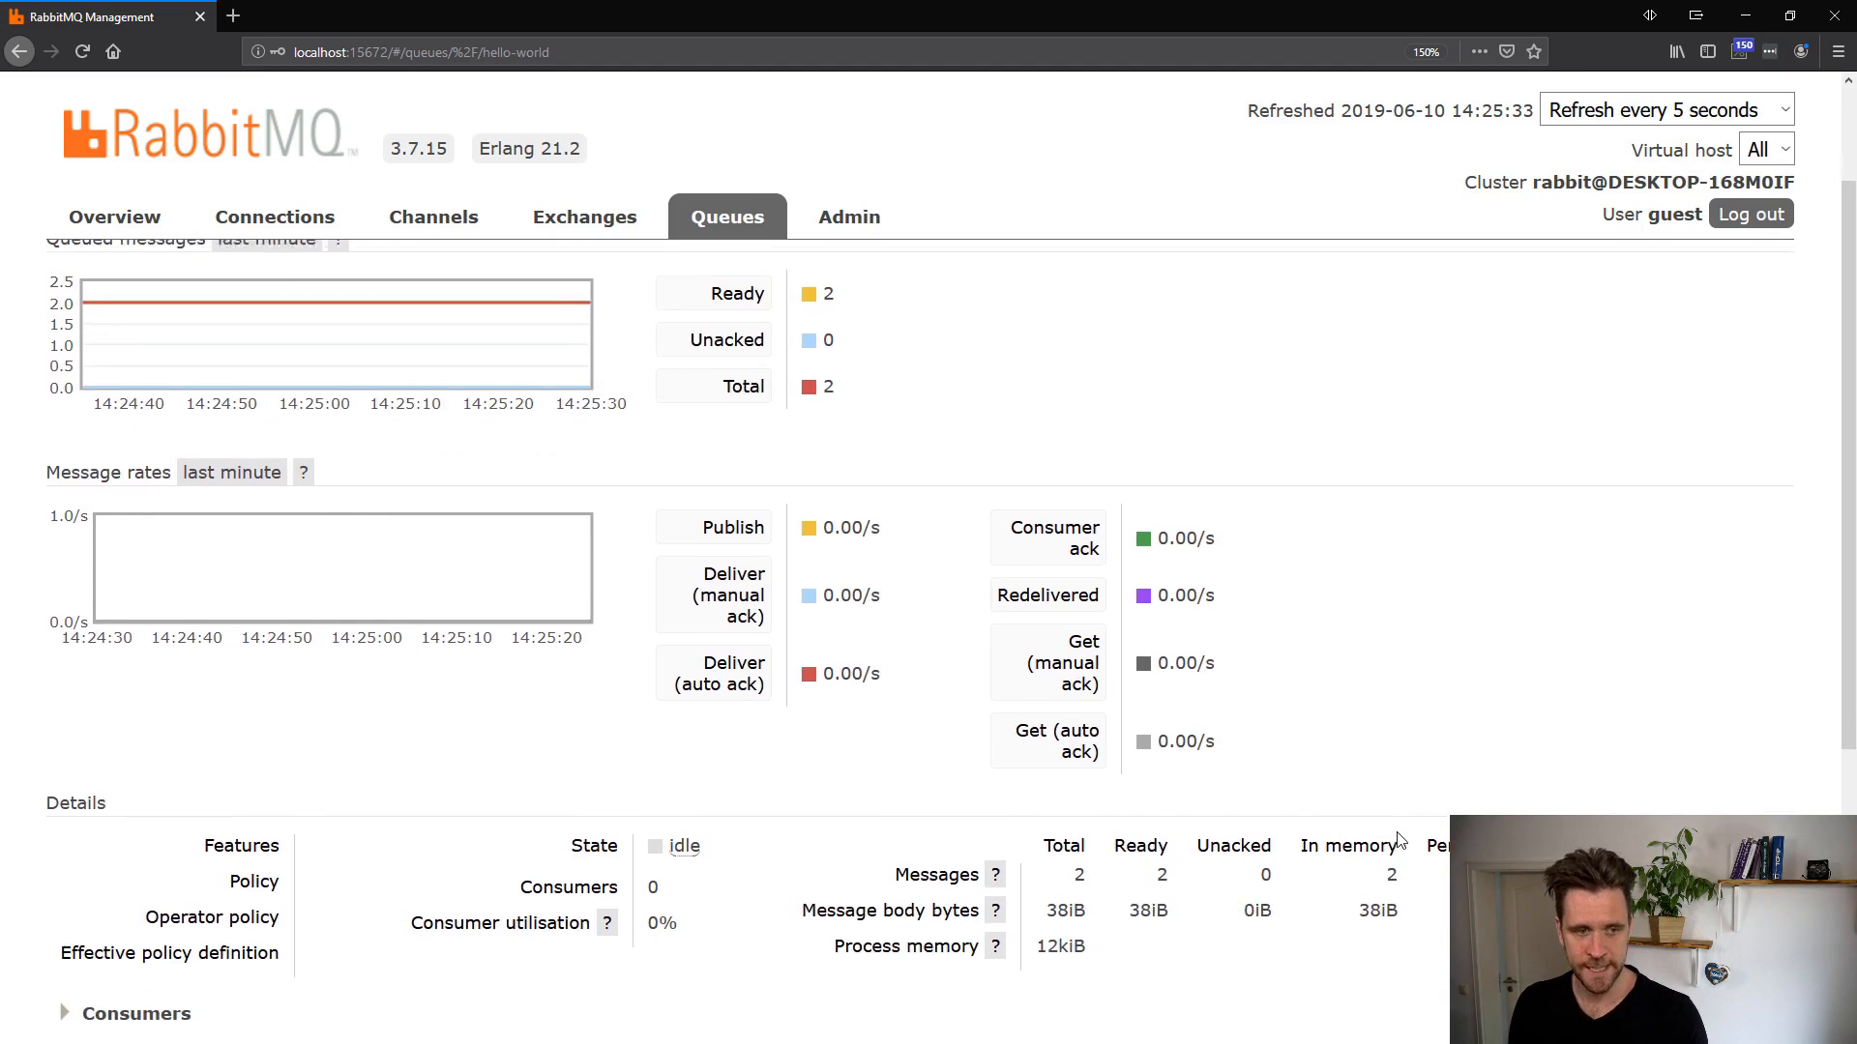
scroll(down, 3)
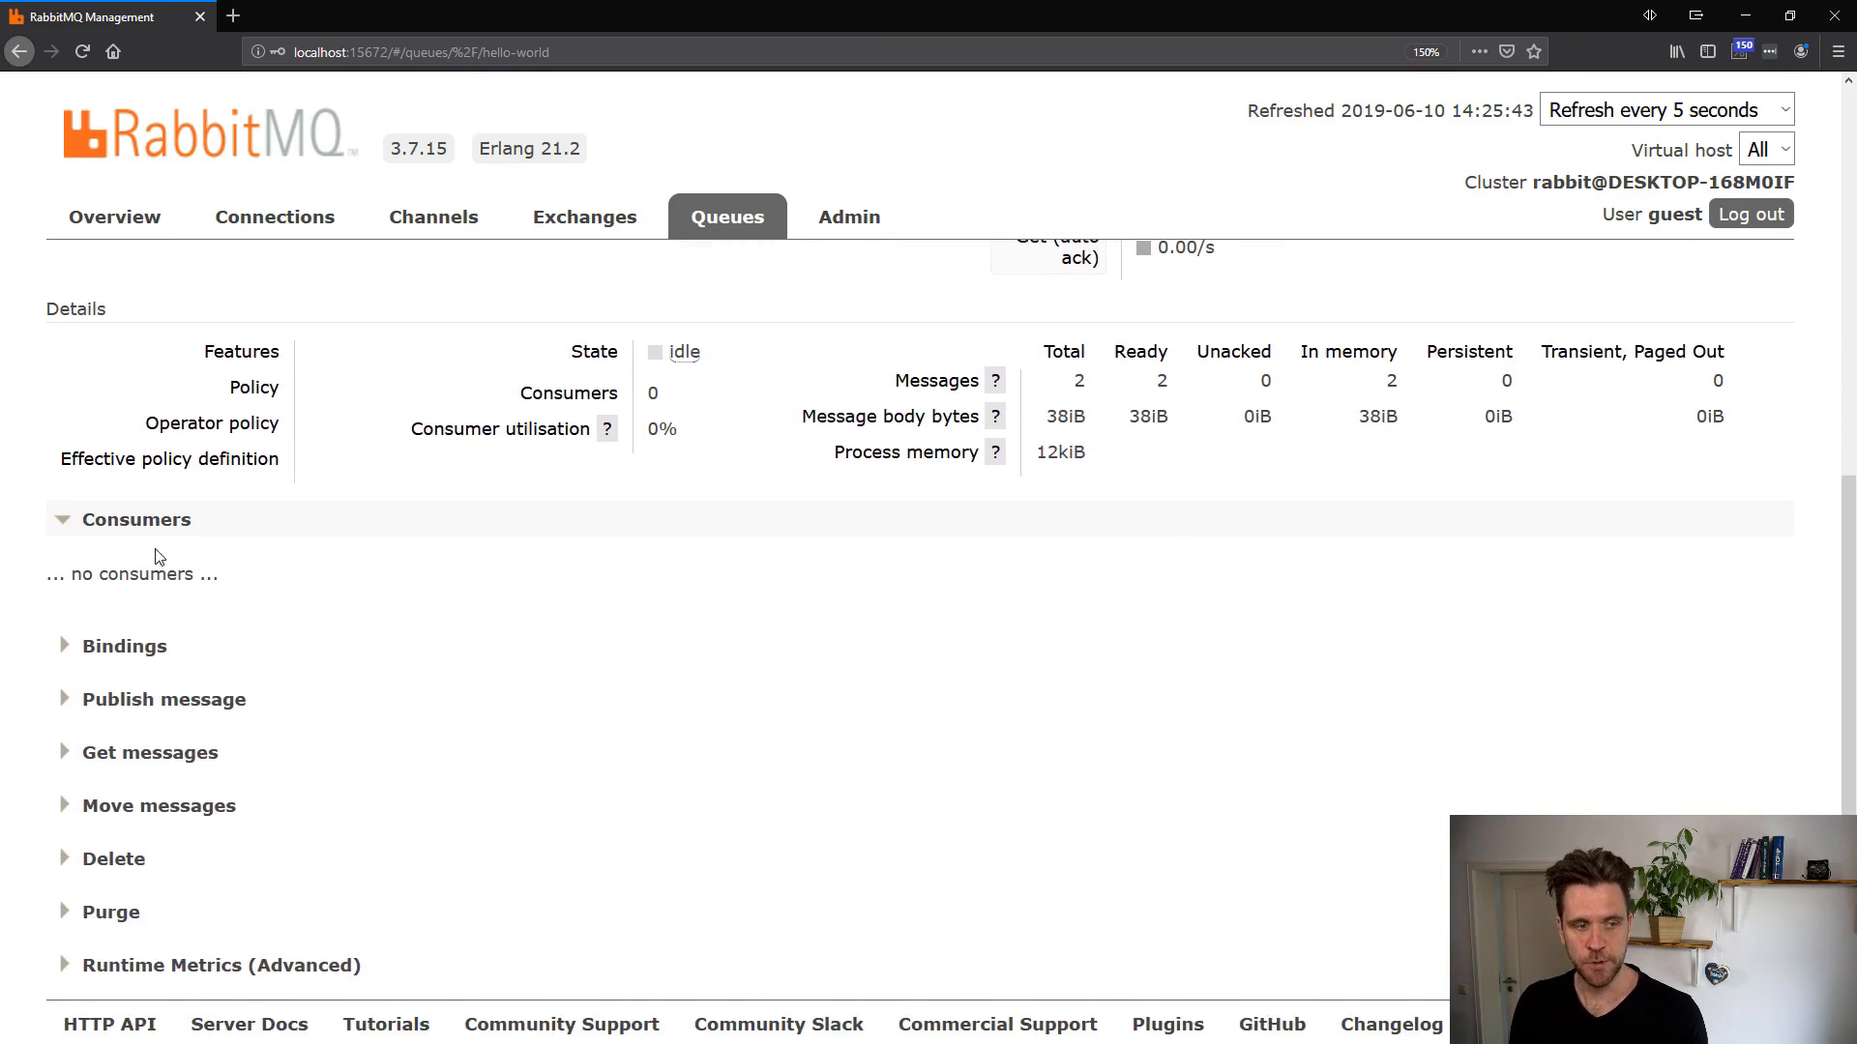
scroll(up, 3)
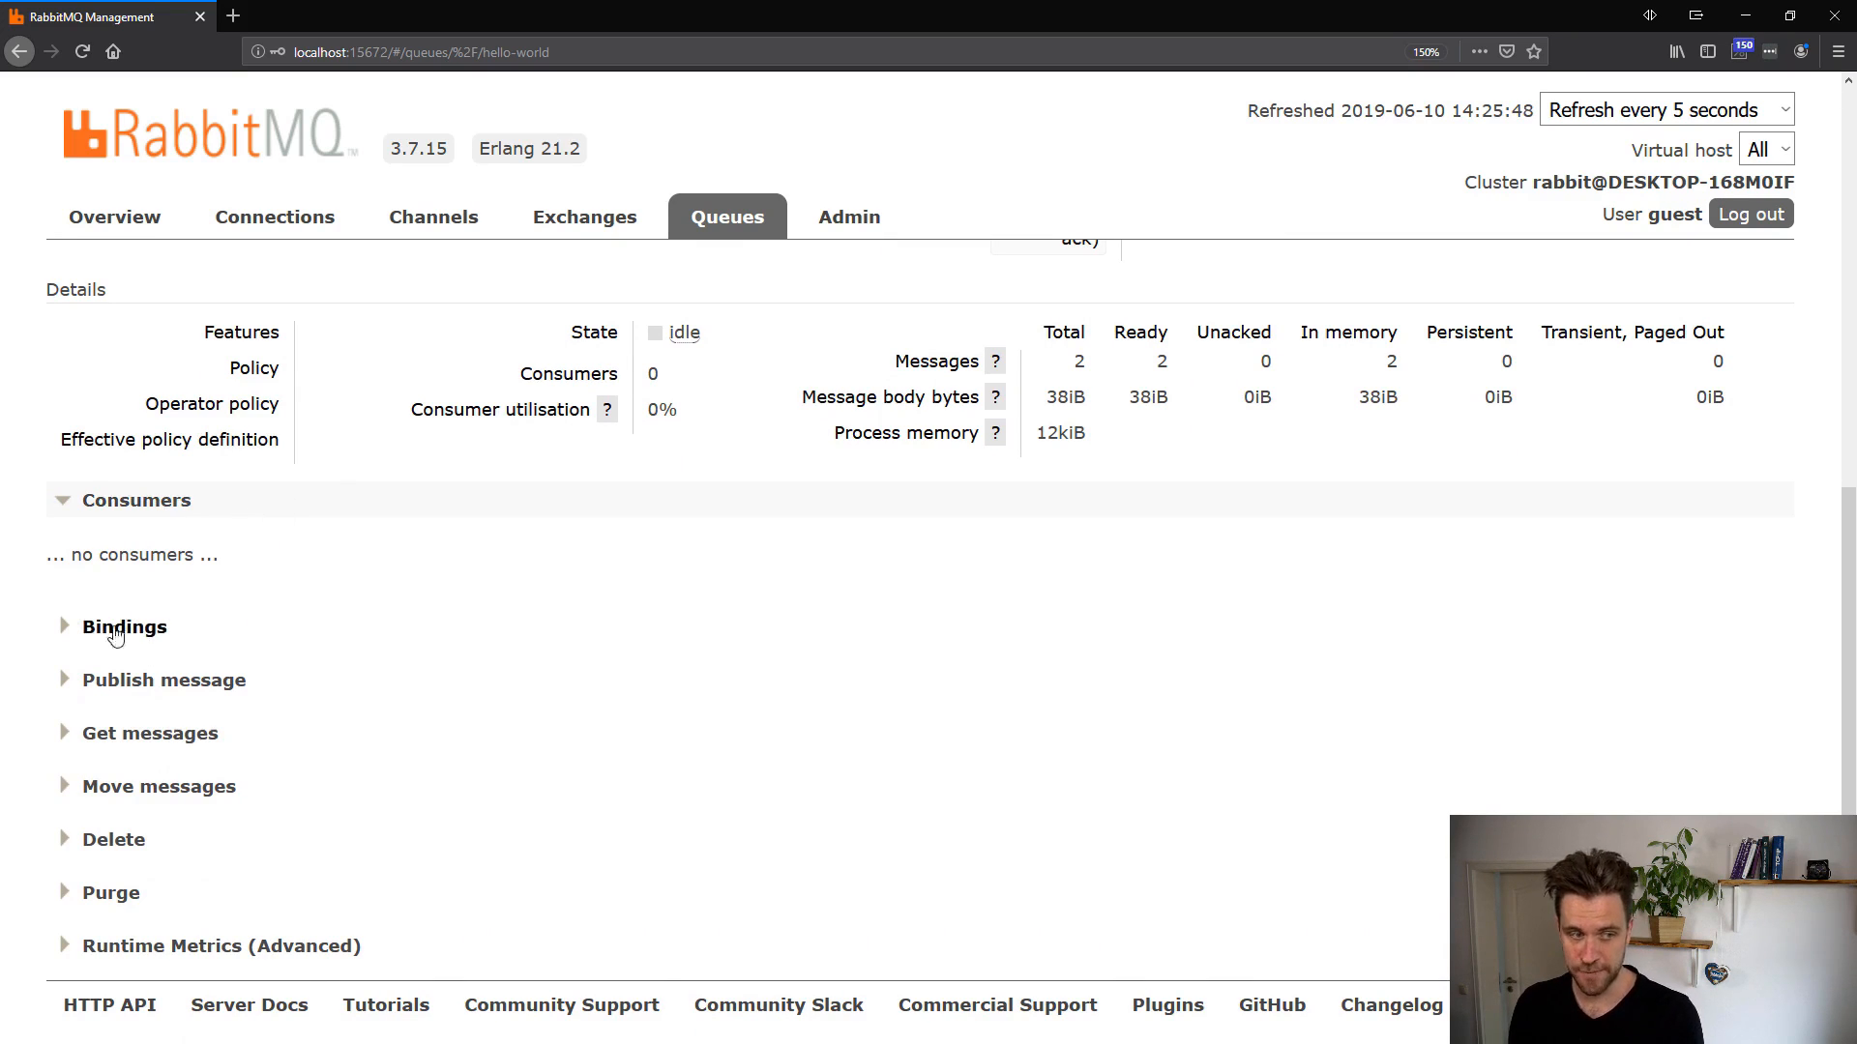
click(123, 627)
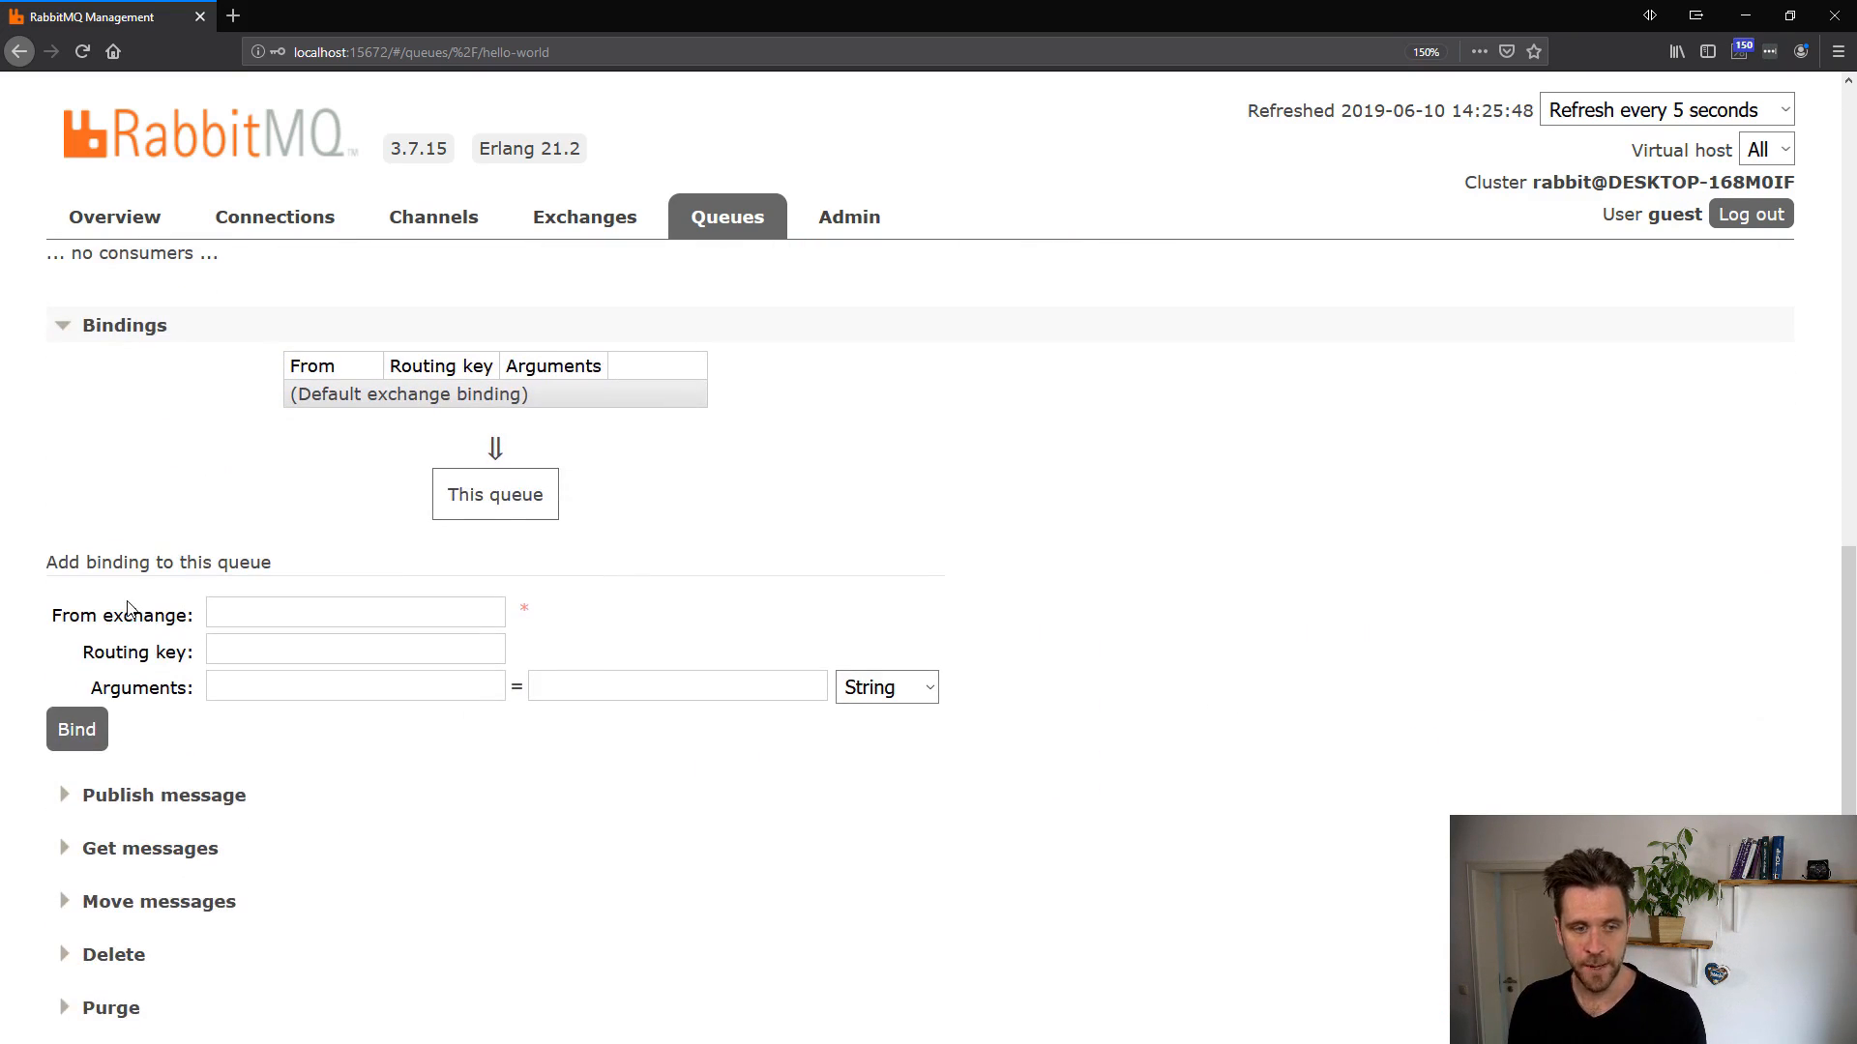
scroll(up, 3)
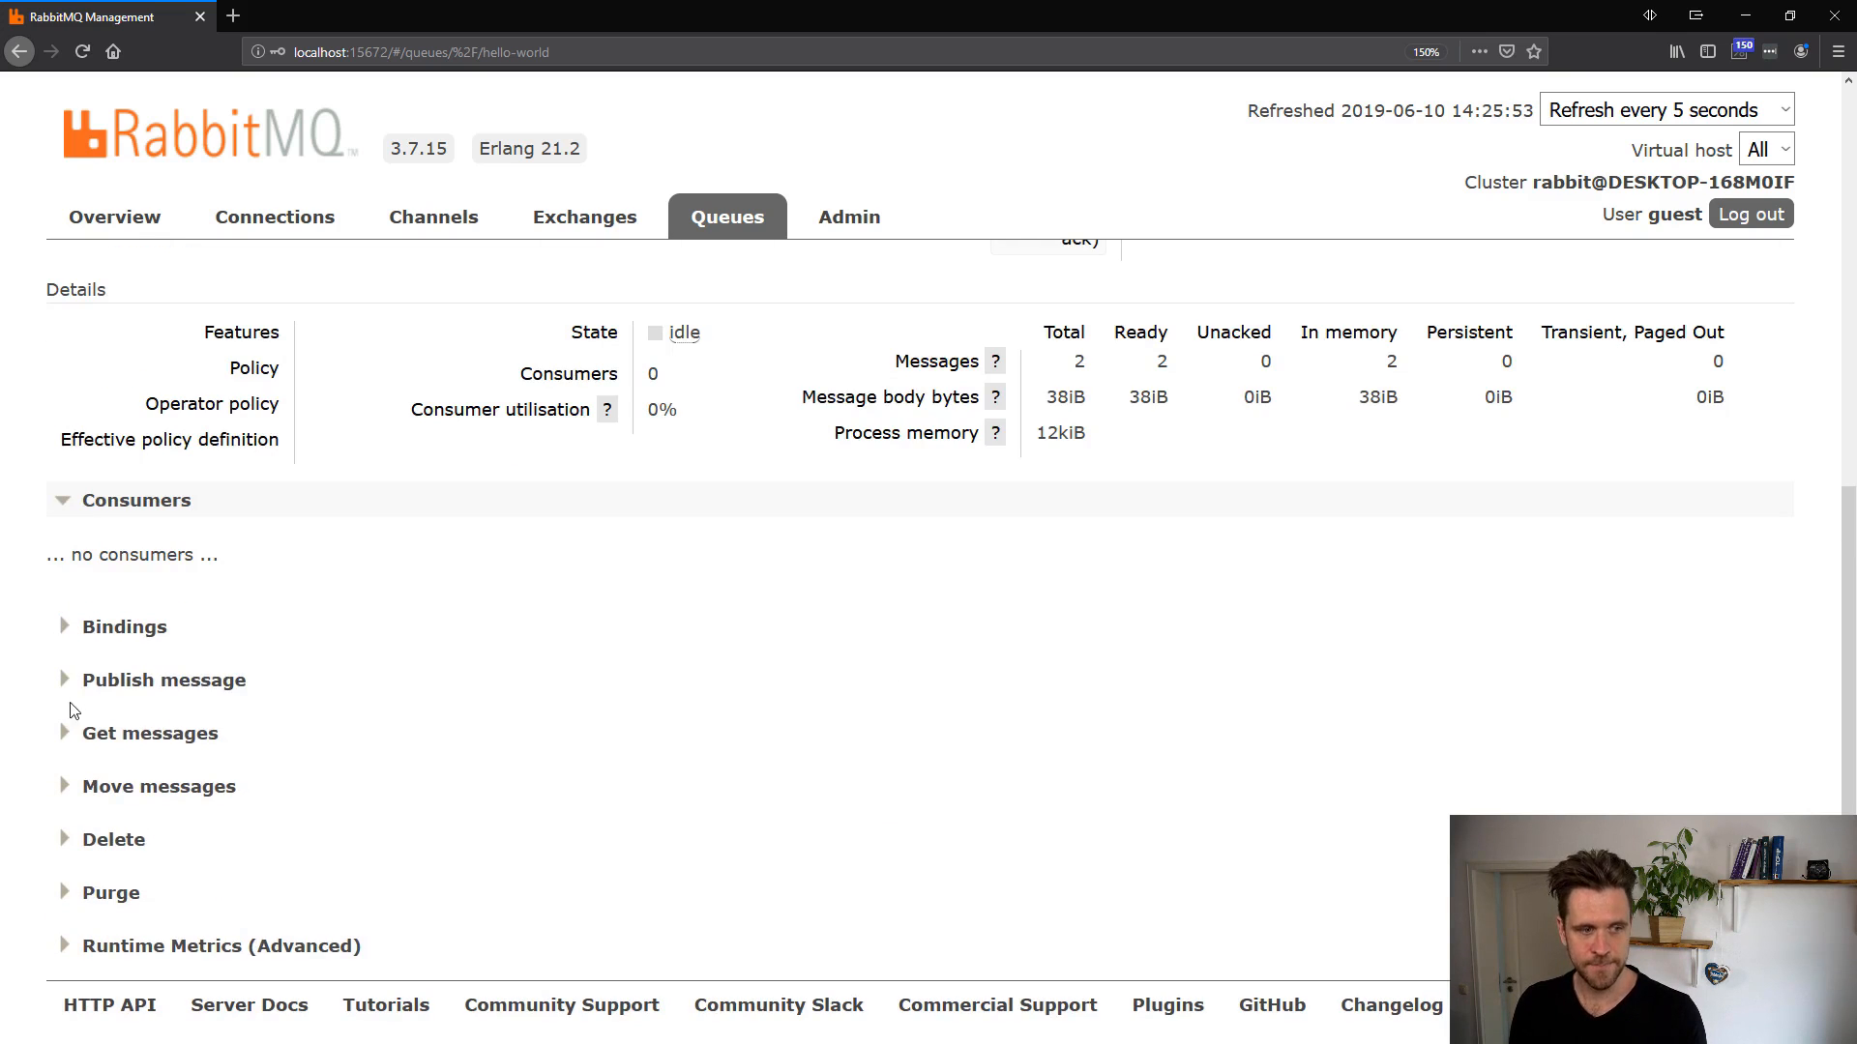
click(164, 679)
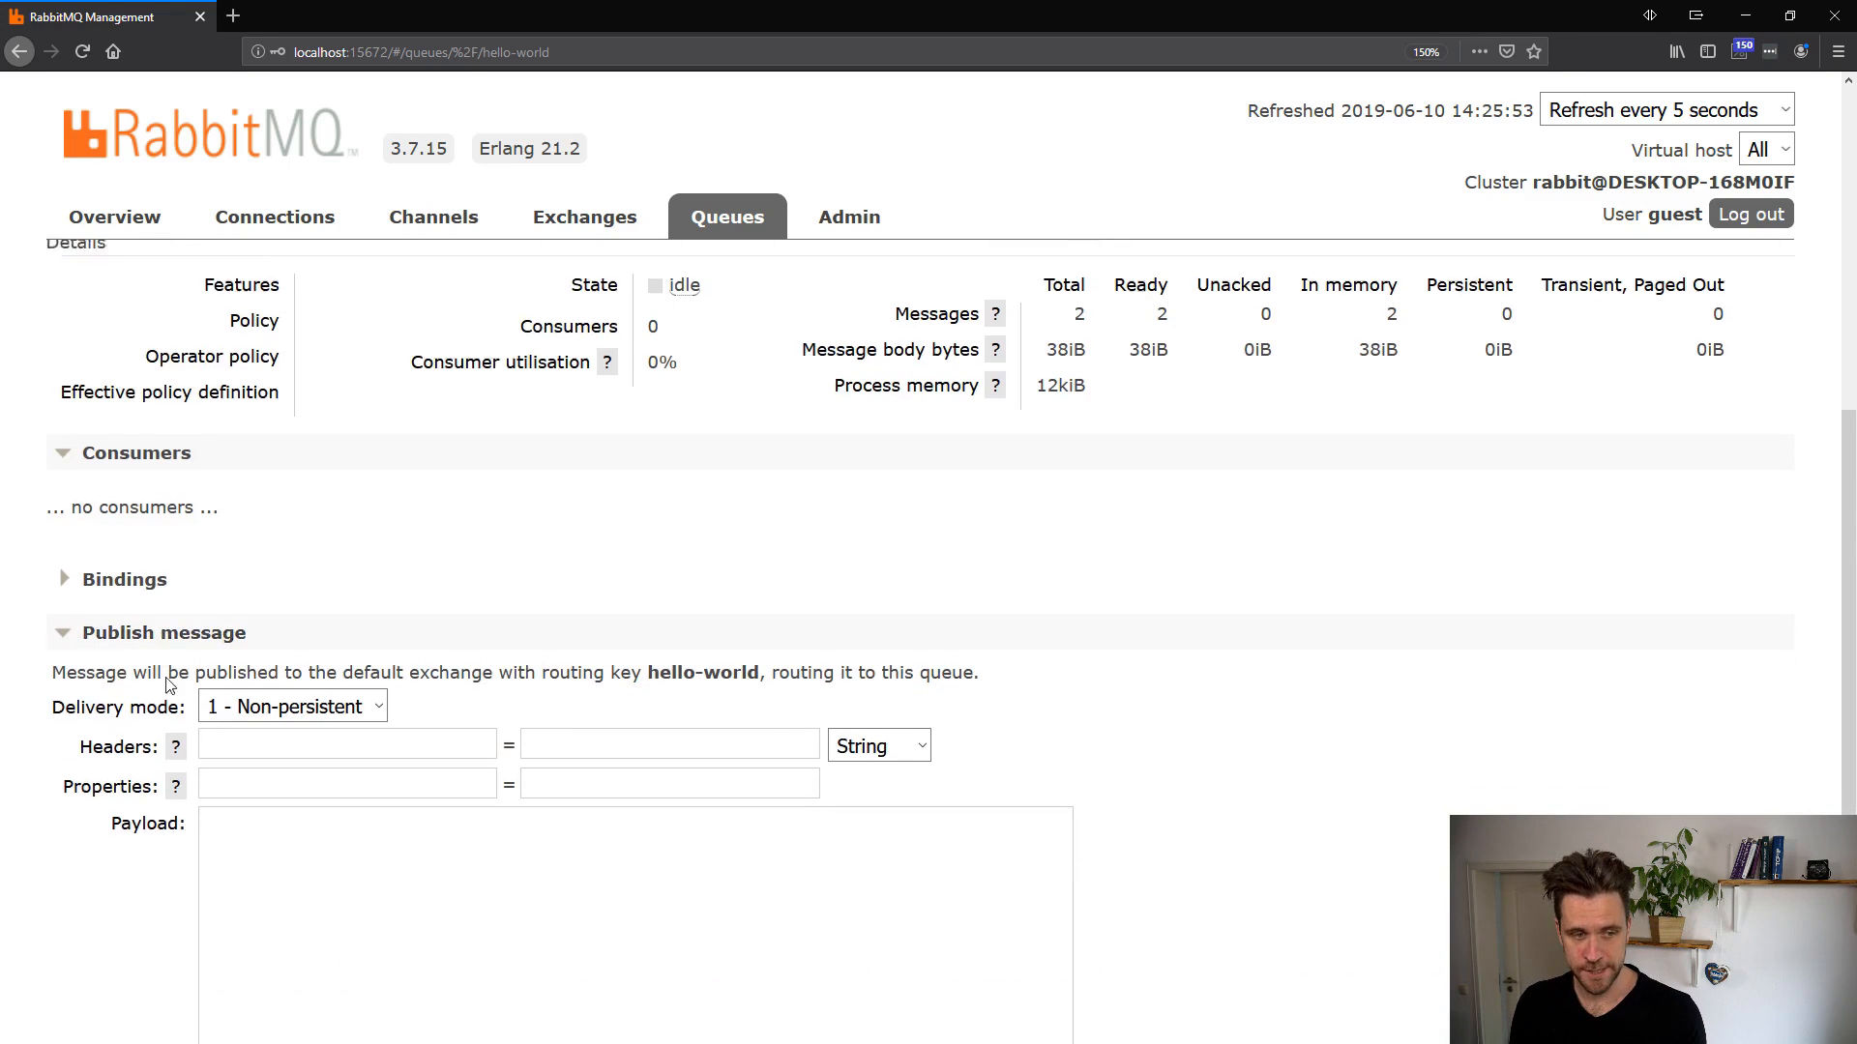
Expand Get messages, showing nack-requeue mode, auto encoding and 1 message.
scroll(down, 3)
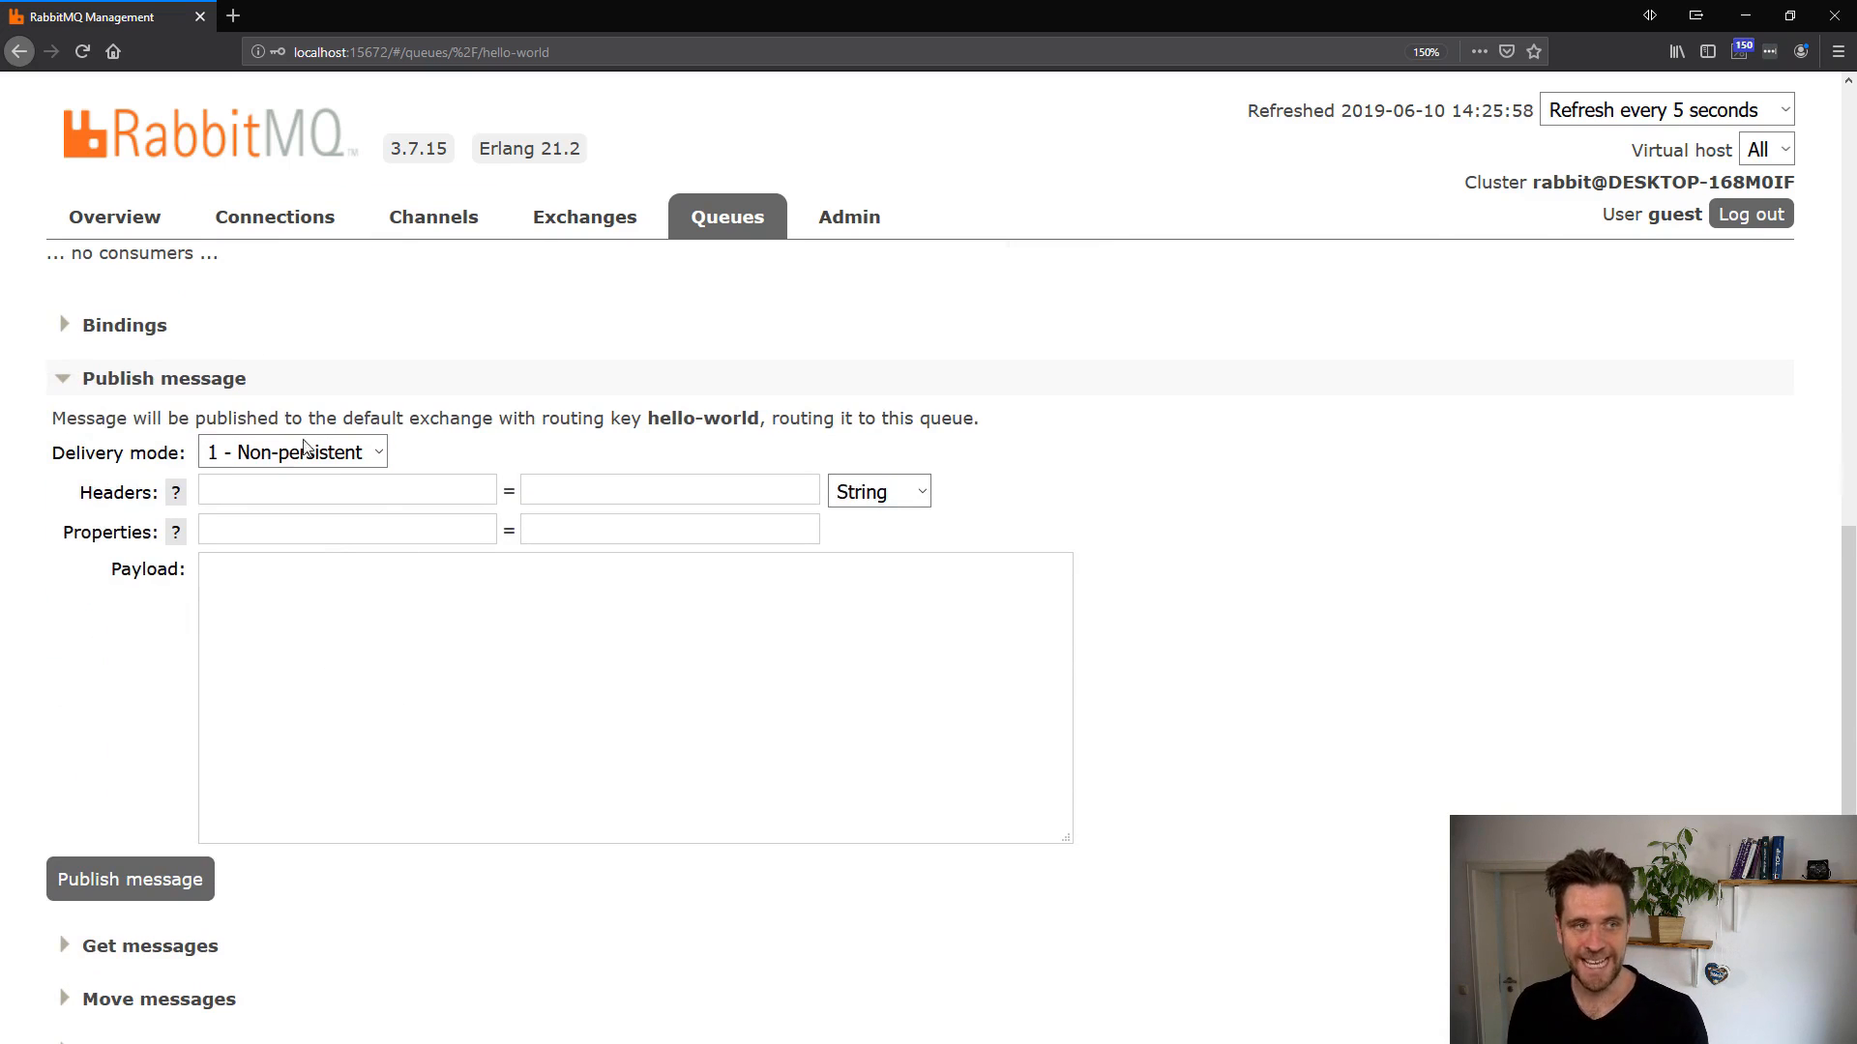
scroll(down, 3)
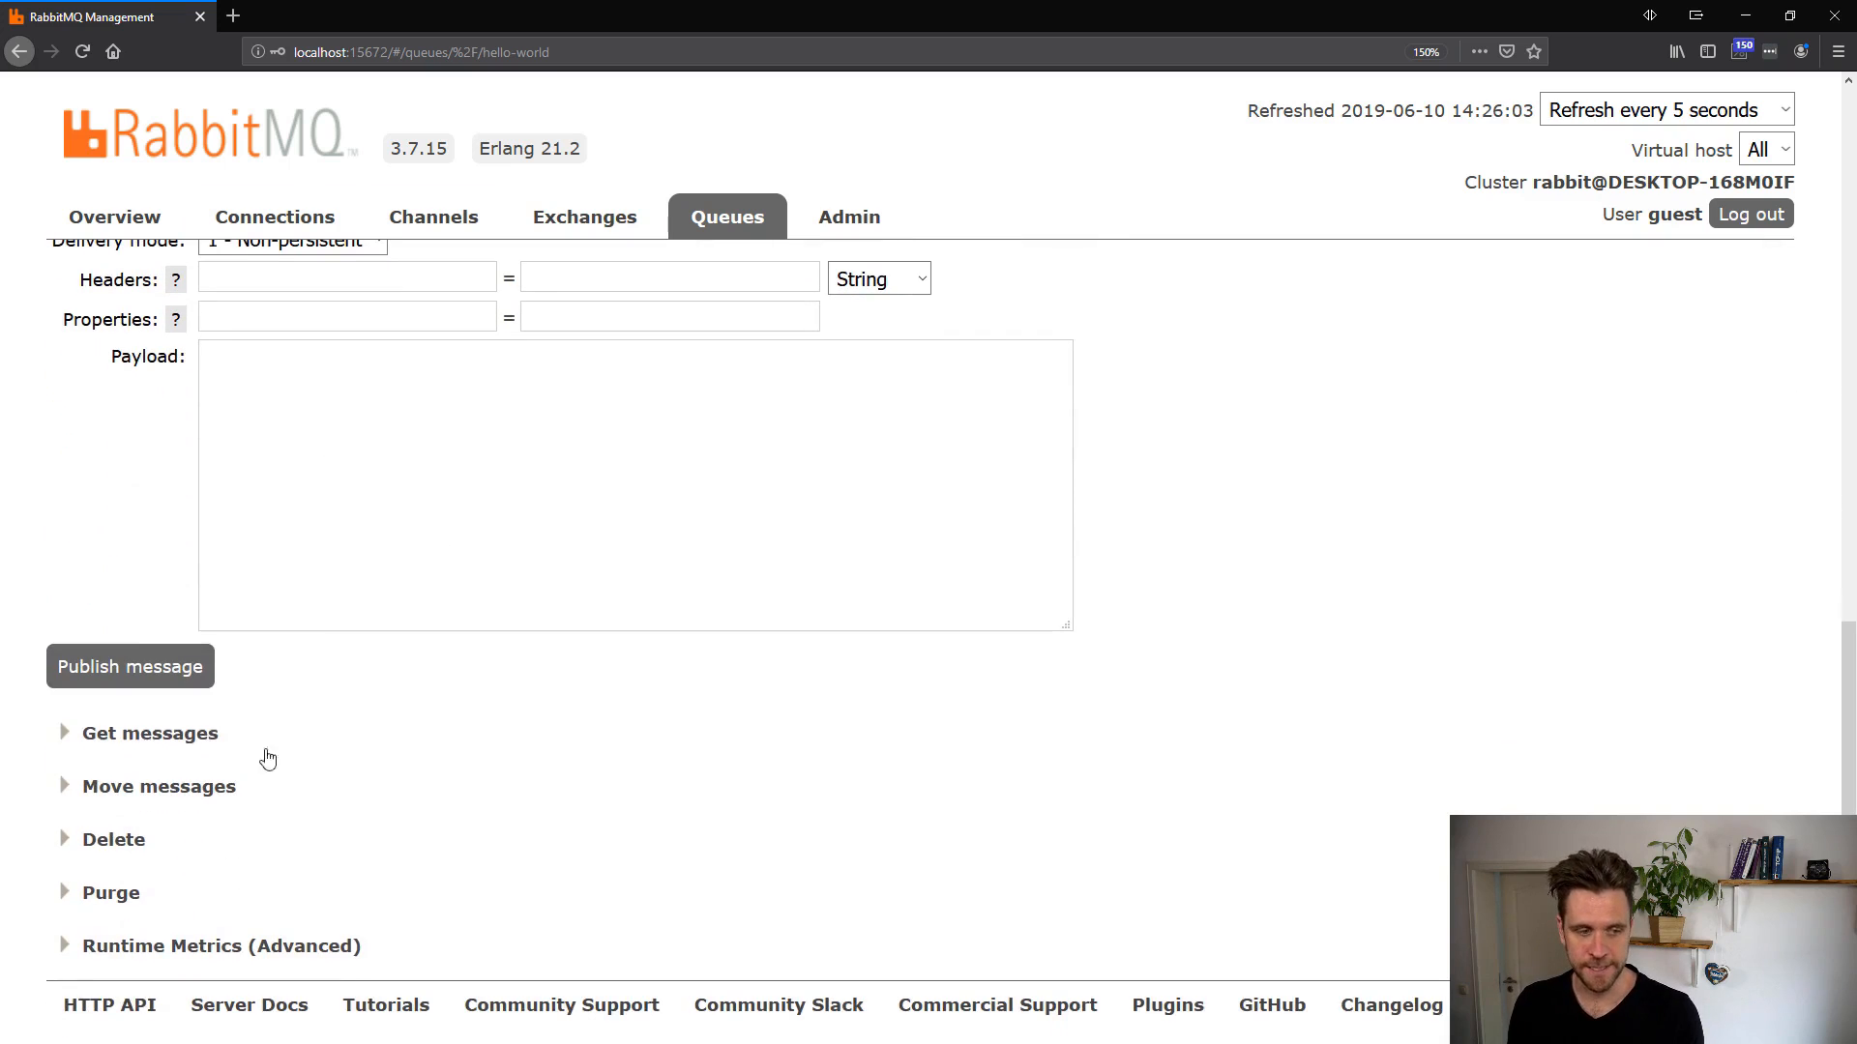
mouse_move(194, 770)
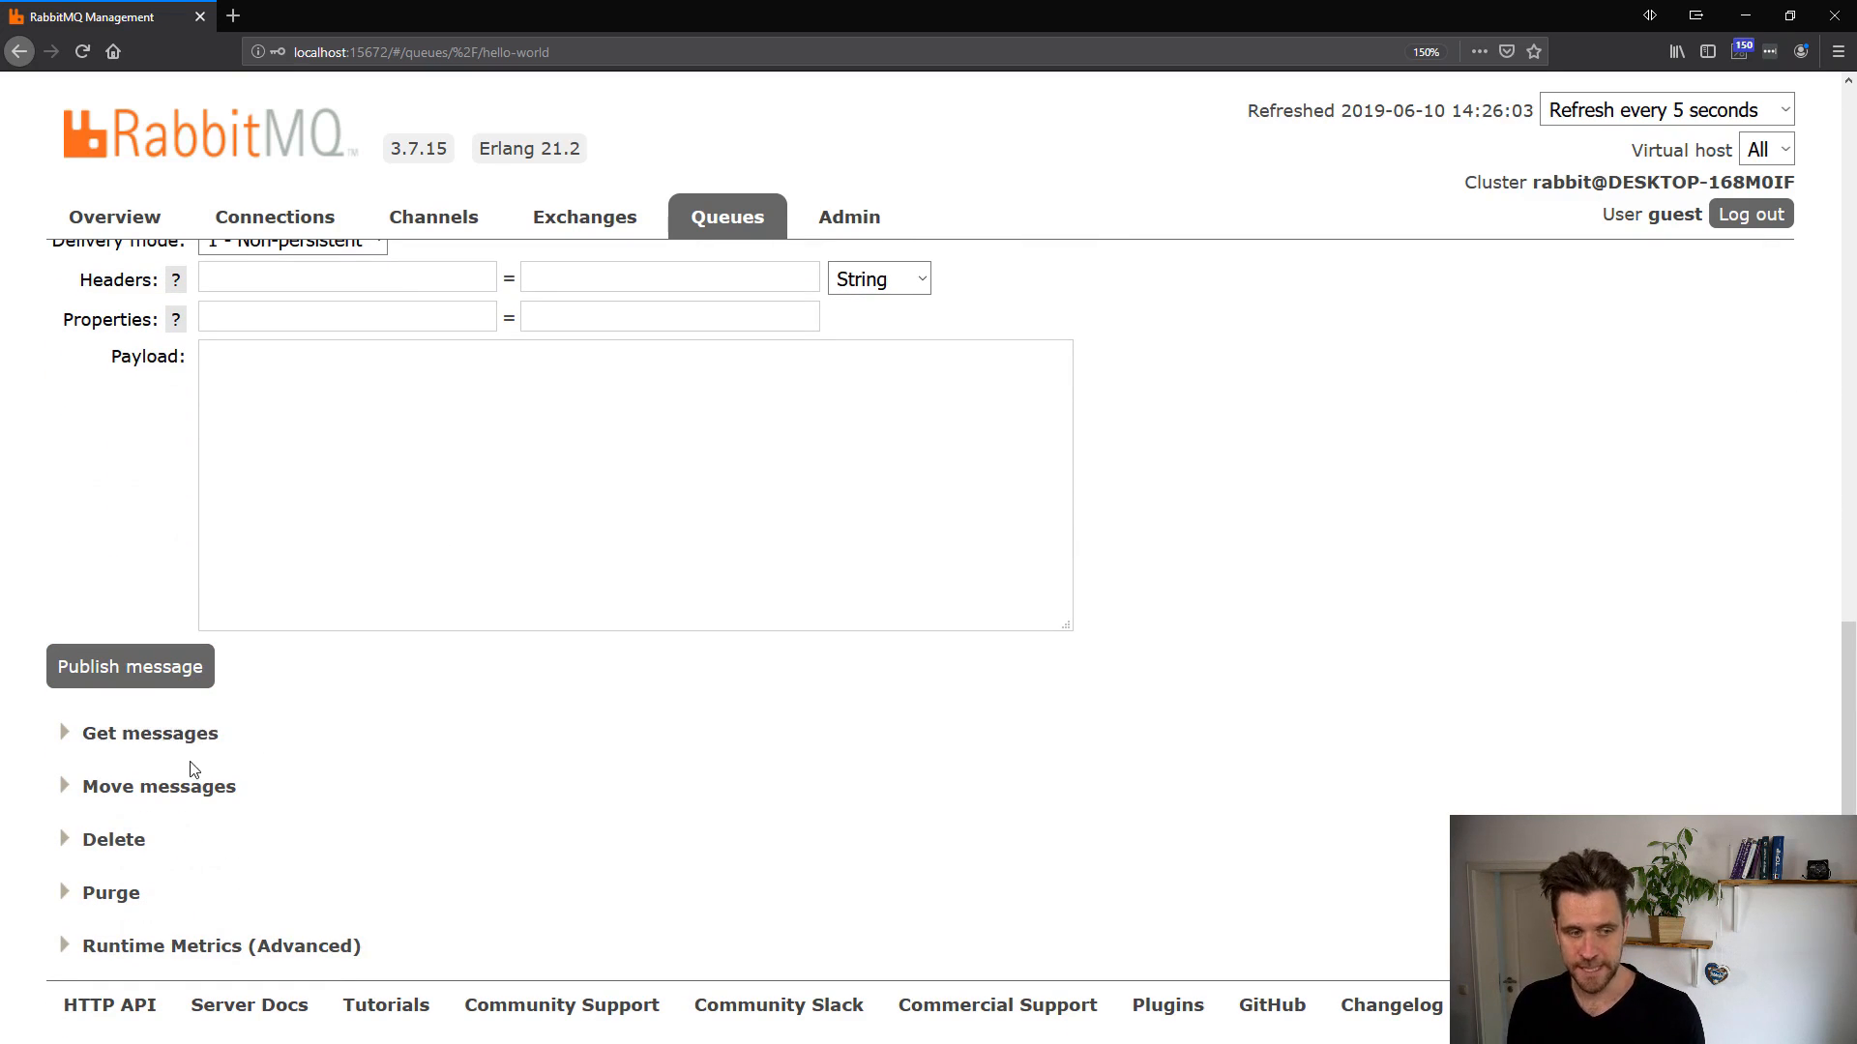
mouse_move(227, 764)
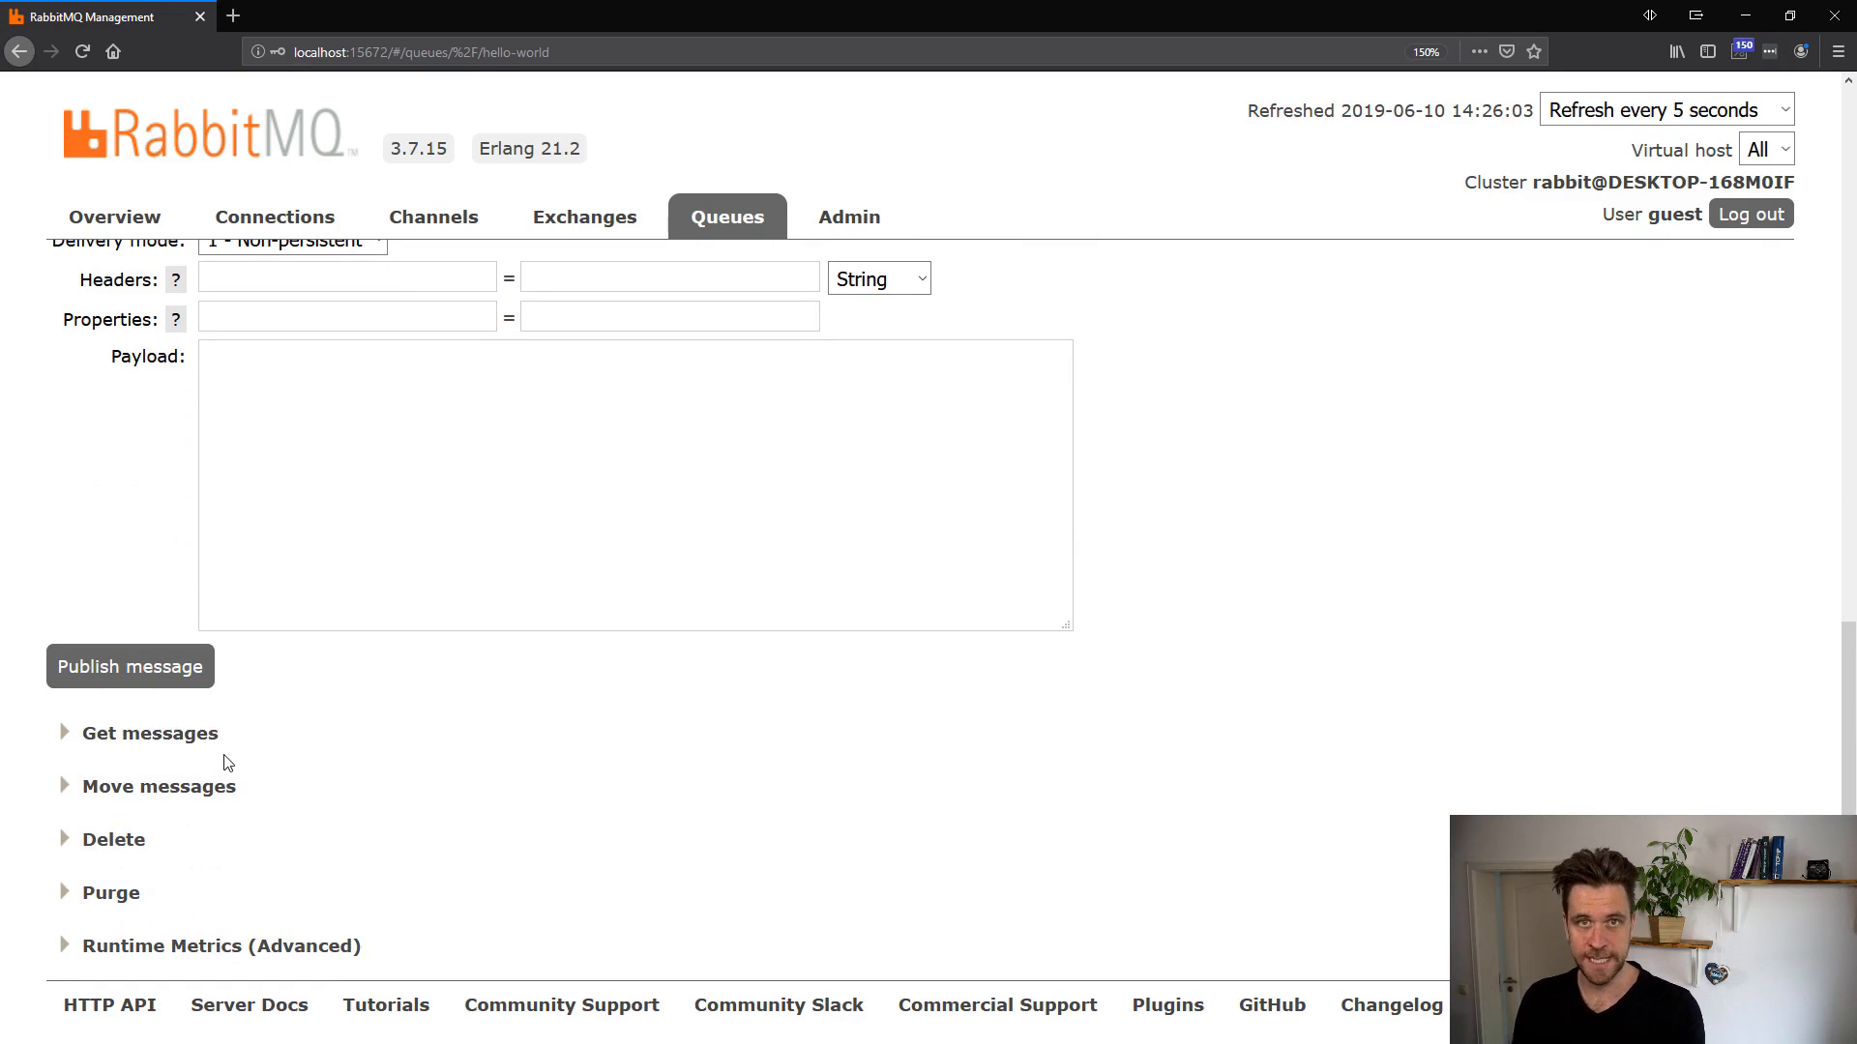
mouse_move(114, 839)
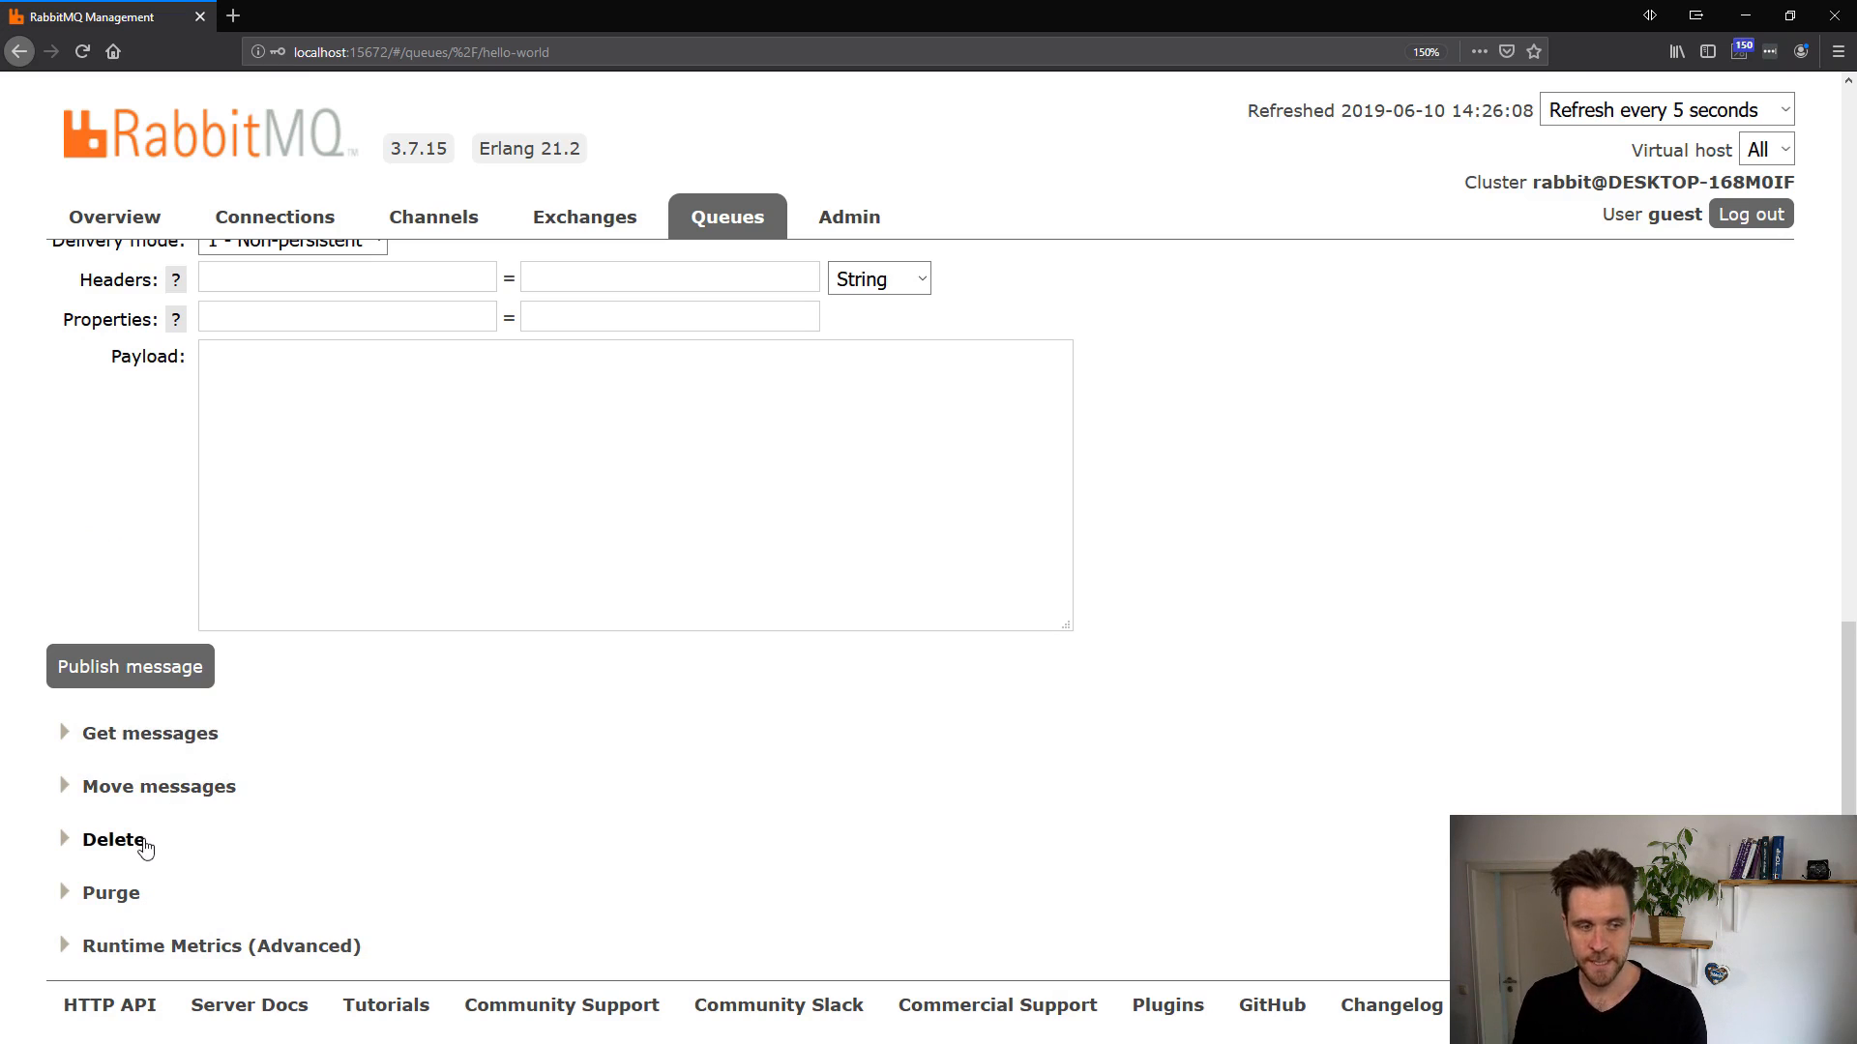
mouse_move(122, 901)
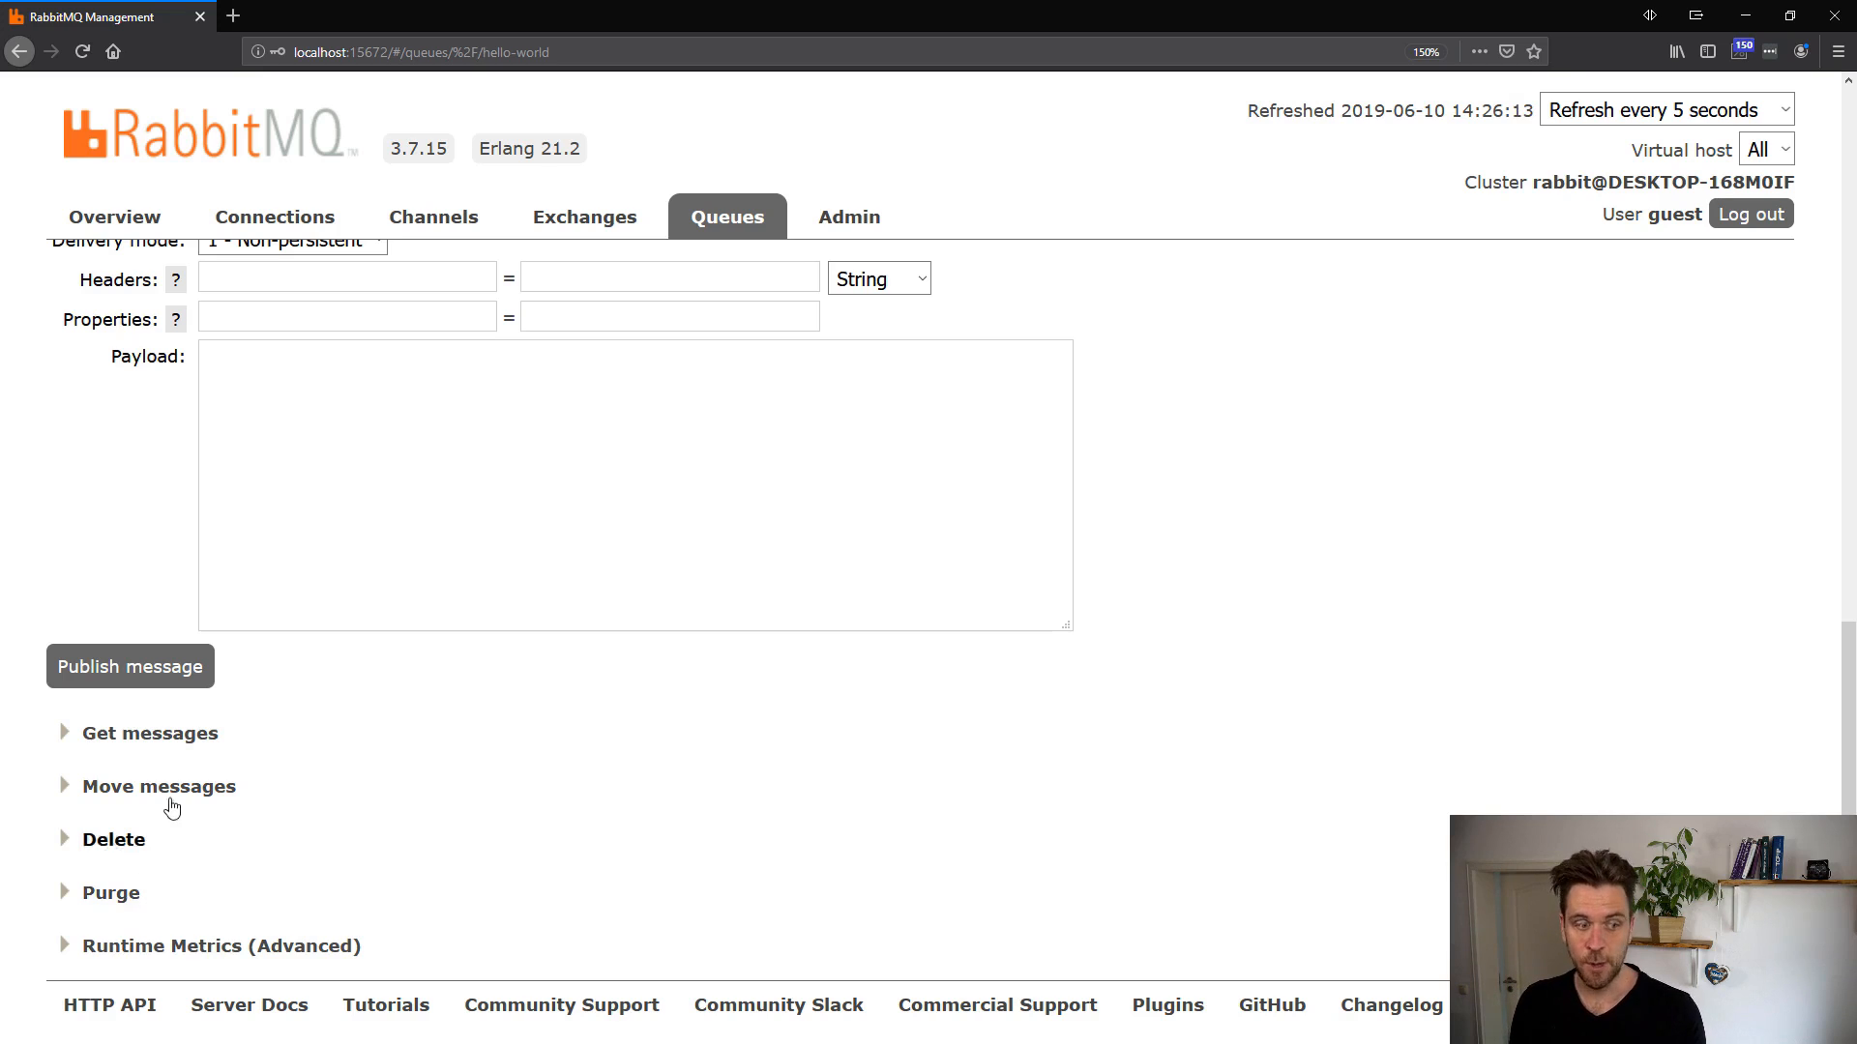
scroll(up, 3)
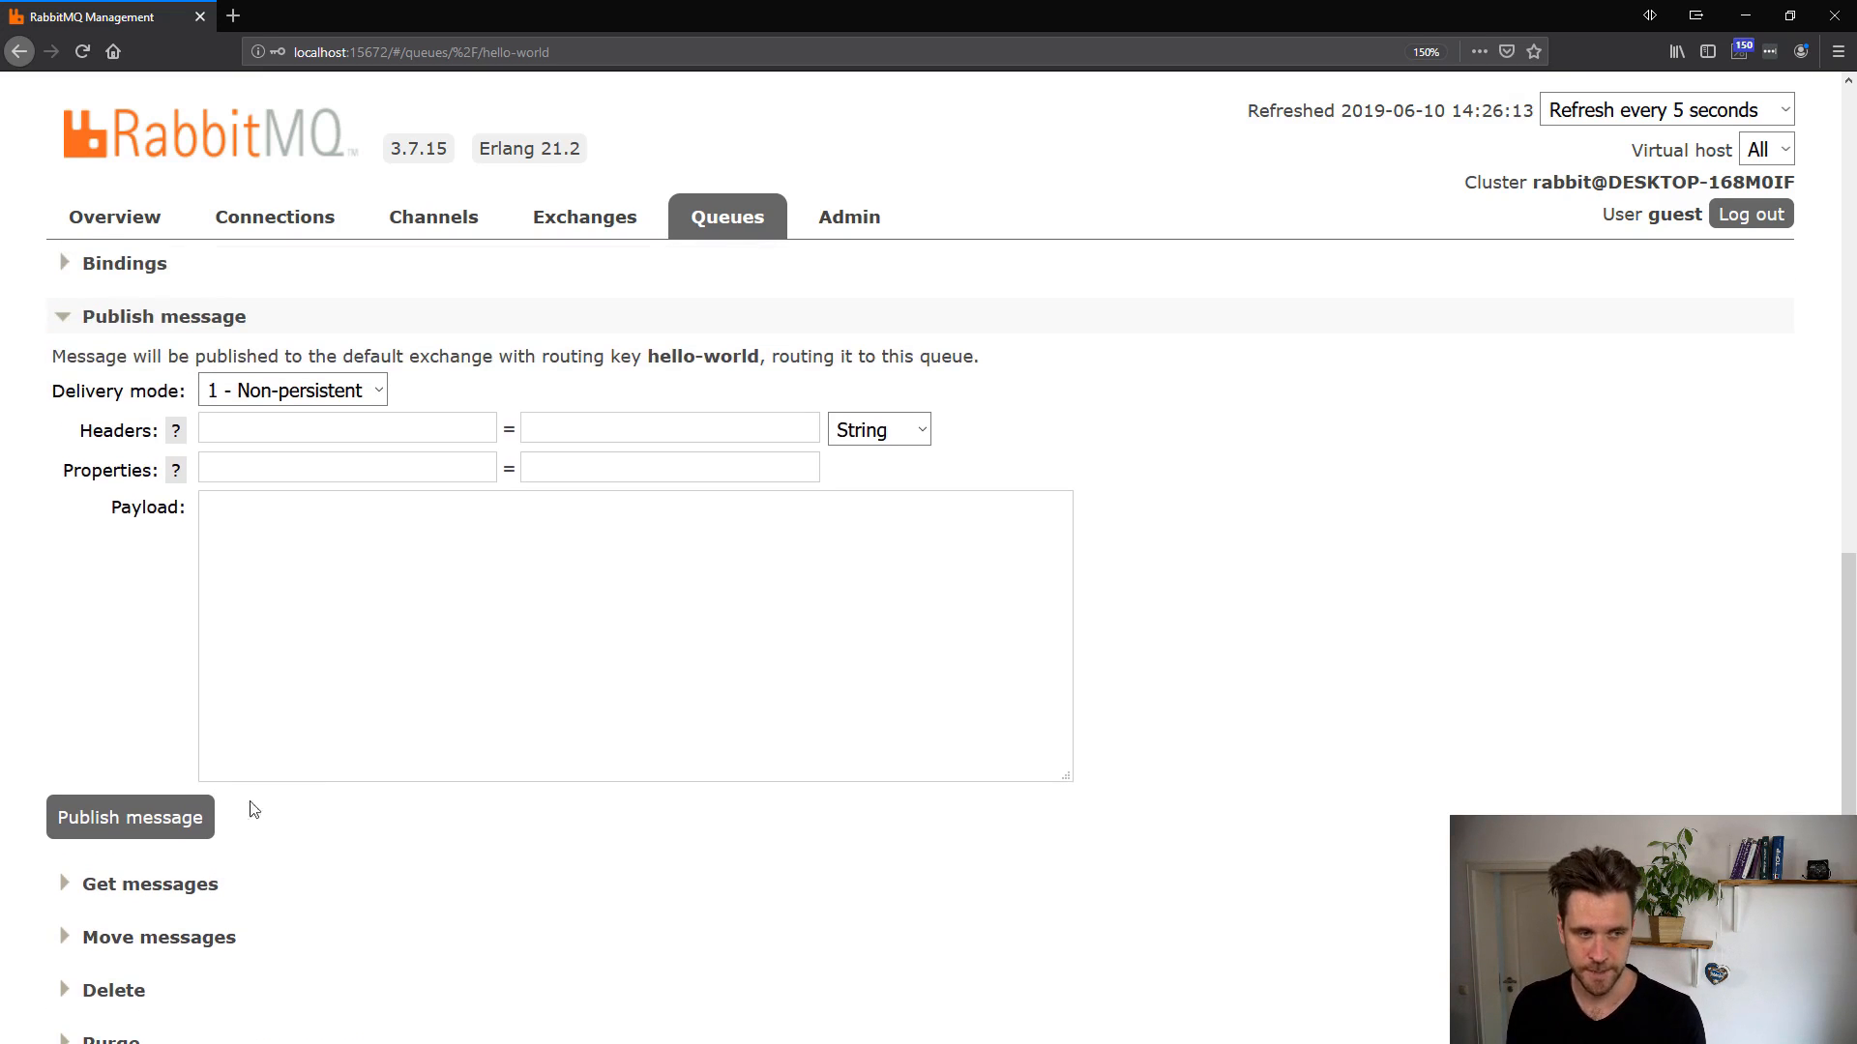
click(151, 883)
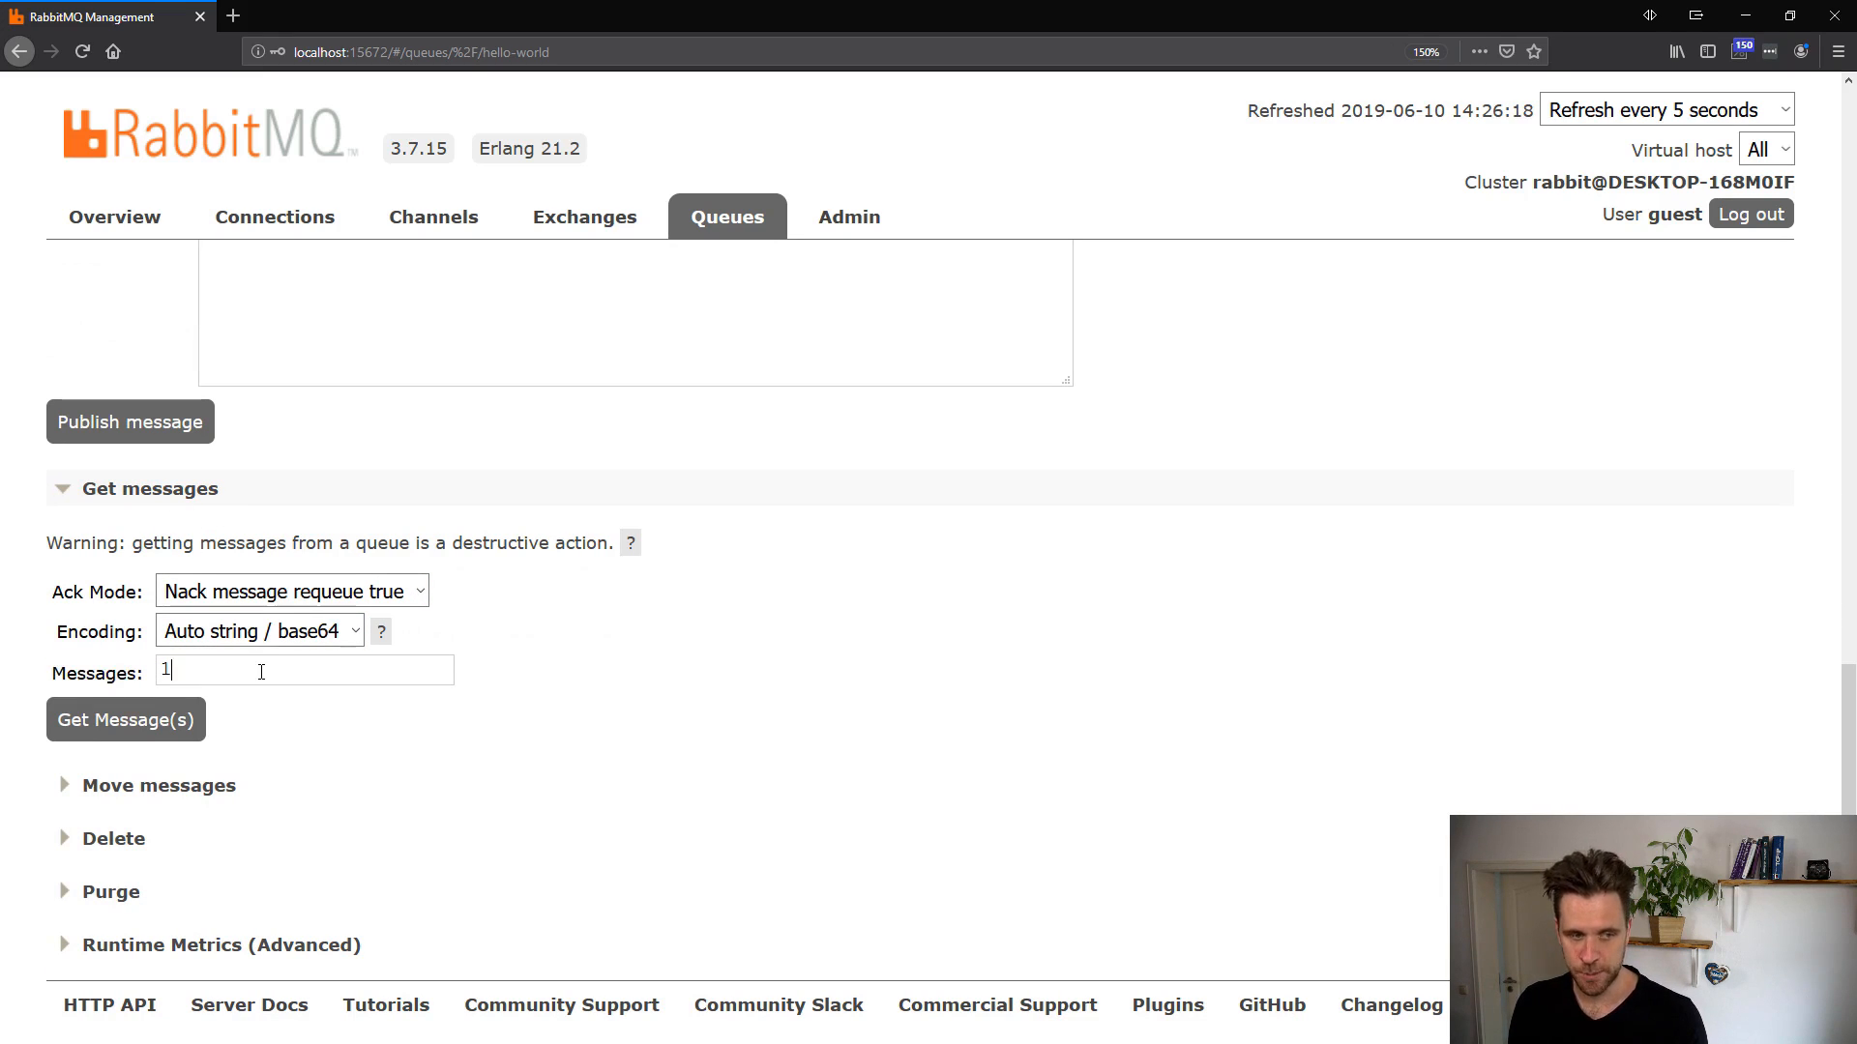
Get one message with Nack requeue true, revealing payload 'is this the matrix?'.
click(126, 719)
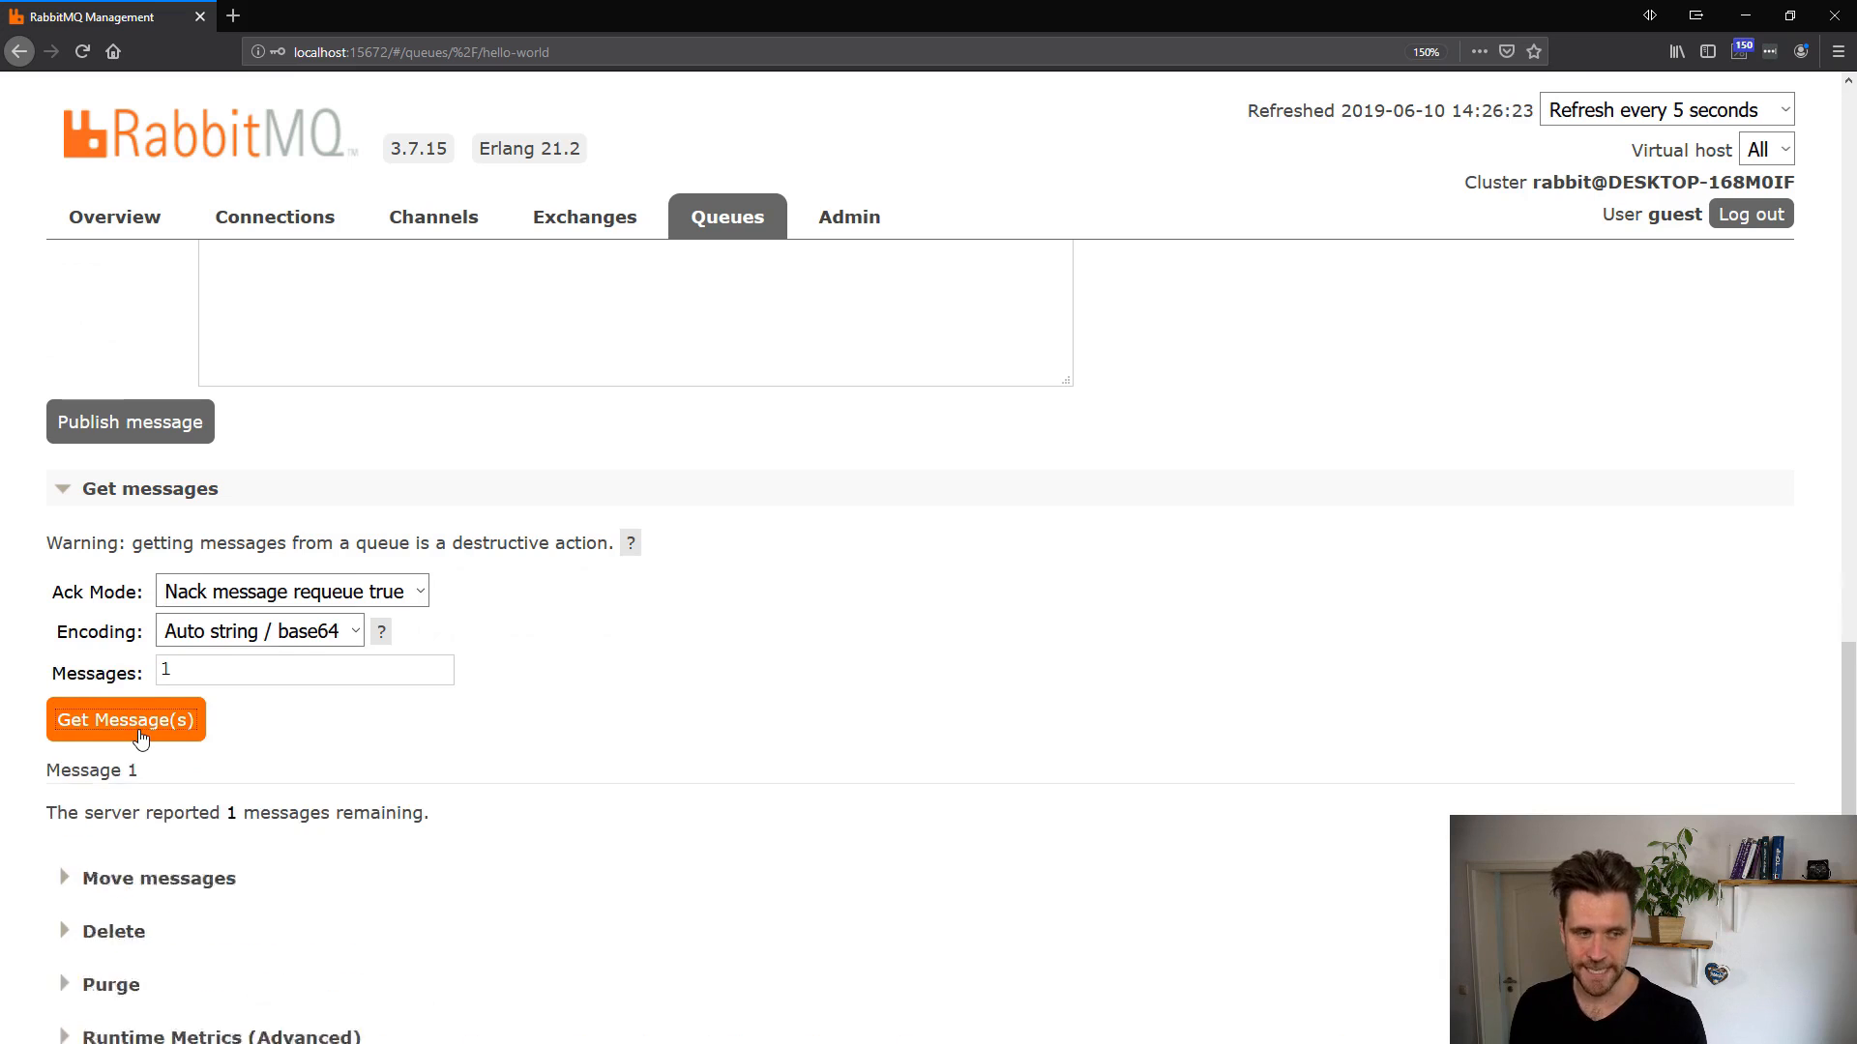
click(125, 718)
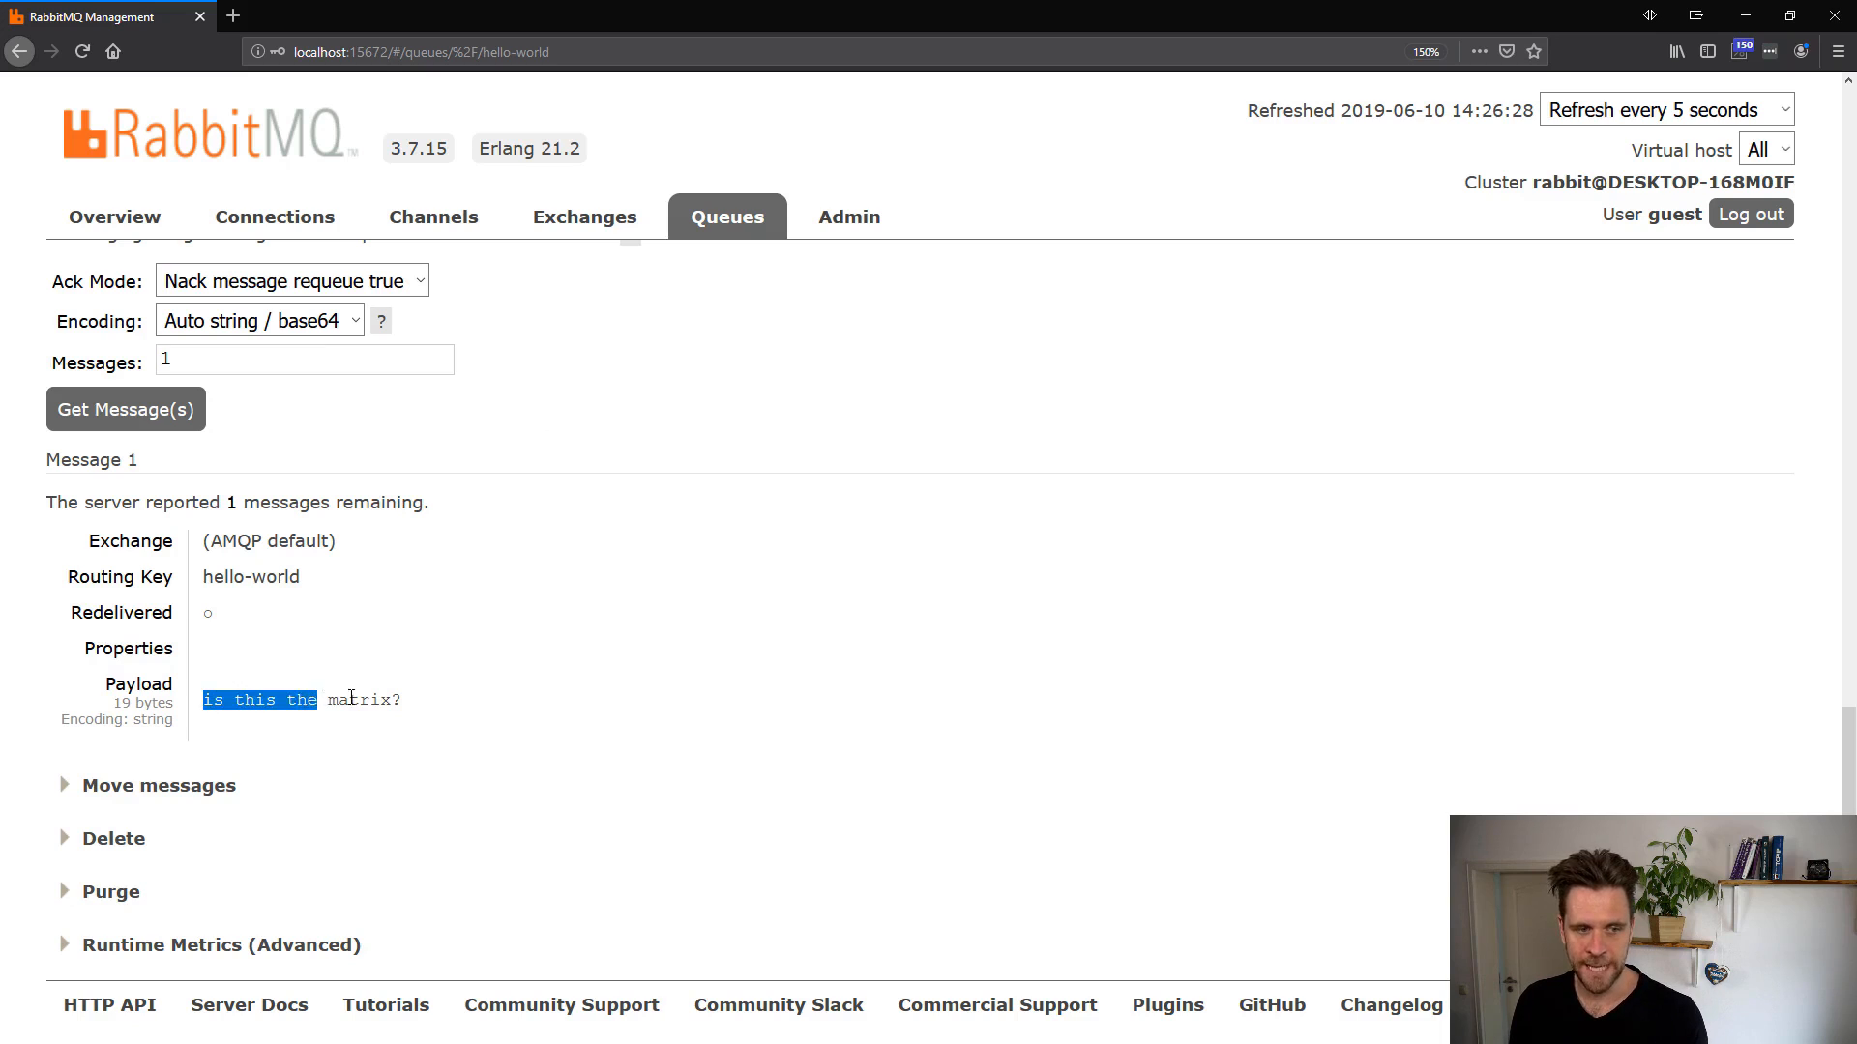
click(355, 698)
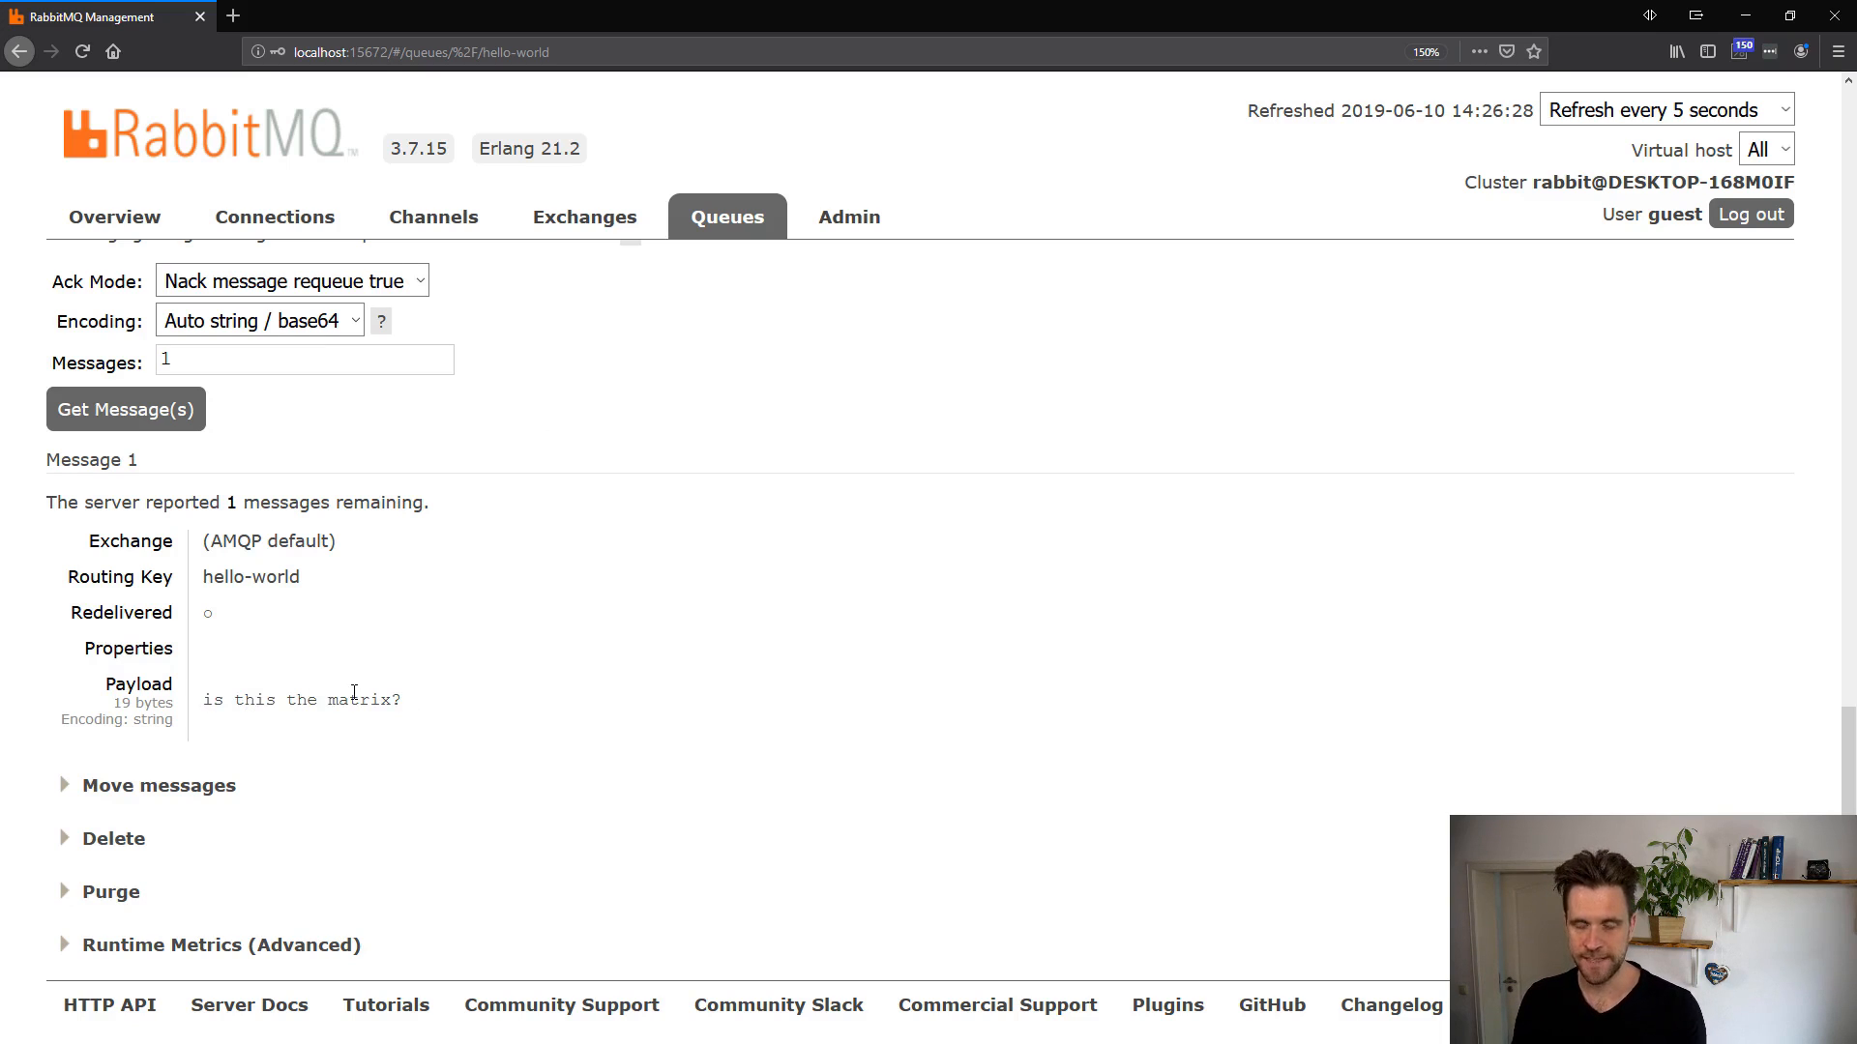
mouse_move(448, 569)
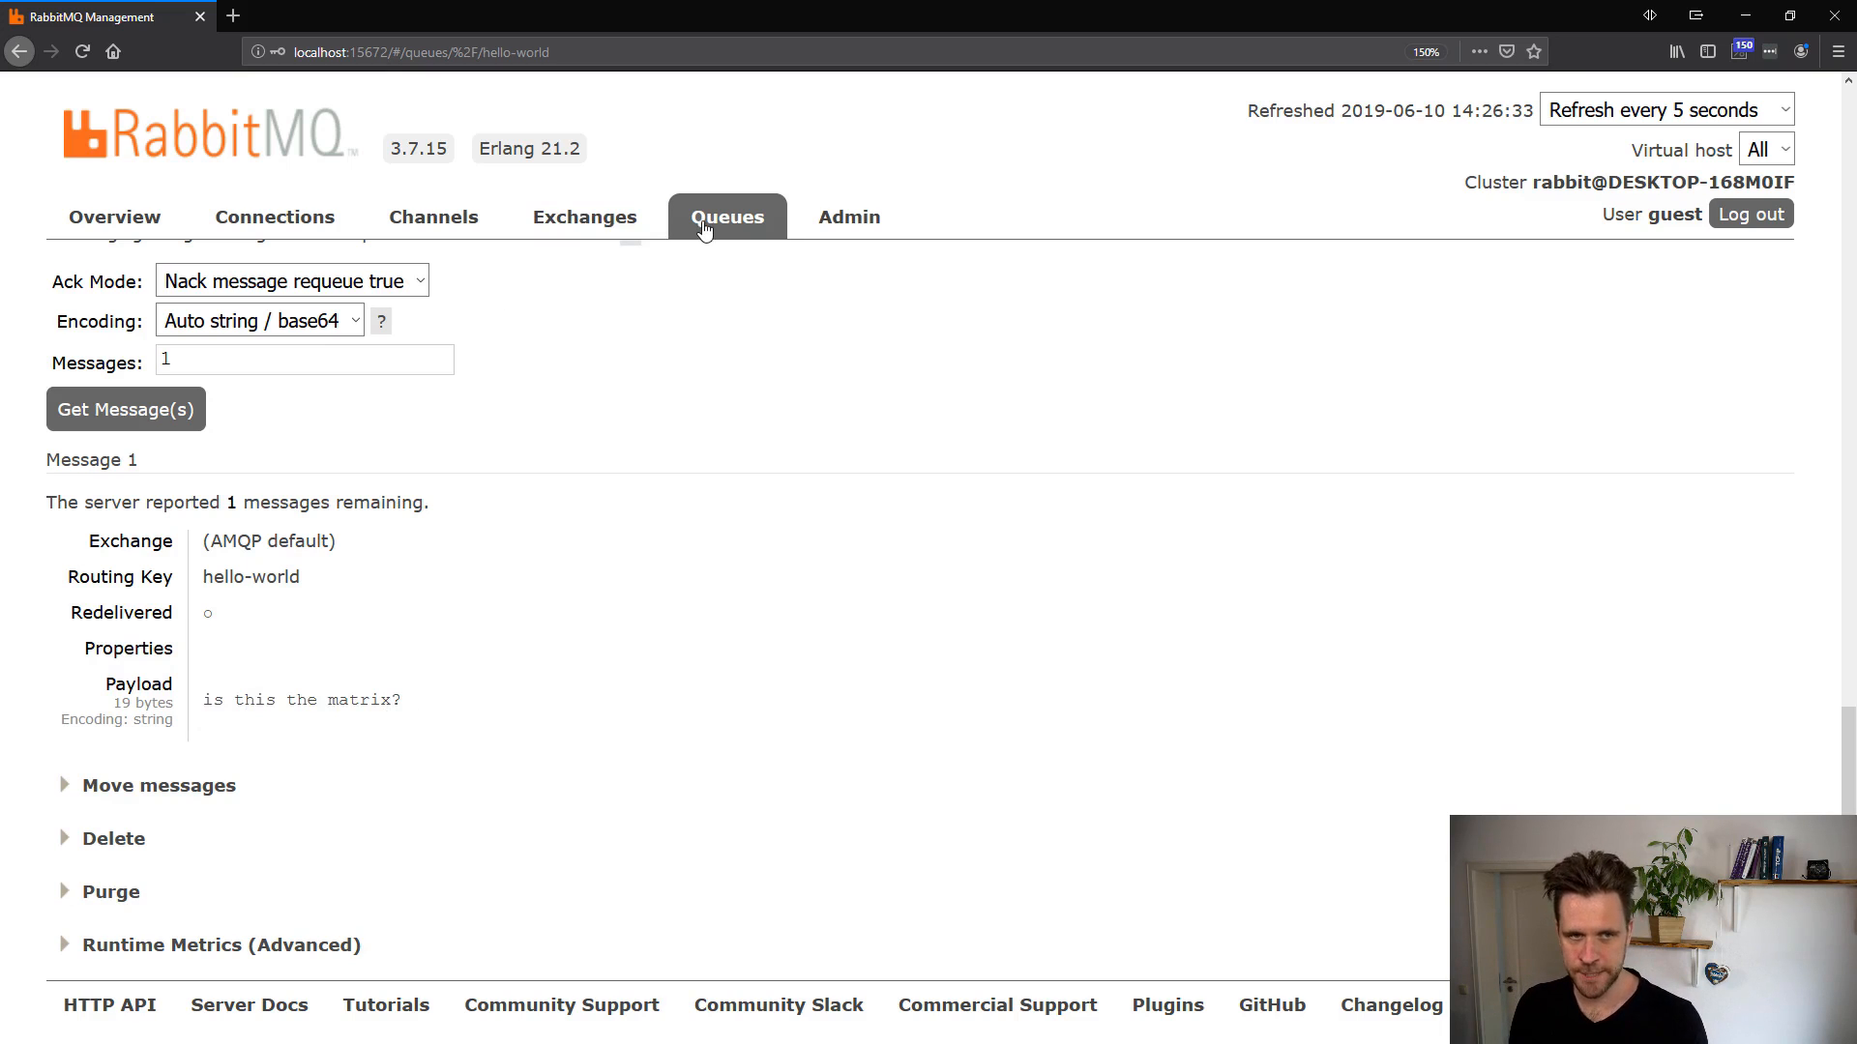
Check hello-world still totals two messages, then reopen its Get messages form.
click(727, 217)
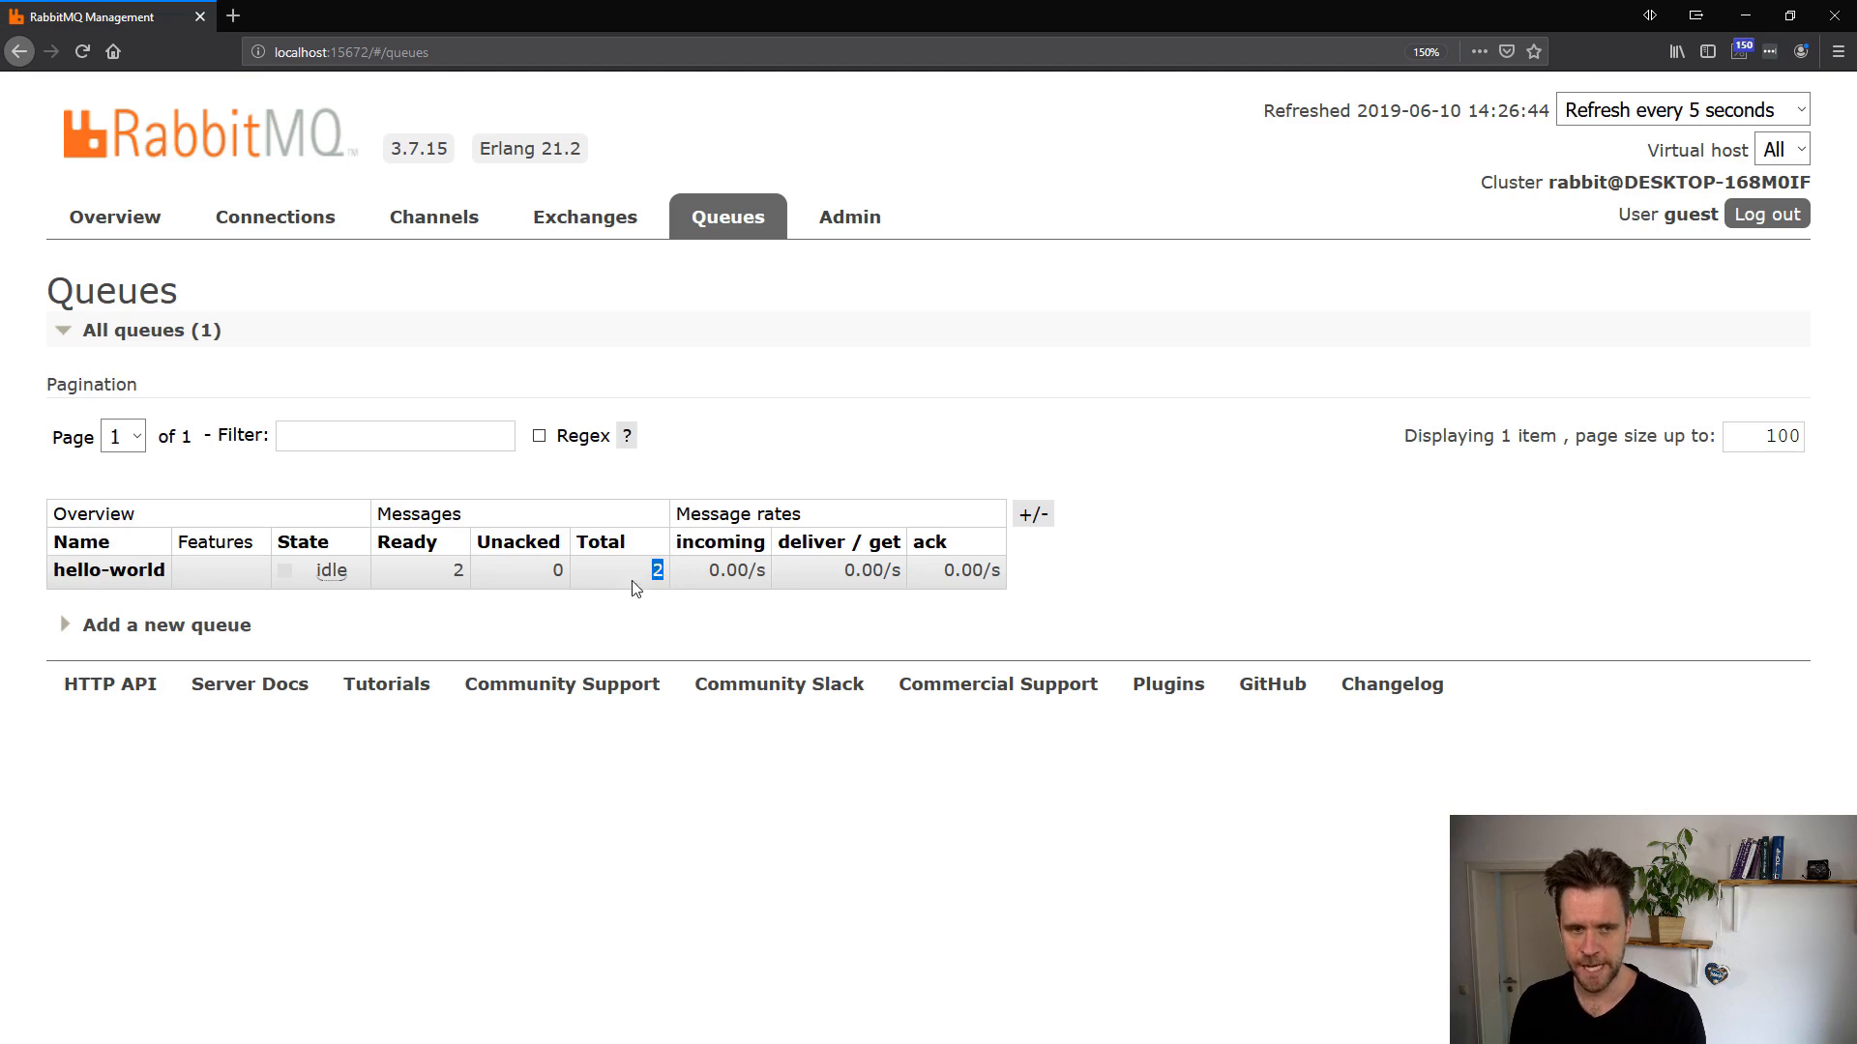
click(108, 570)
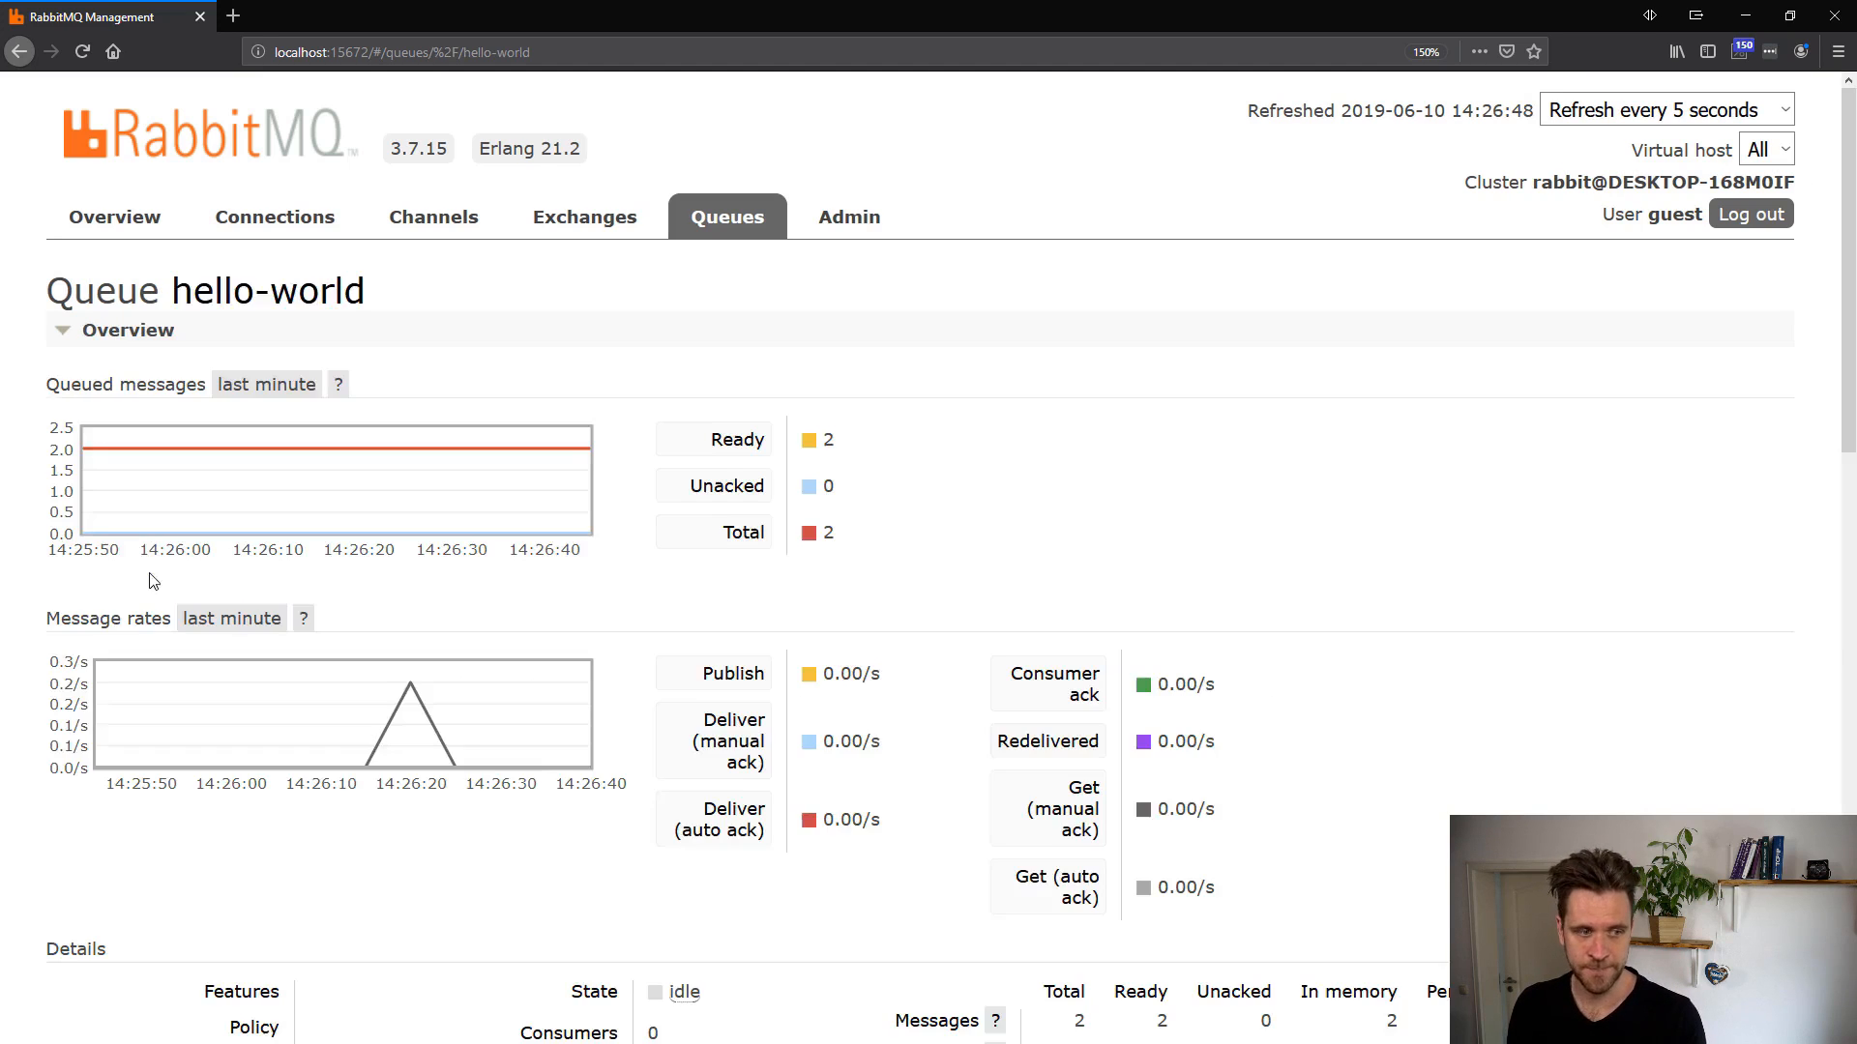
scroll(down, 3)
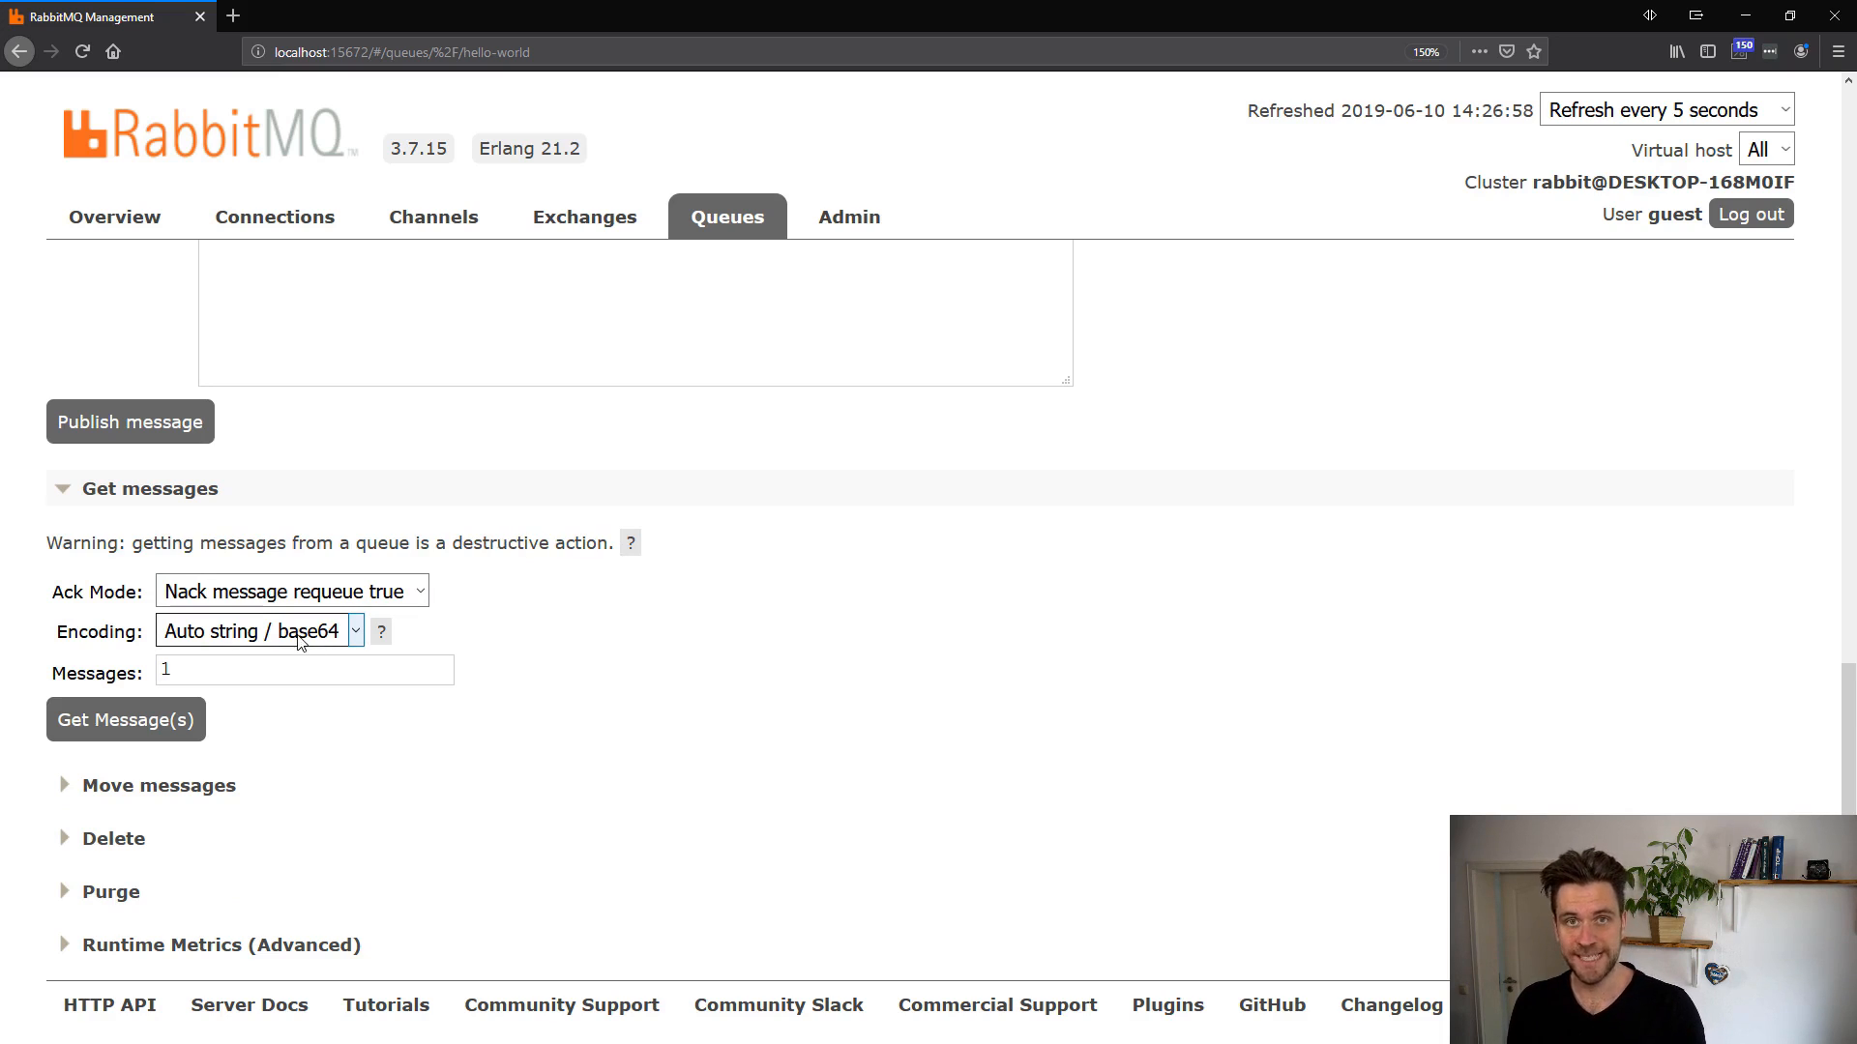
double_click(463, 543)
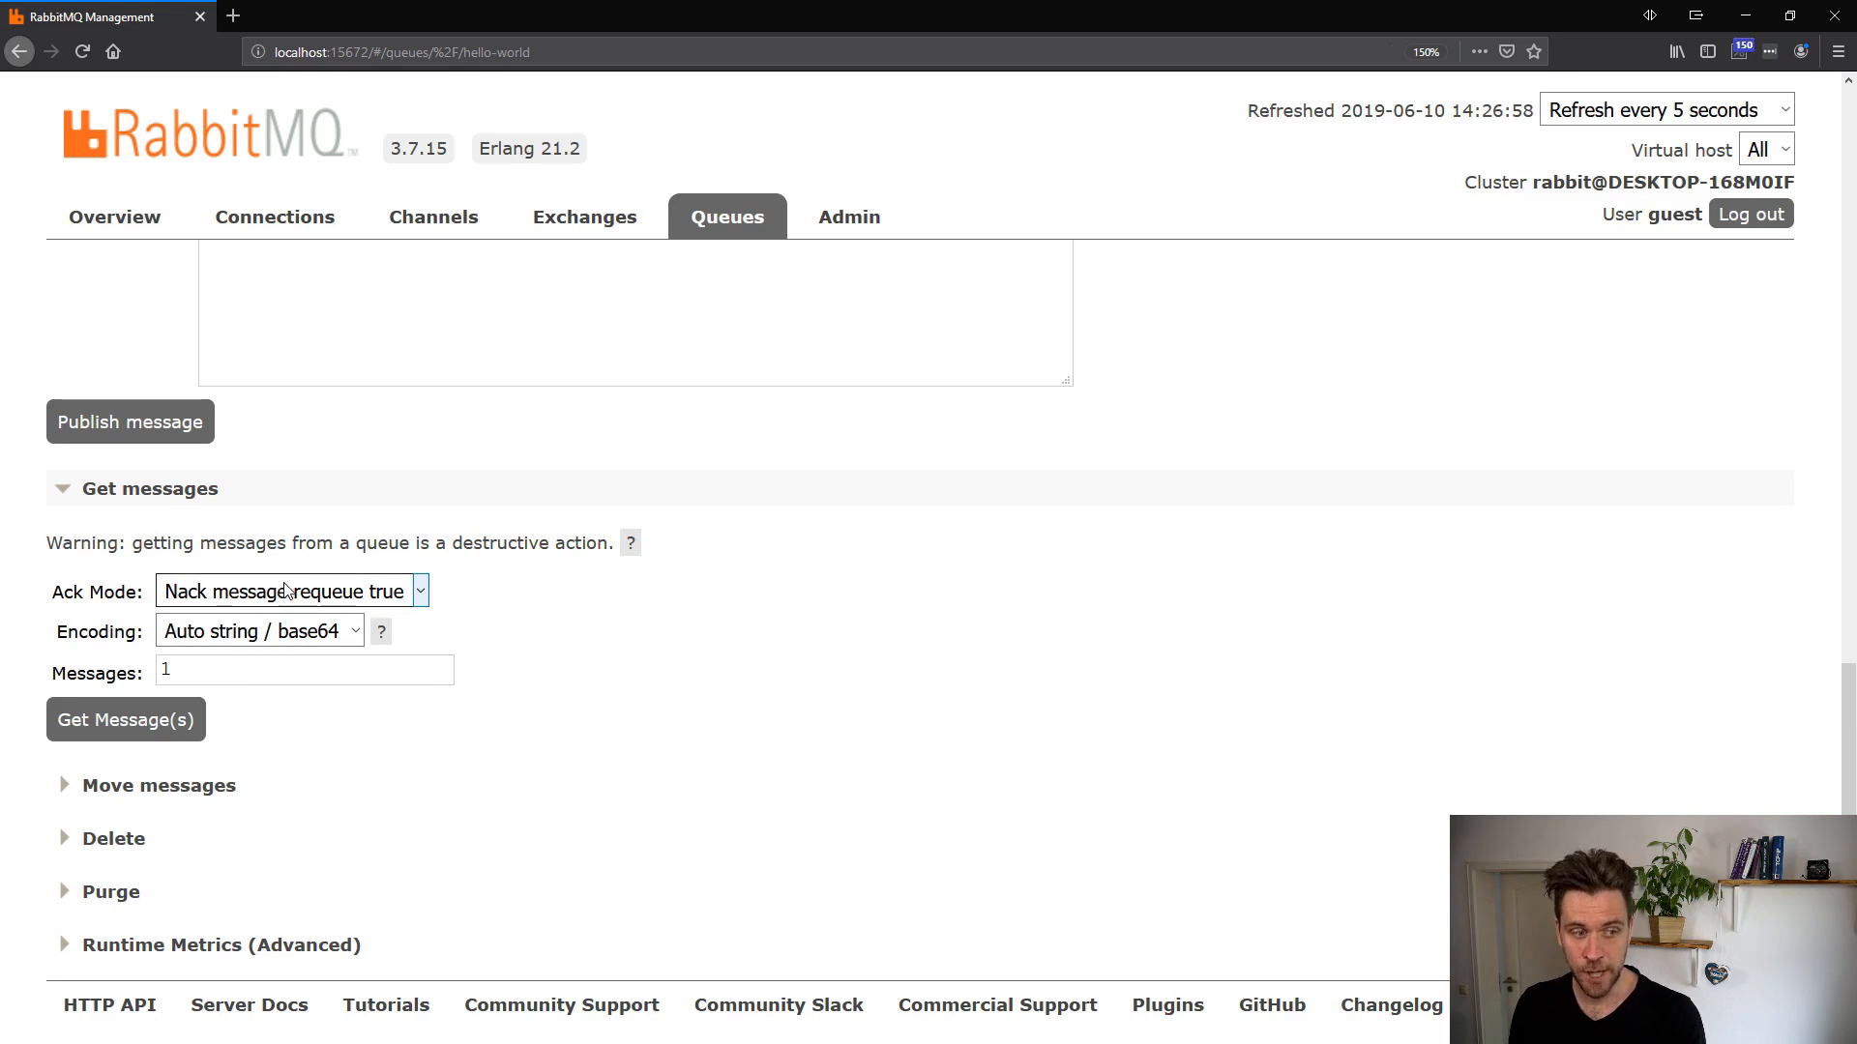
click(290, 591)
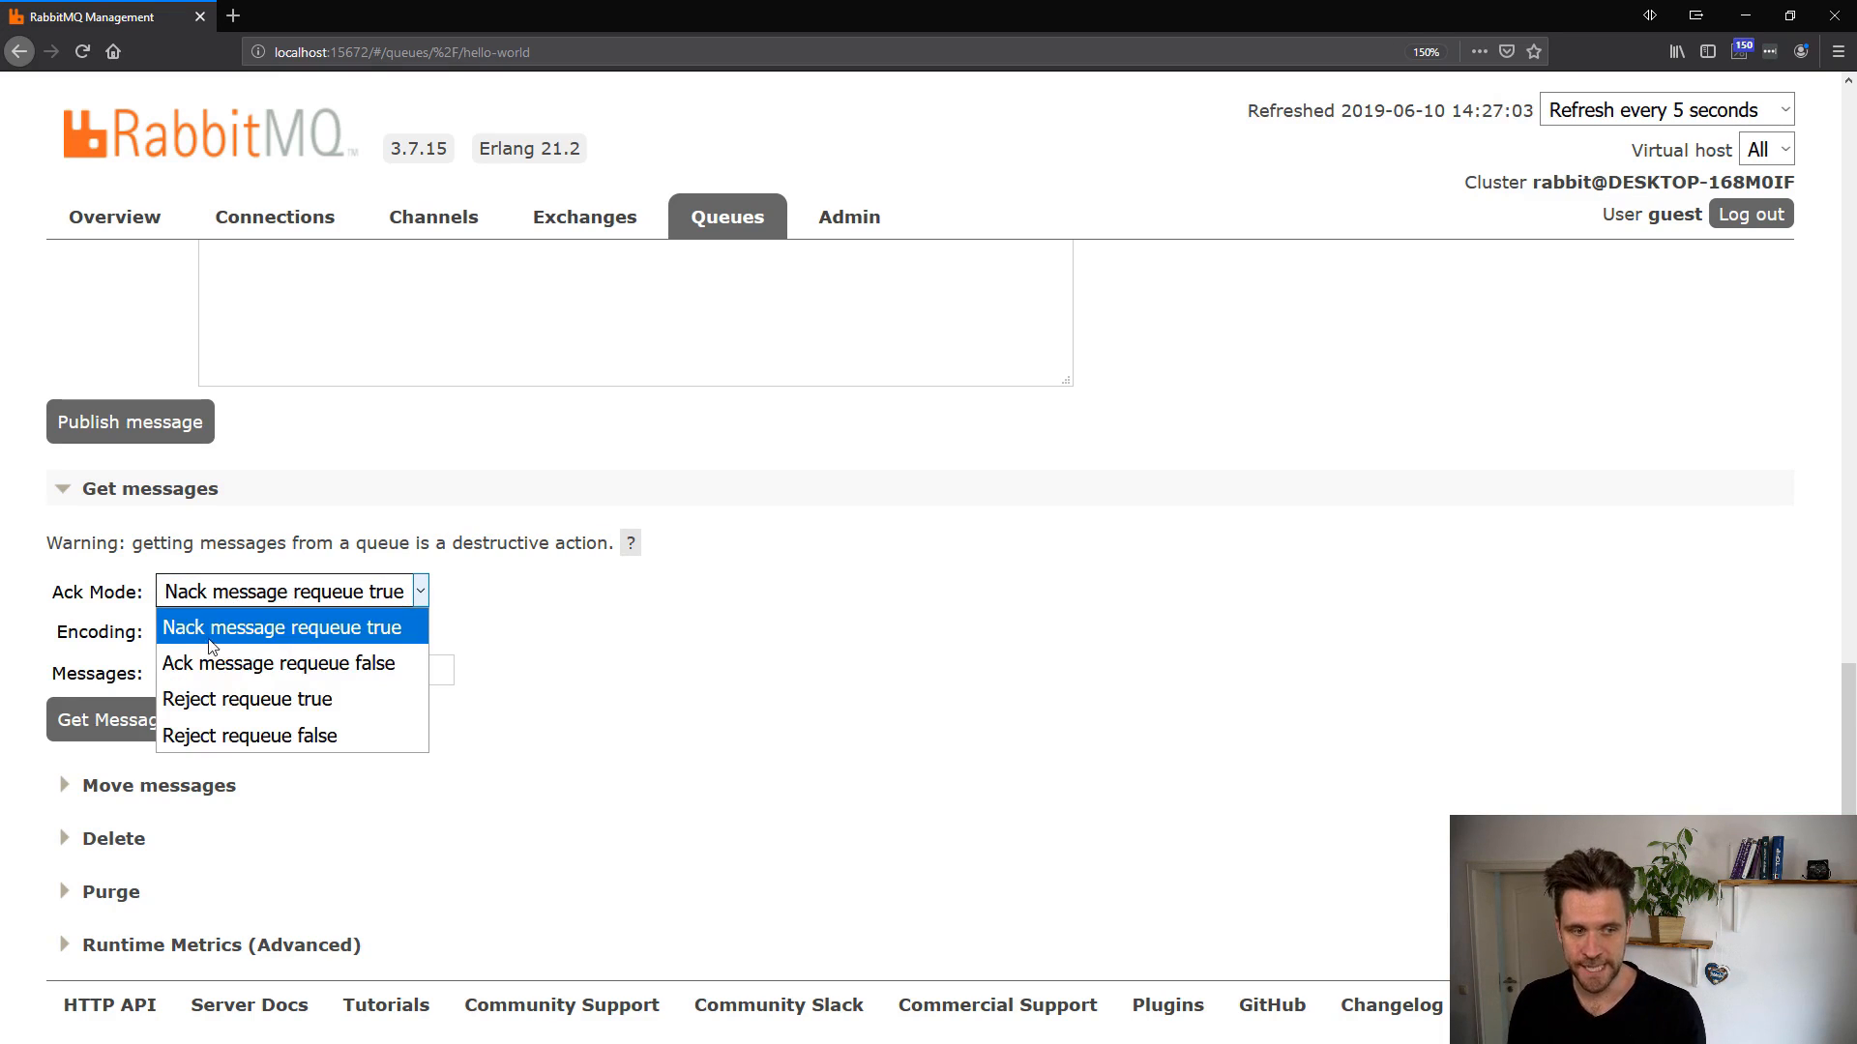
mouse_move(273, 648)
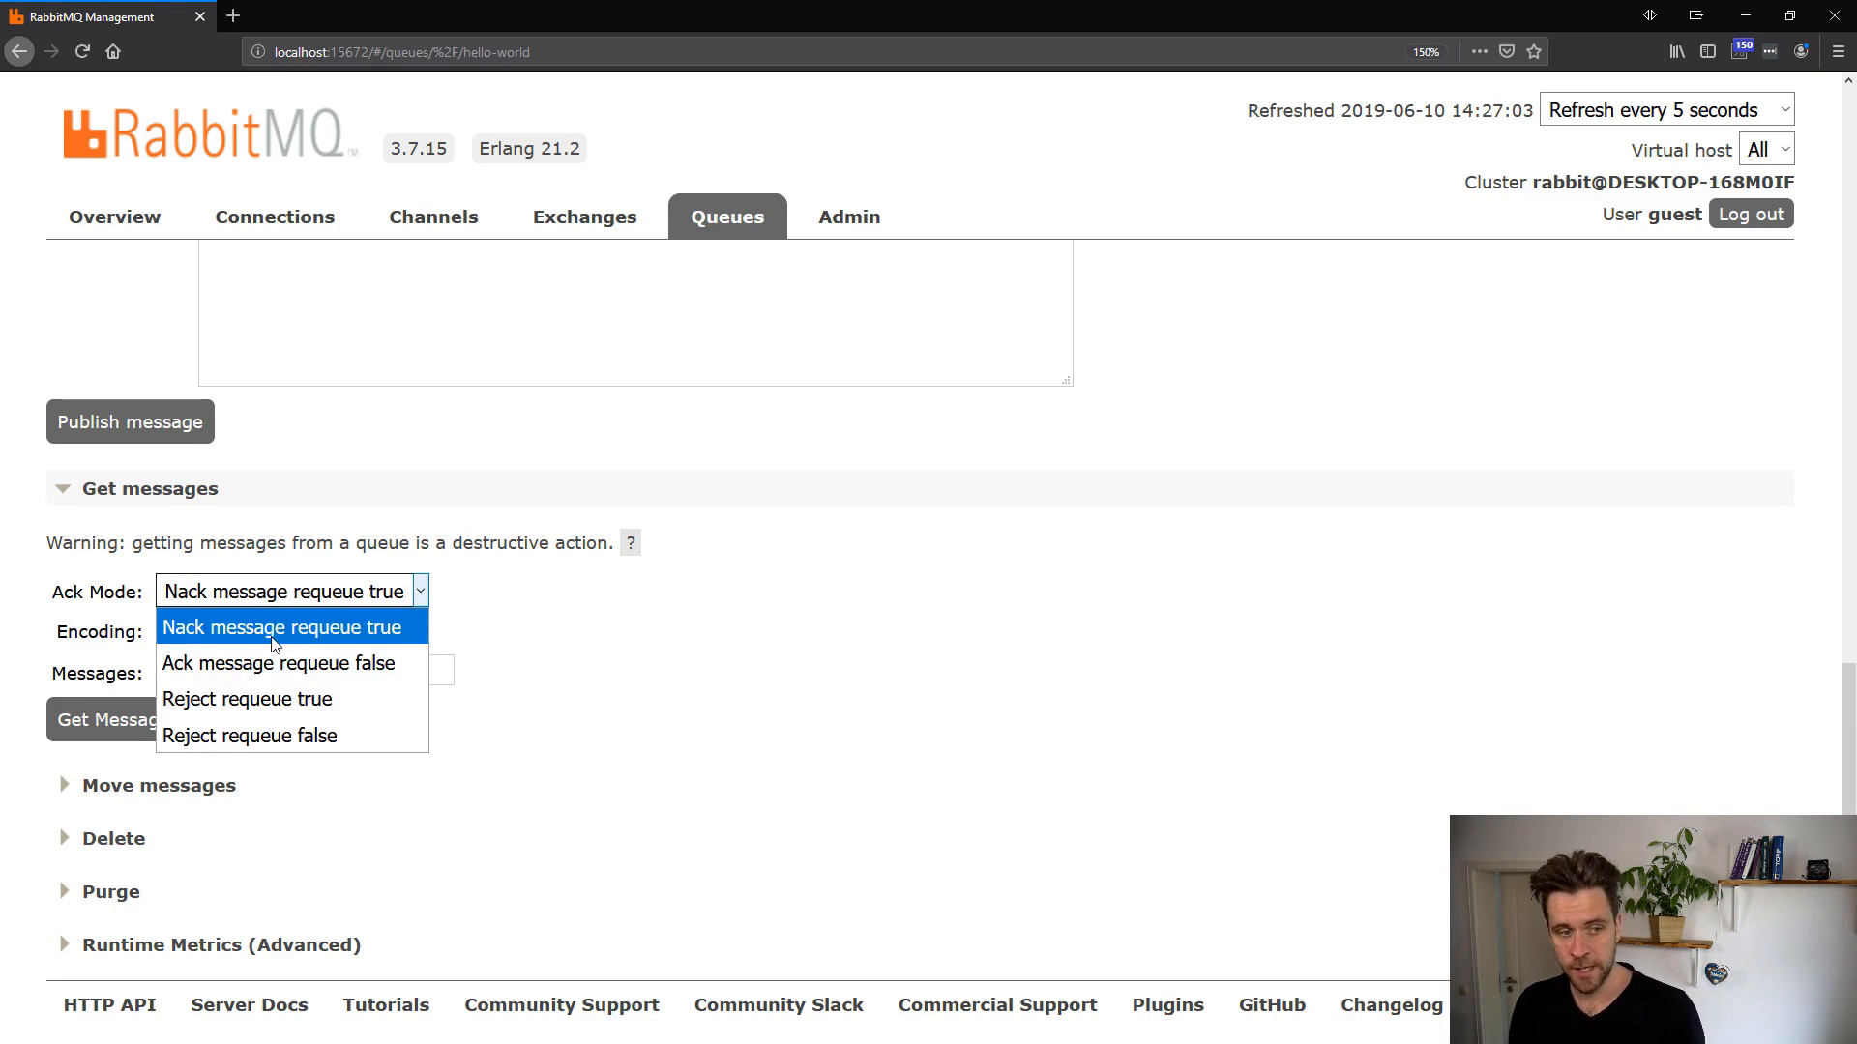
mouse_move(391, 628)
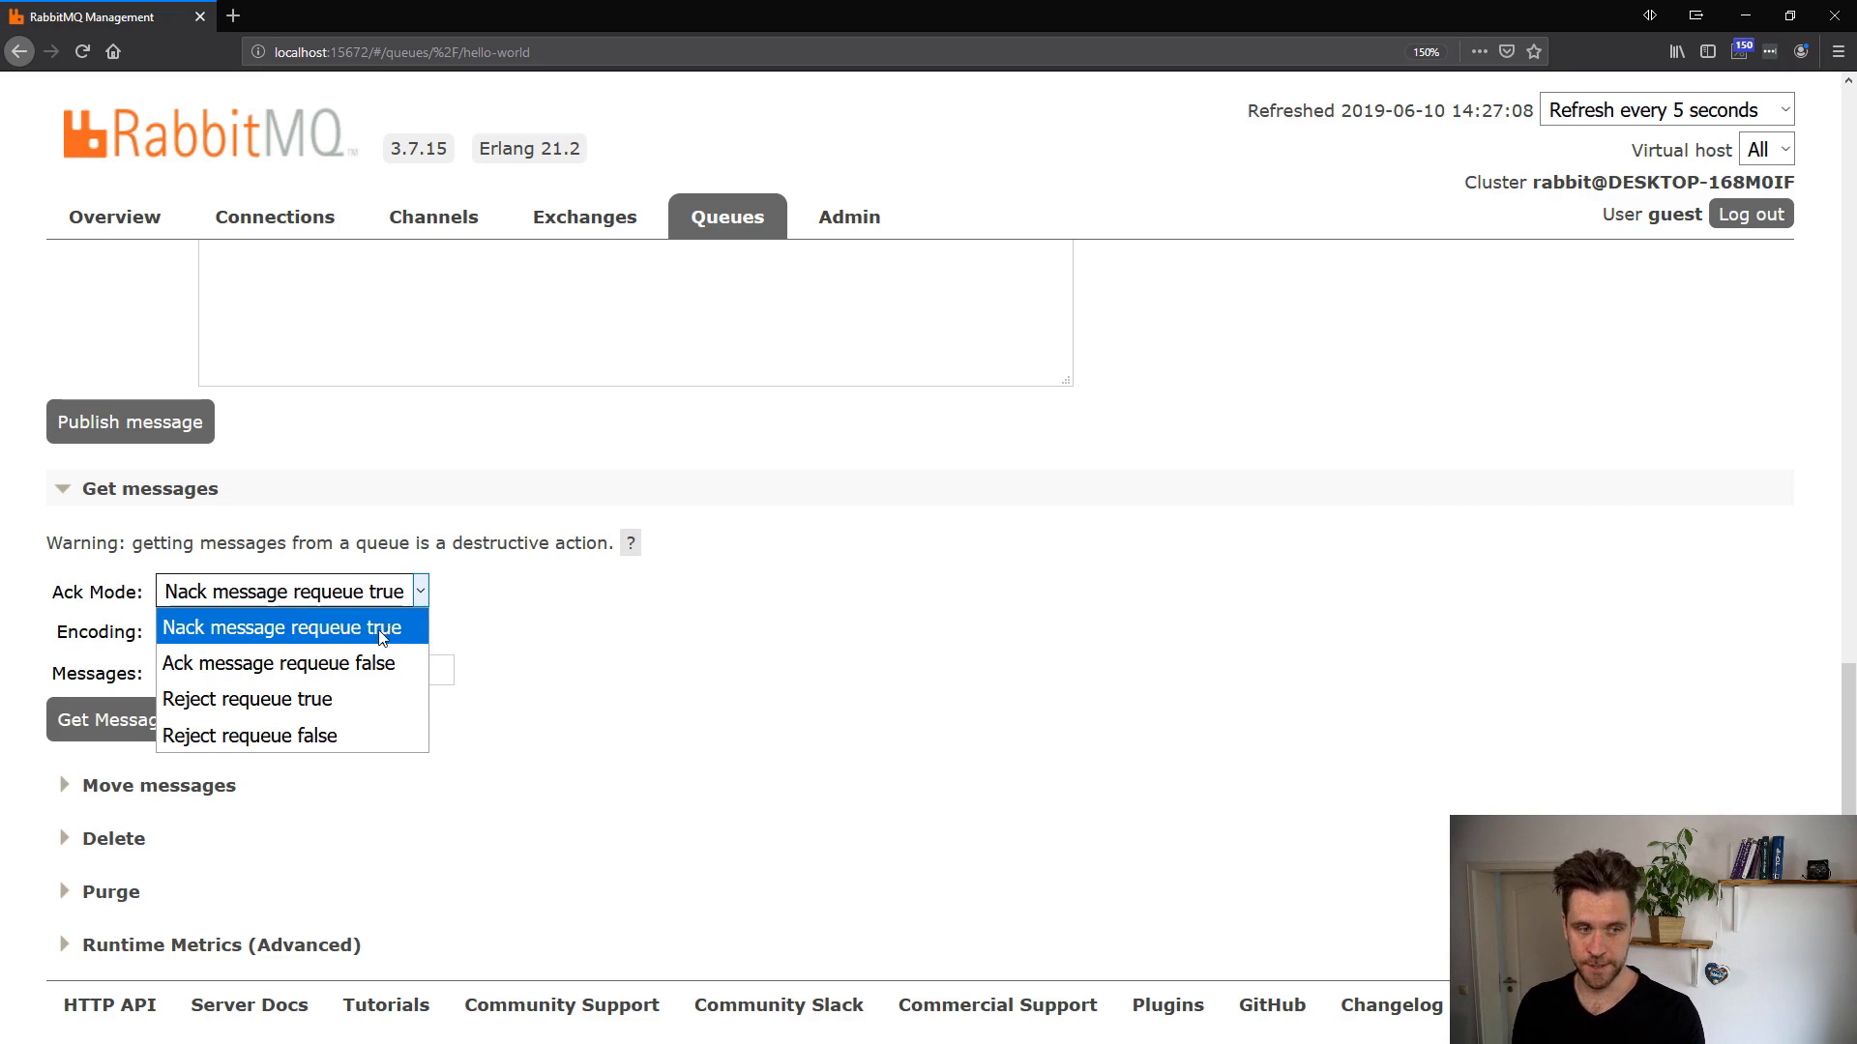
mouse_move(339, 663)
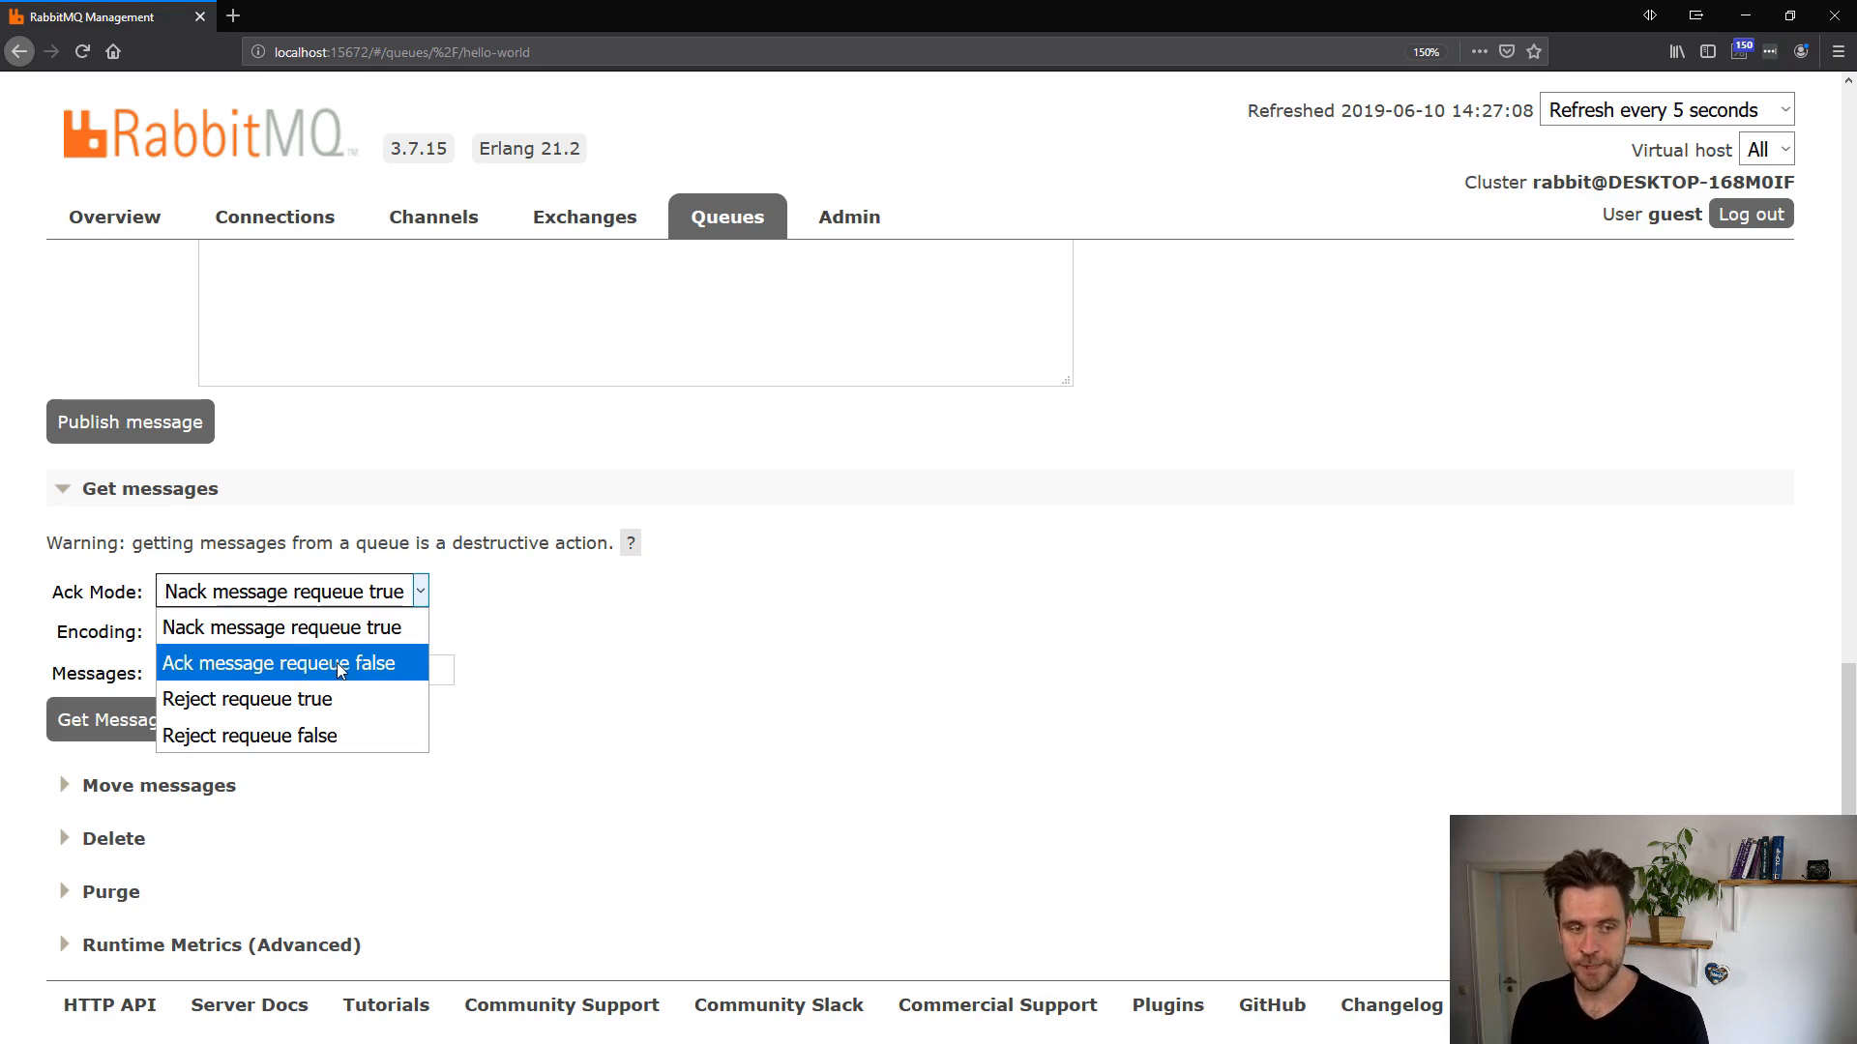
mouse_move(320, 667)
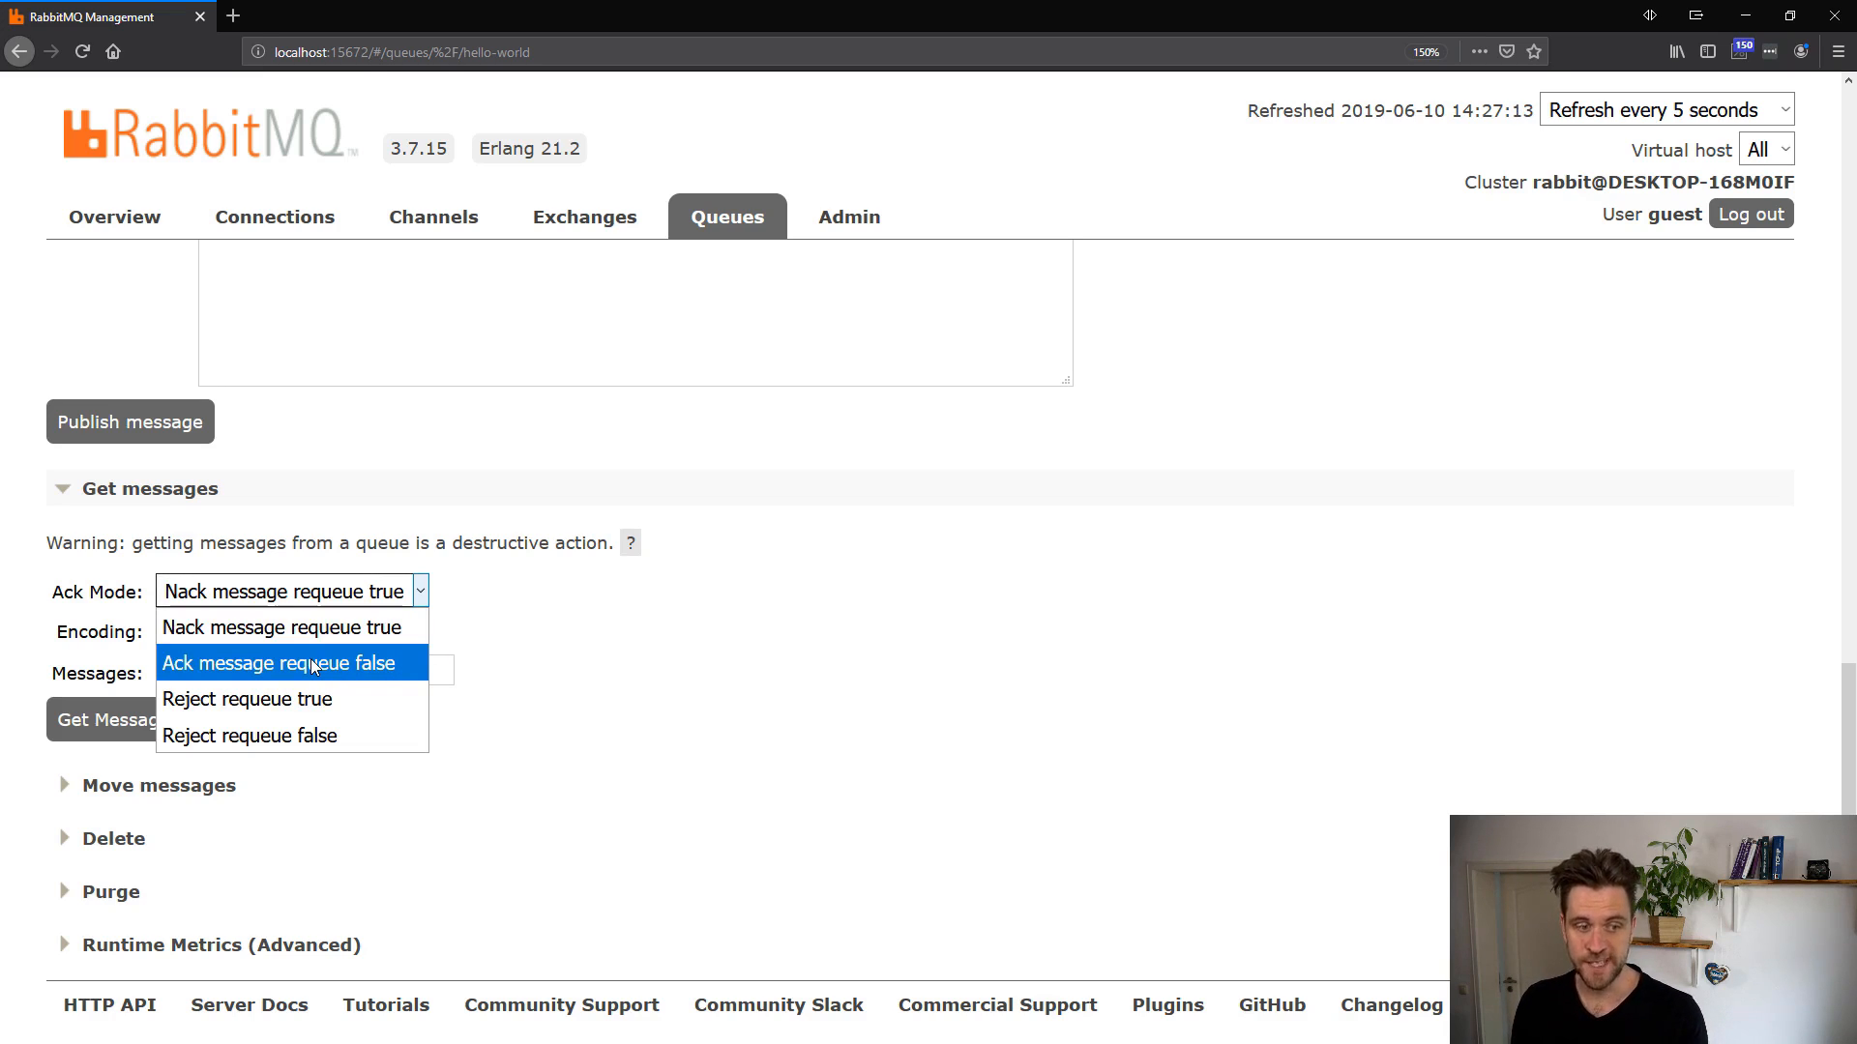
mouse_move(289, 626)
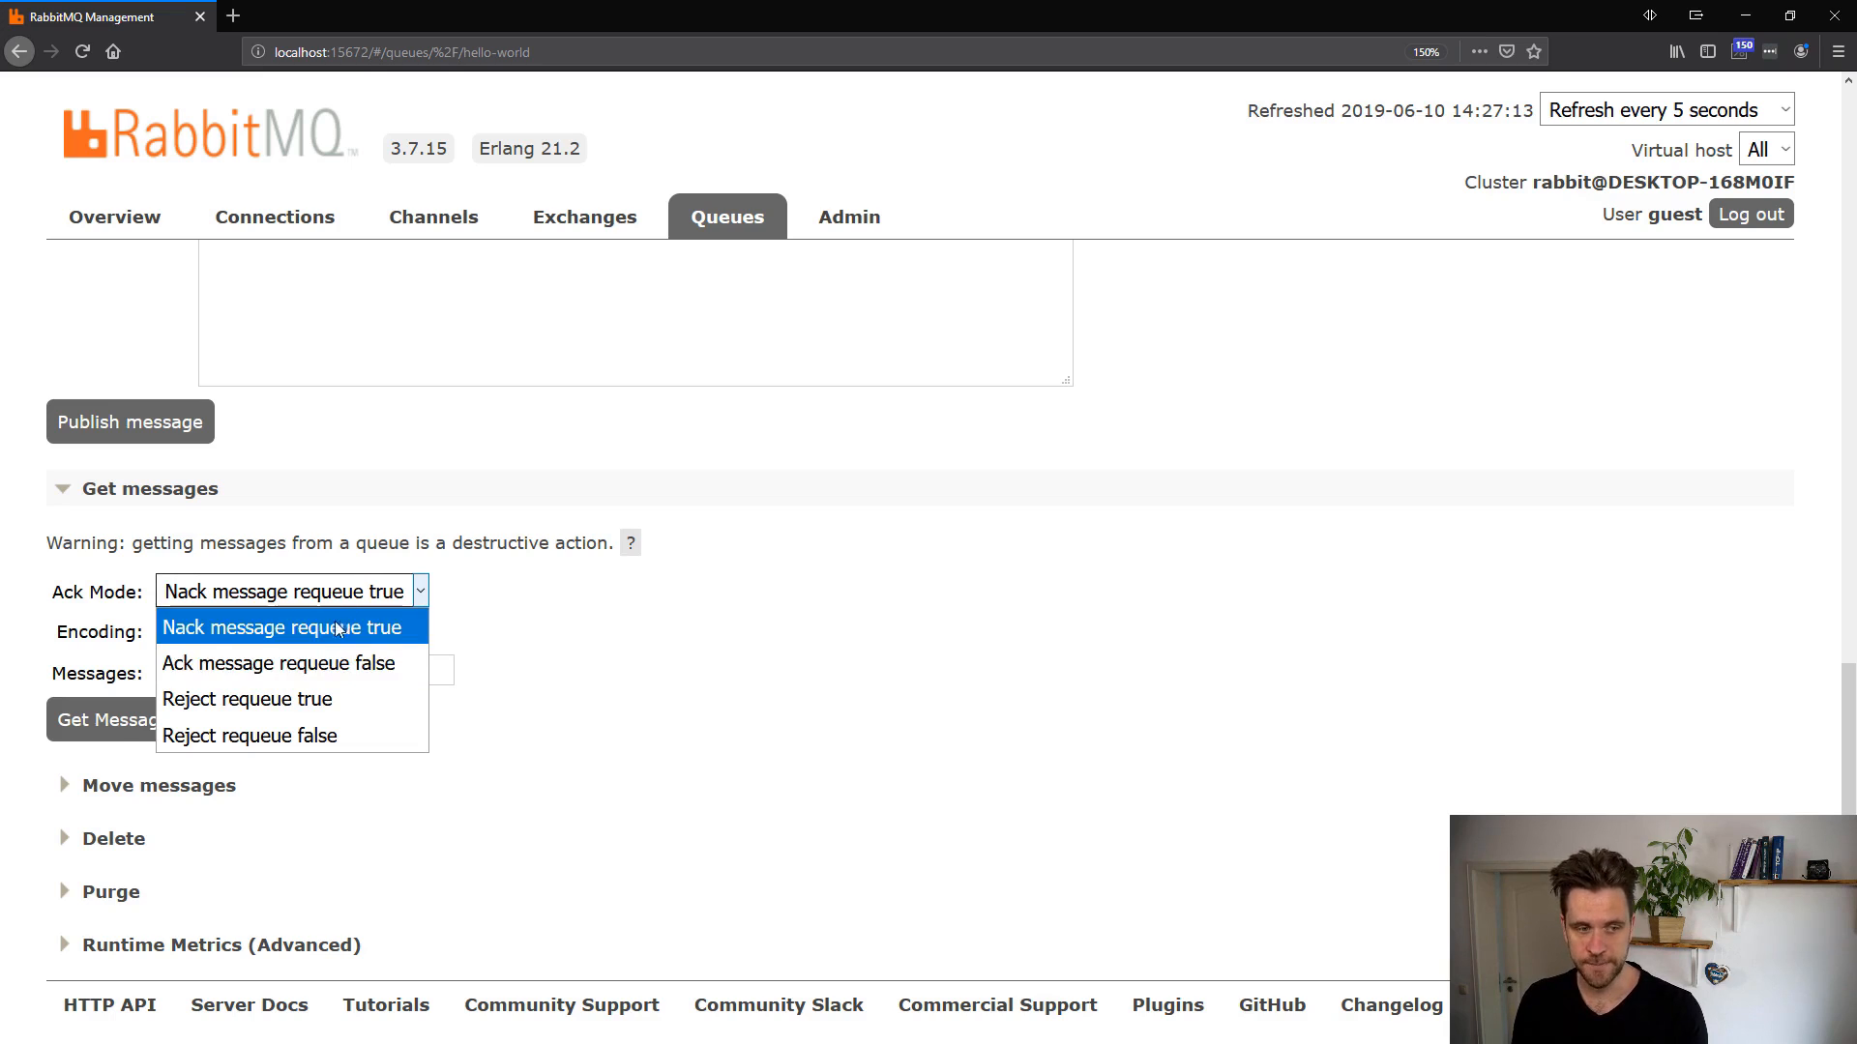
click(286, 627)
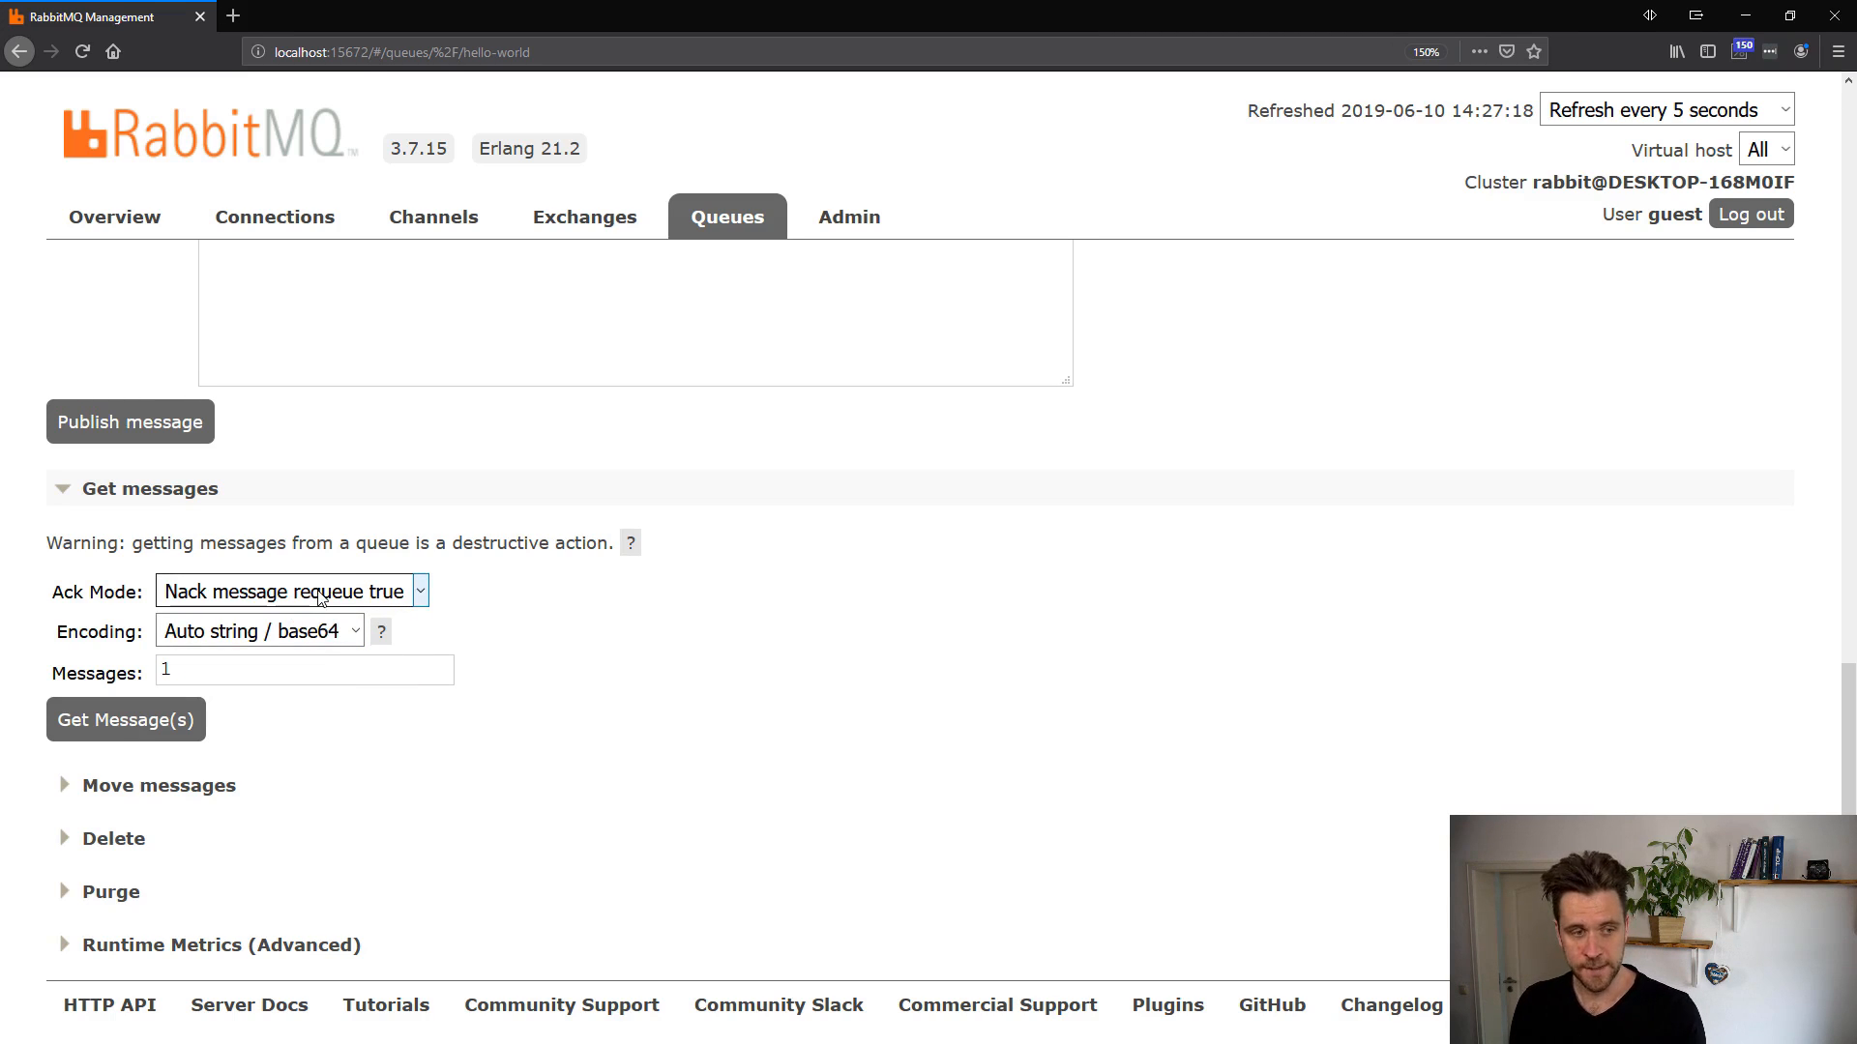
click(289, 591)
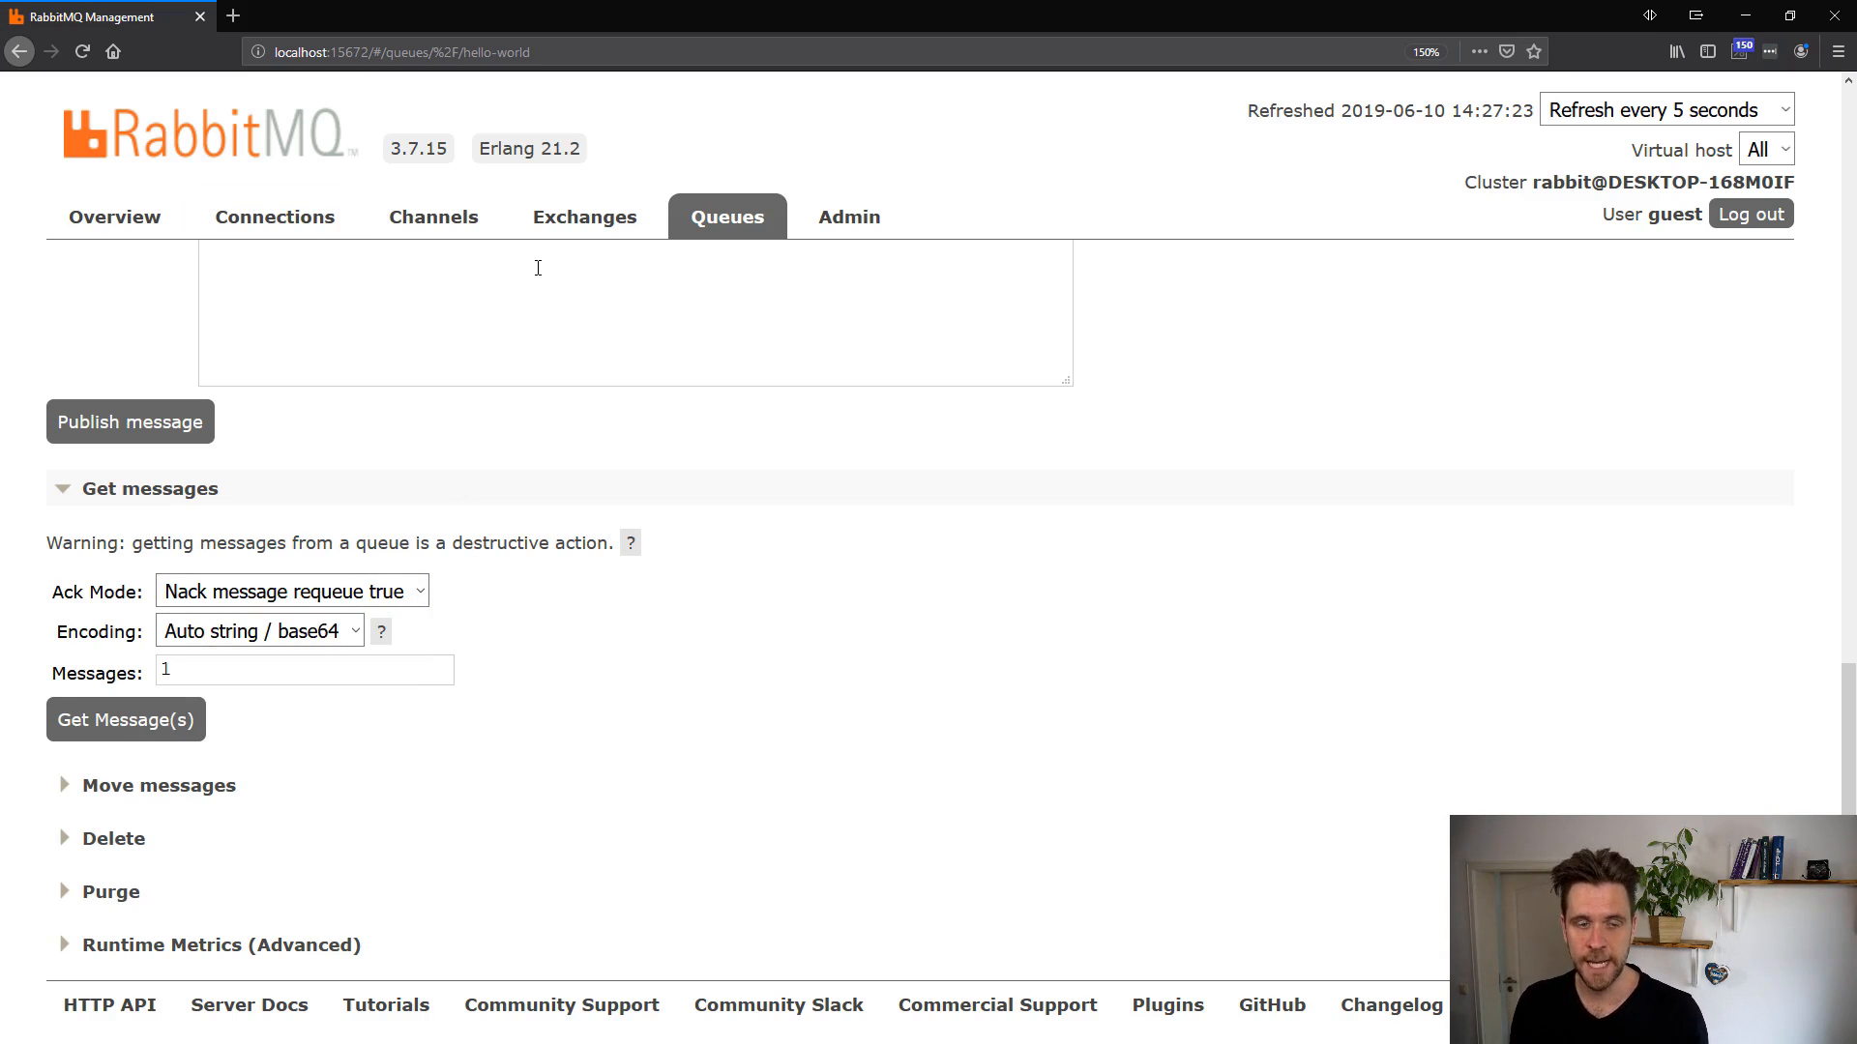
mouse_move(616, 468)
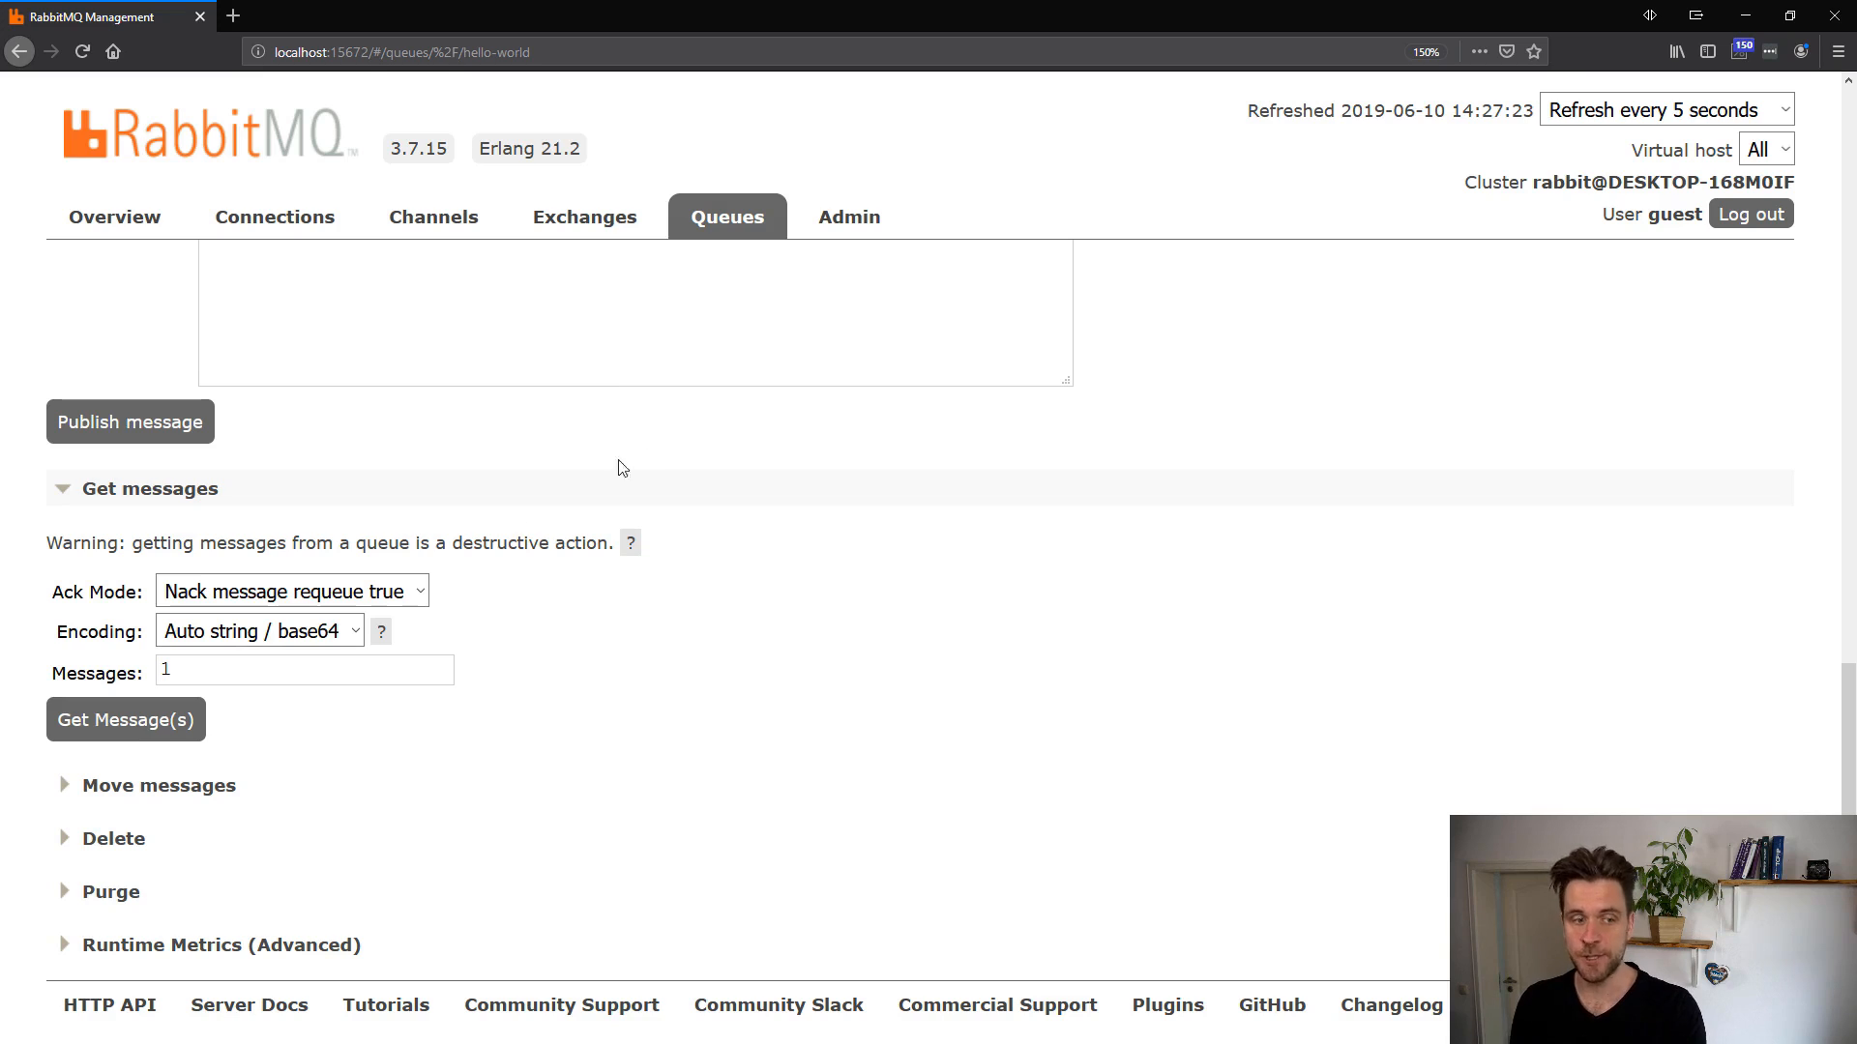
Switch Ack Mode to 'Ack message requeue false' and get one message.
click(290, 590)
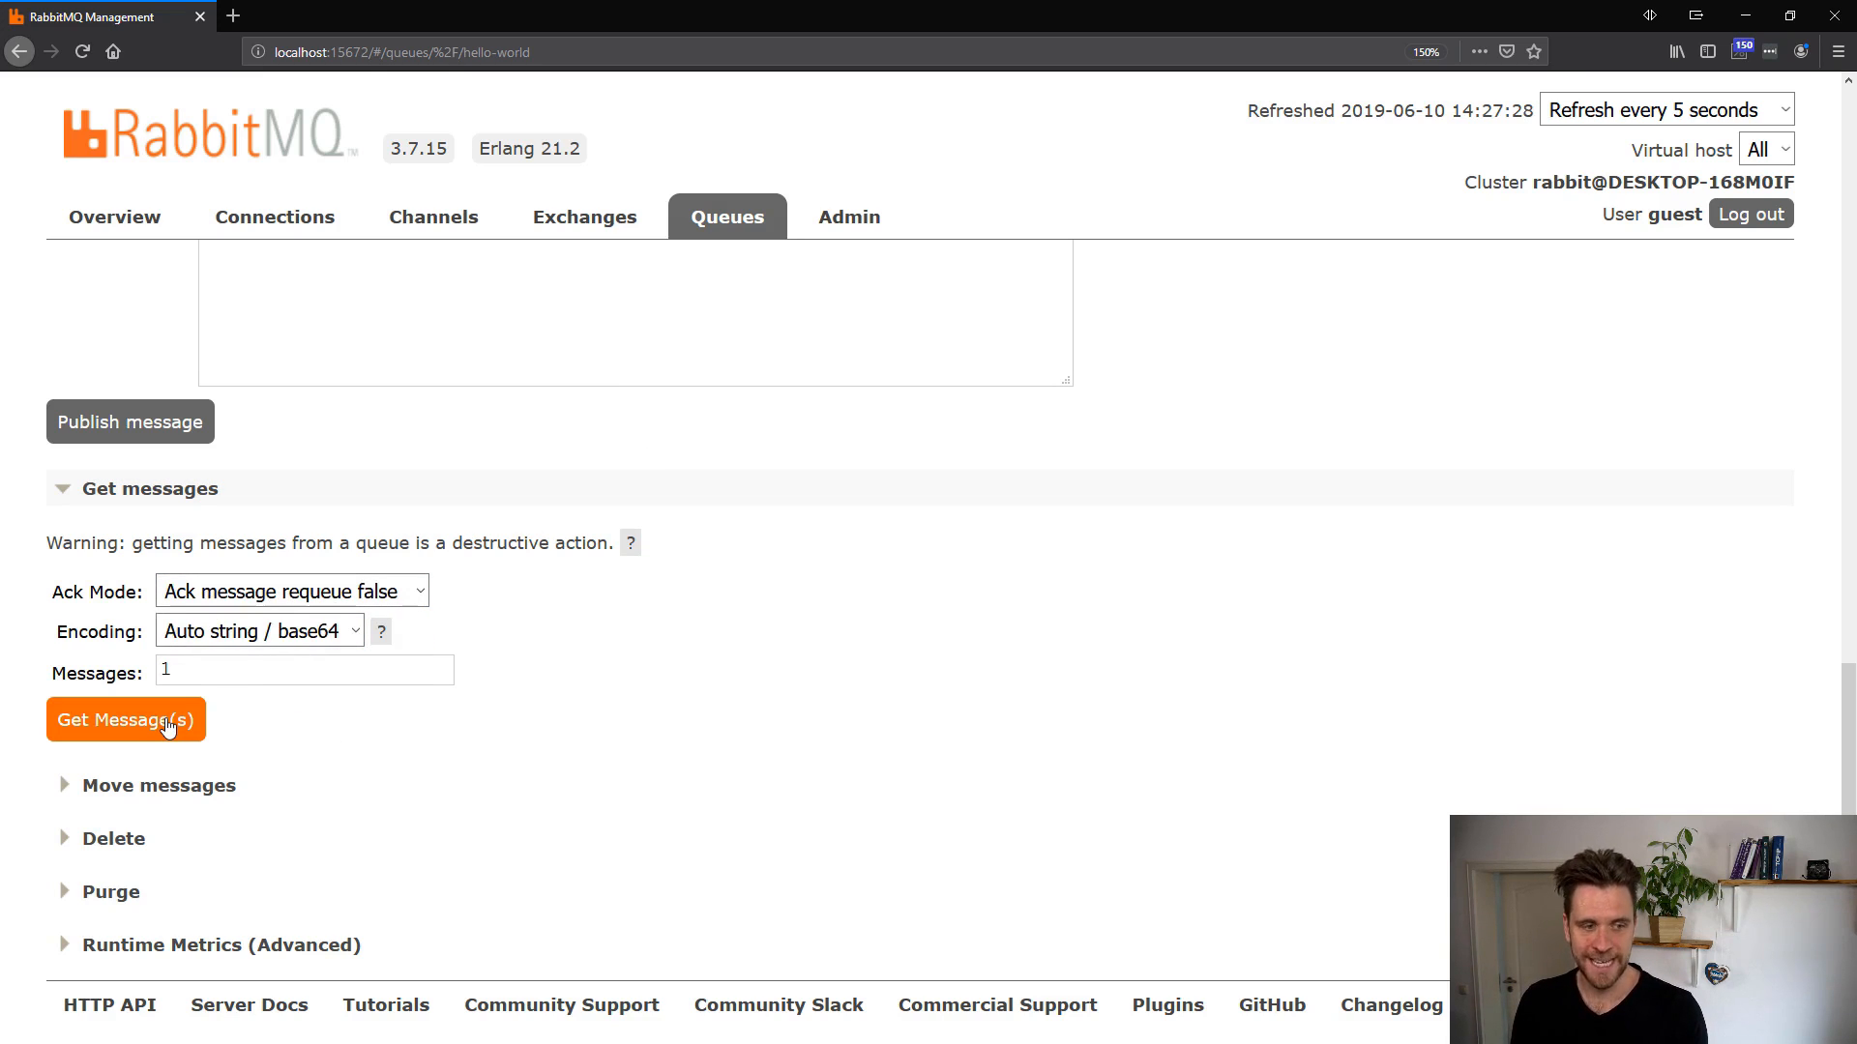
click(125, 719)
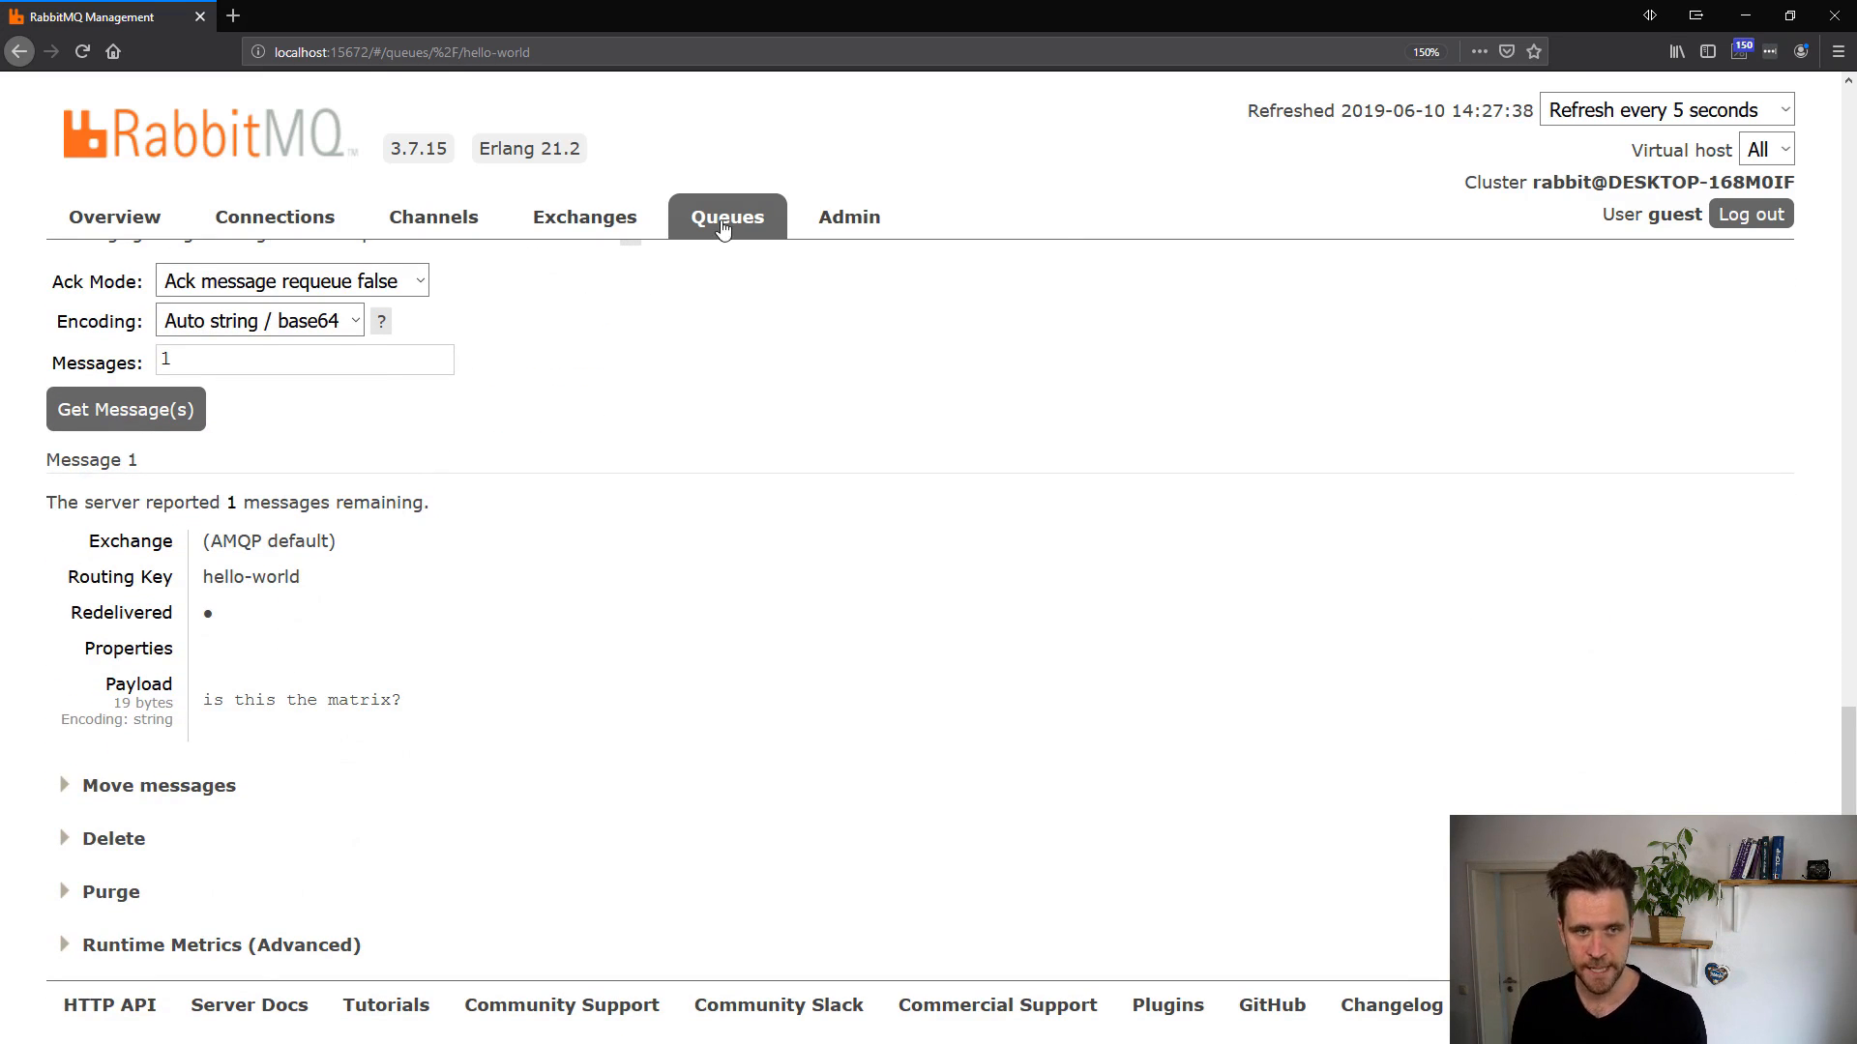
Return to the queue list, where hello-world shows one ready message.
click(727, 217)
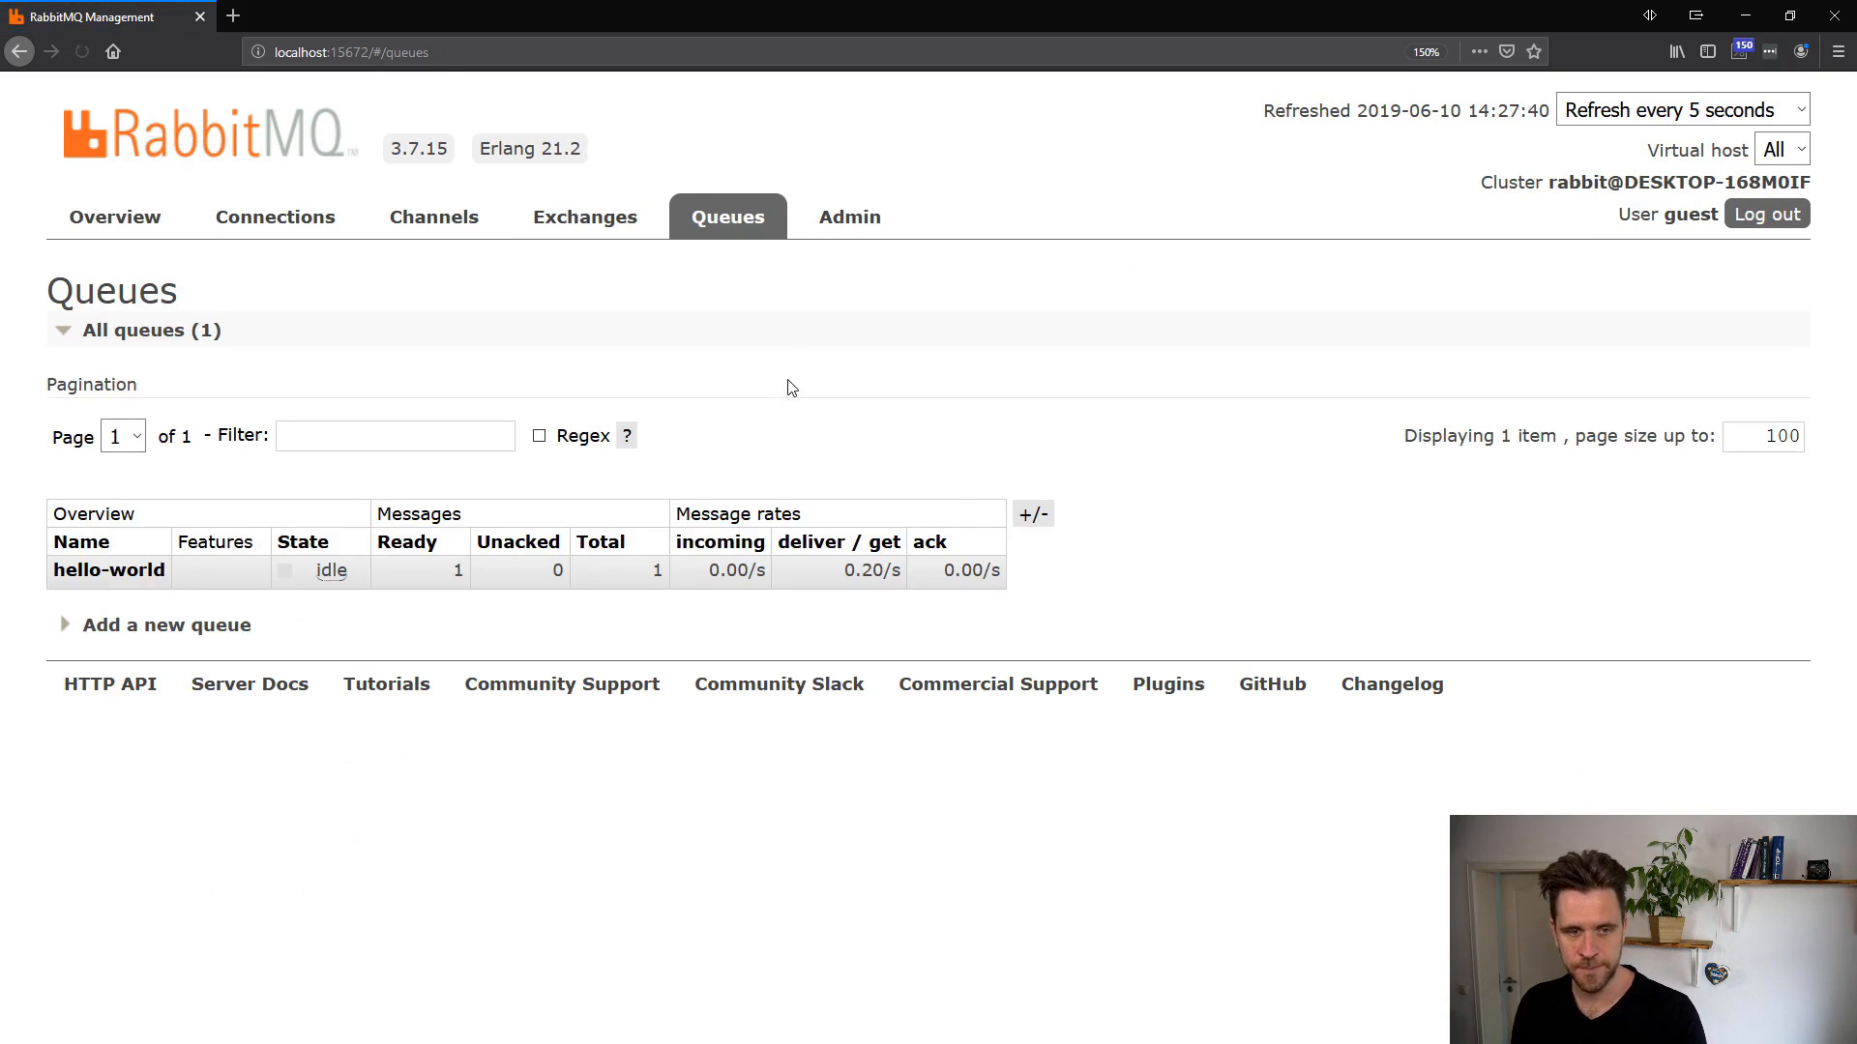
mouse_move(468, 582)
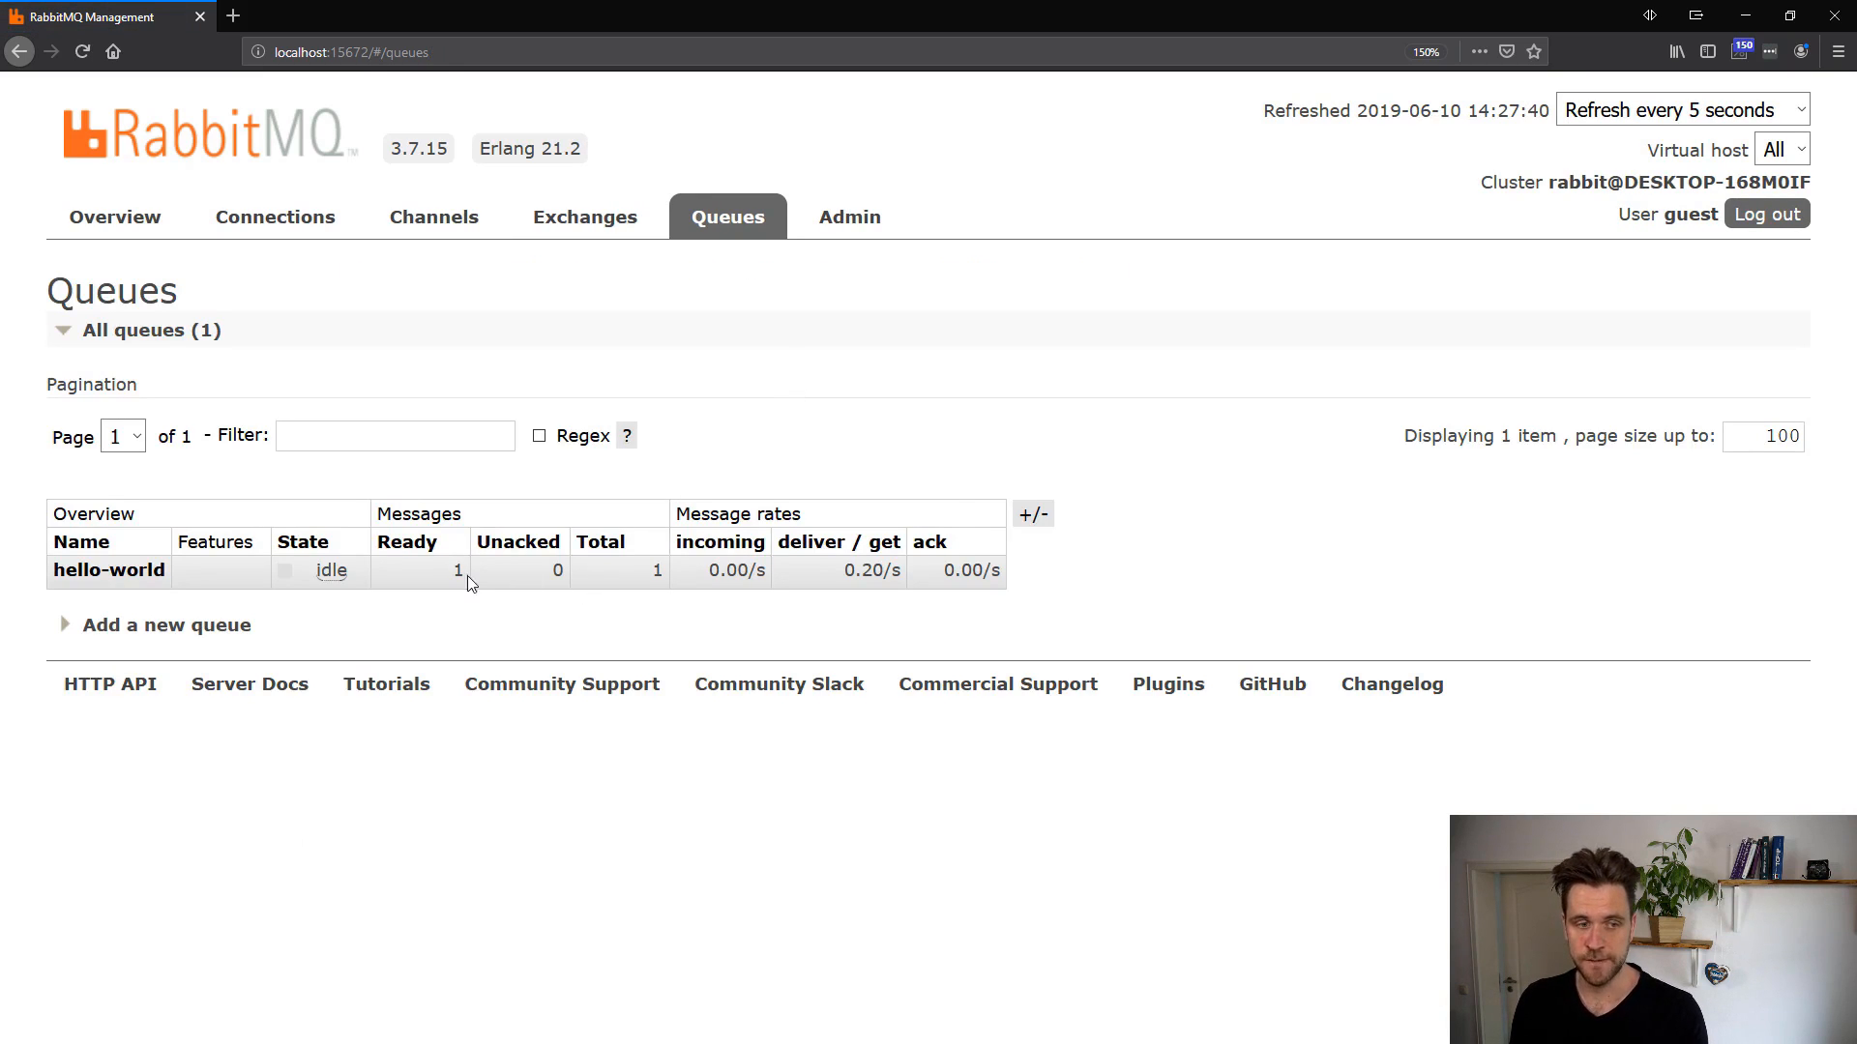
mouse_move(633, 580)
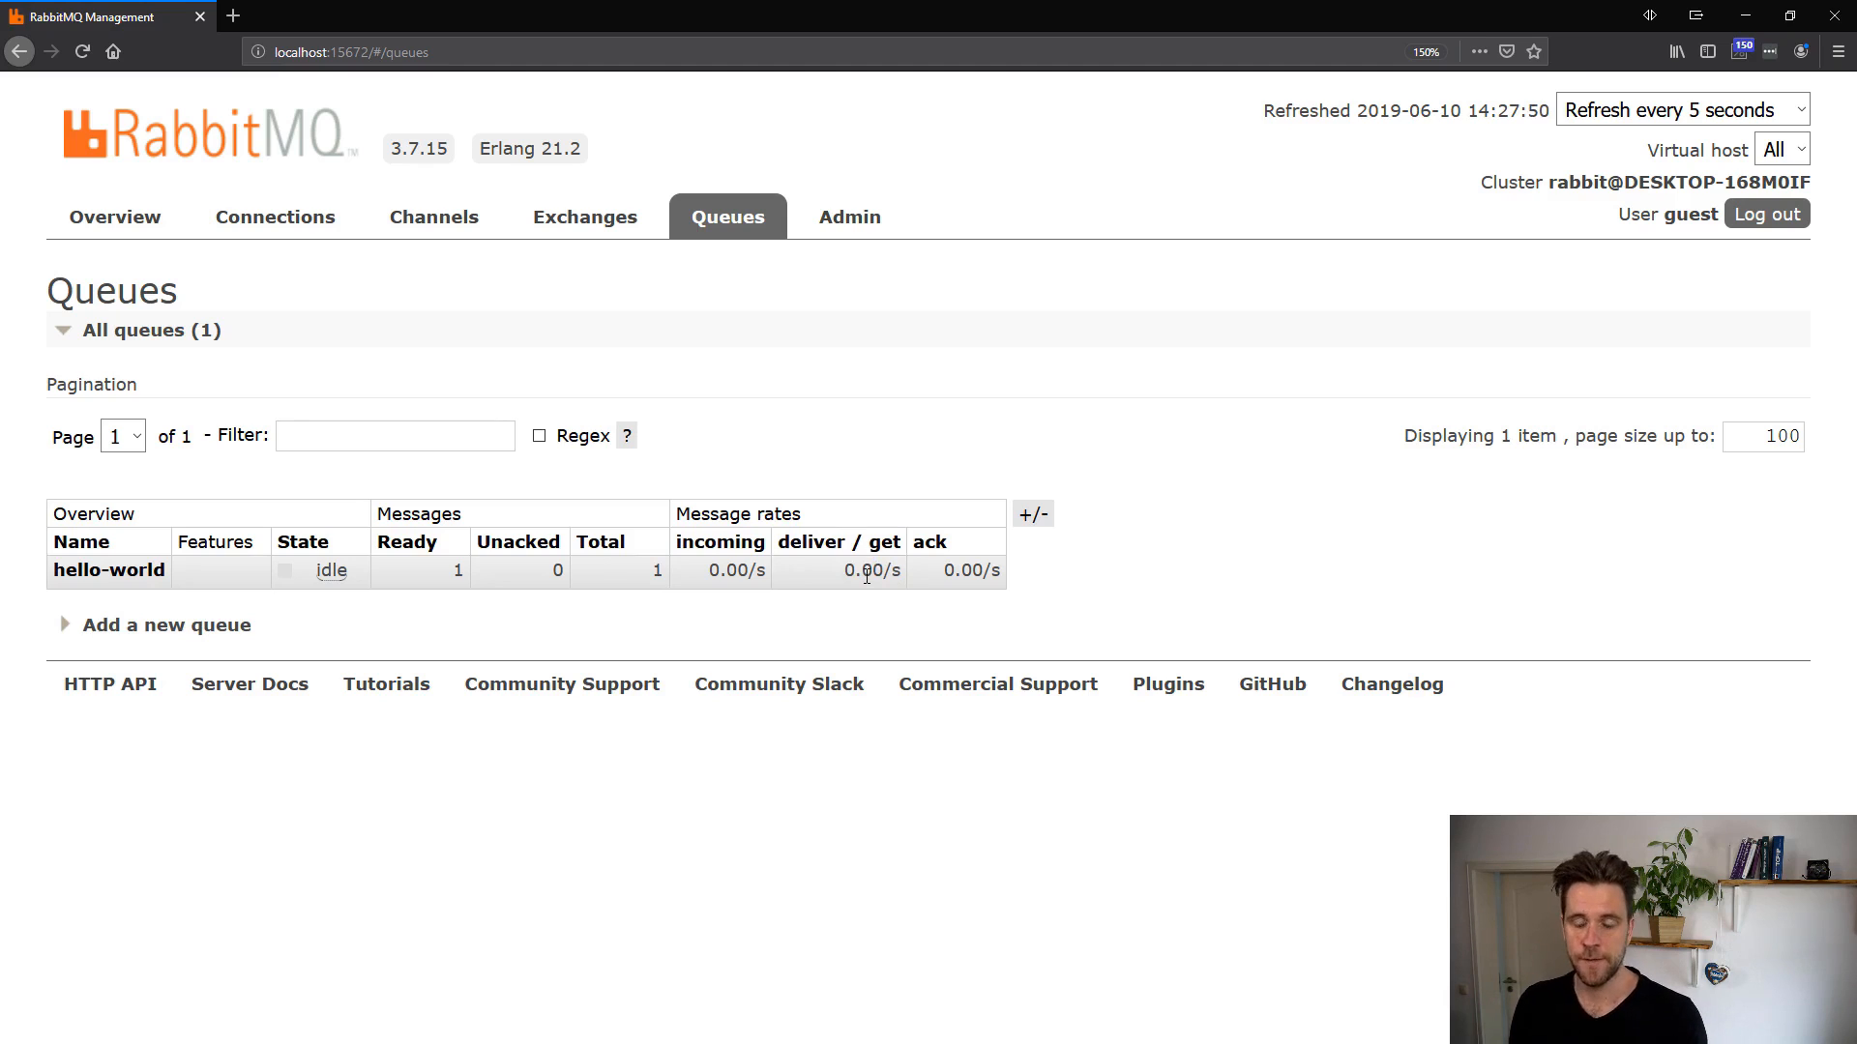
mouse_move(851, 640)
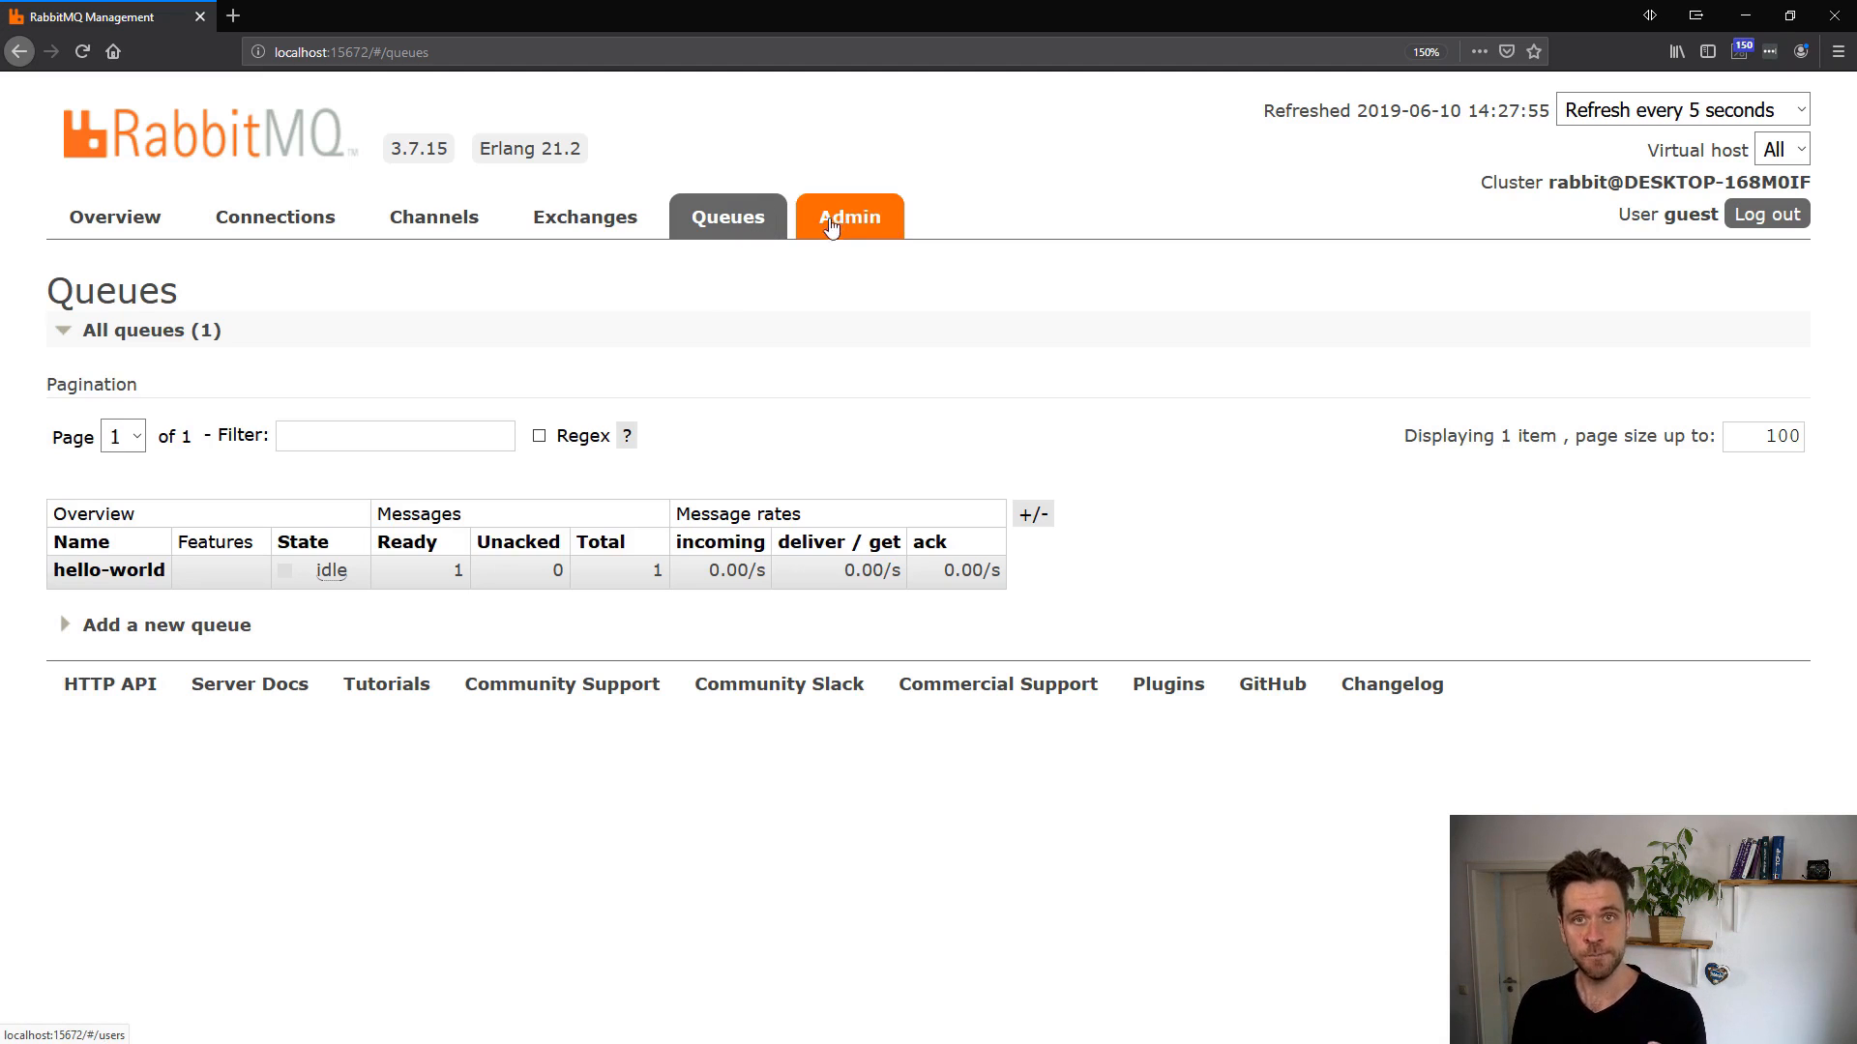
mouse_move(109, 570)
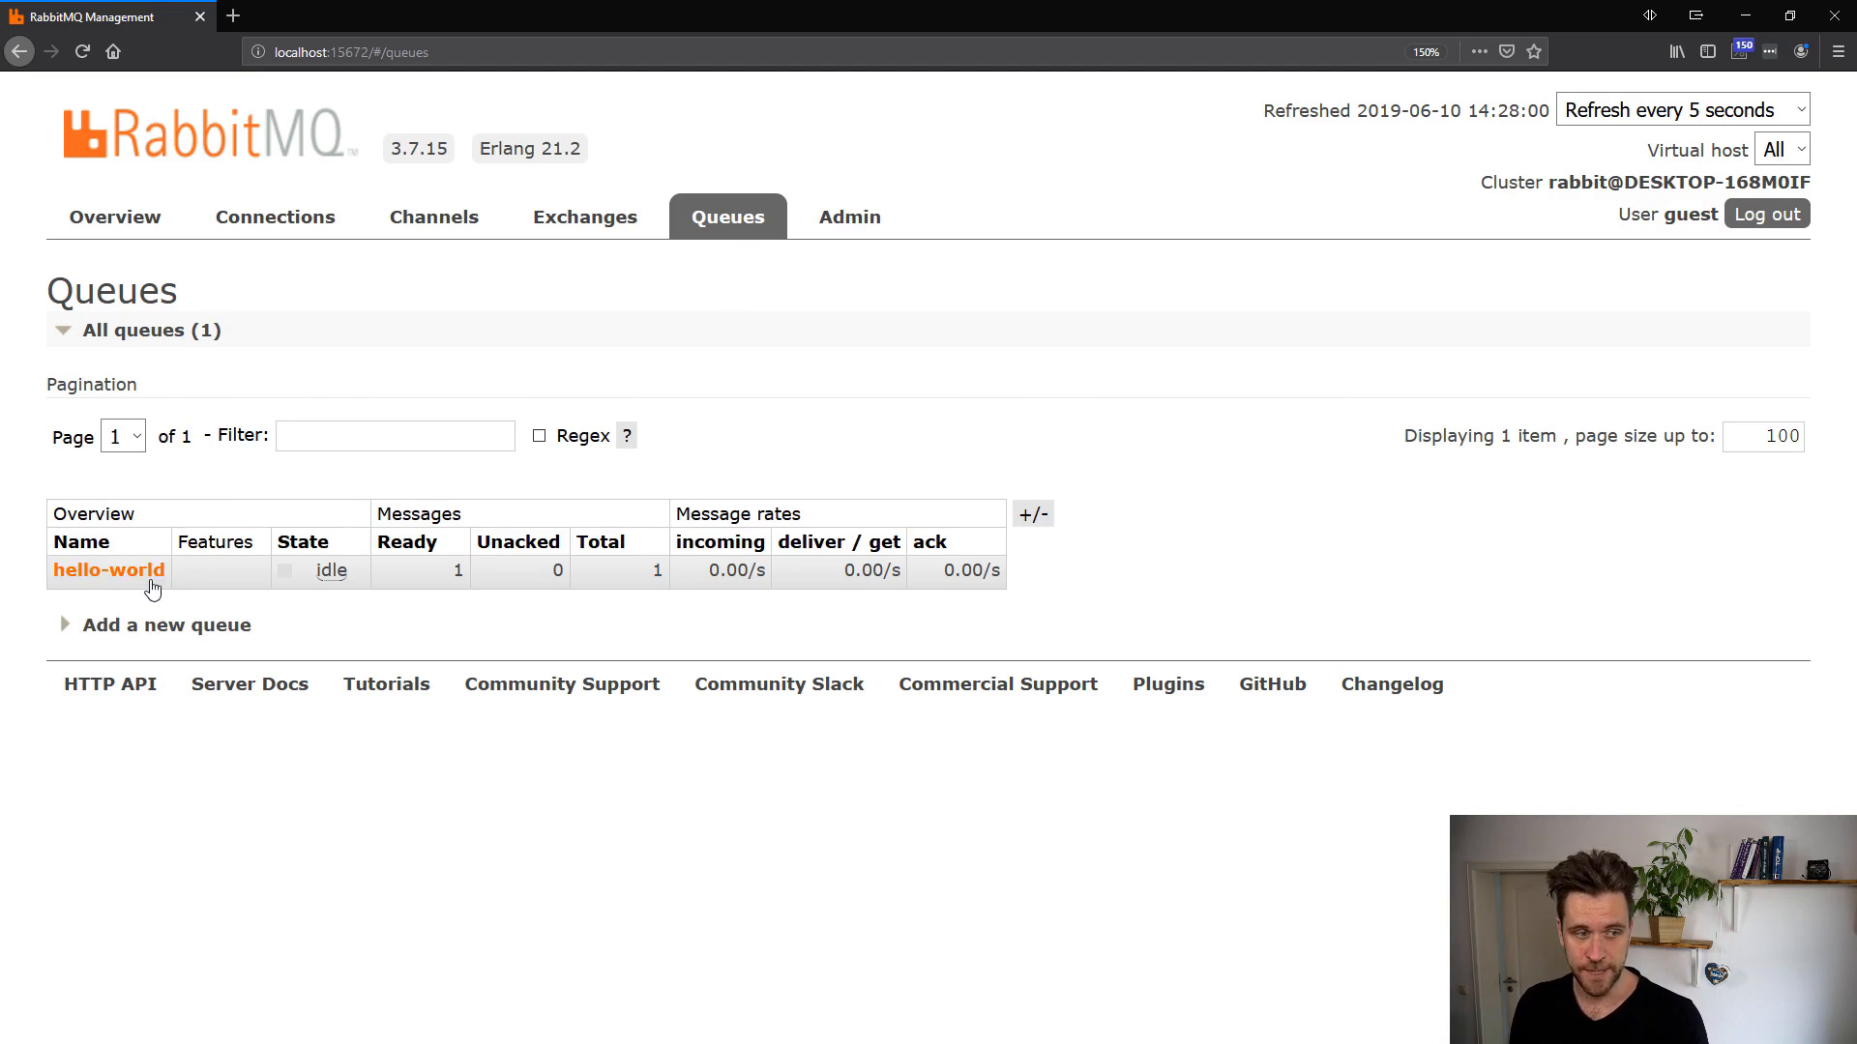
Reopen the hello-world queue and scroll to its Get messages form (nack-requeue, one message).
click(107, 570)
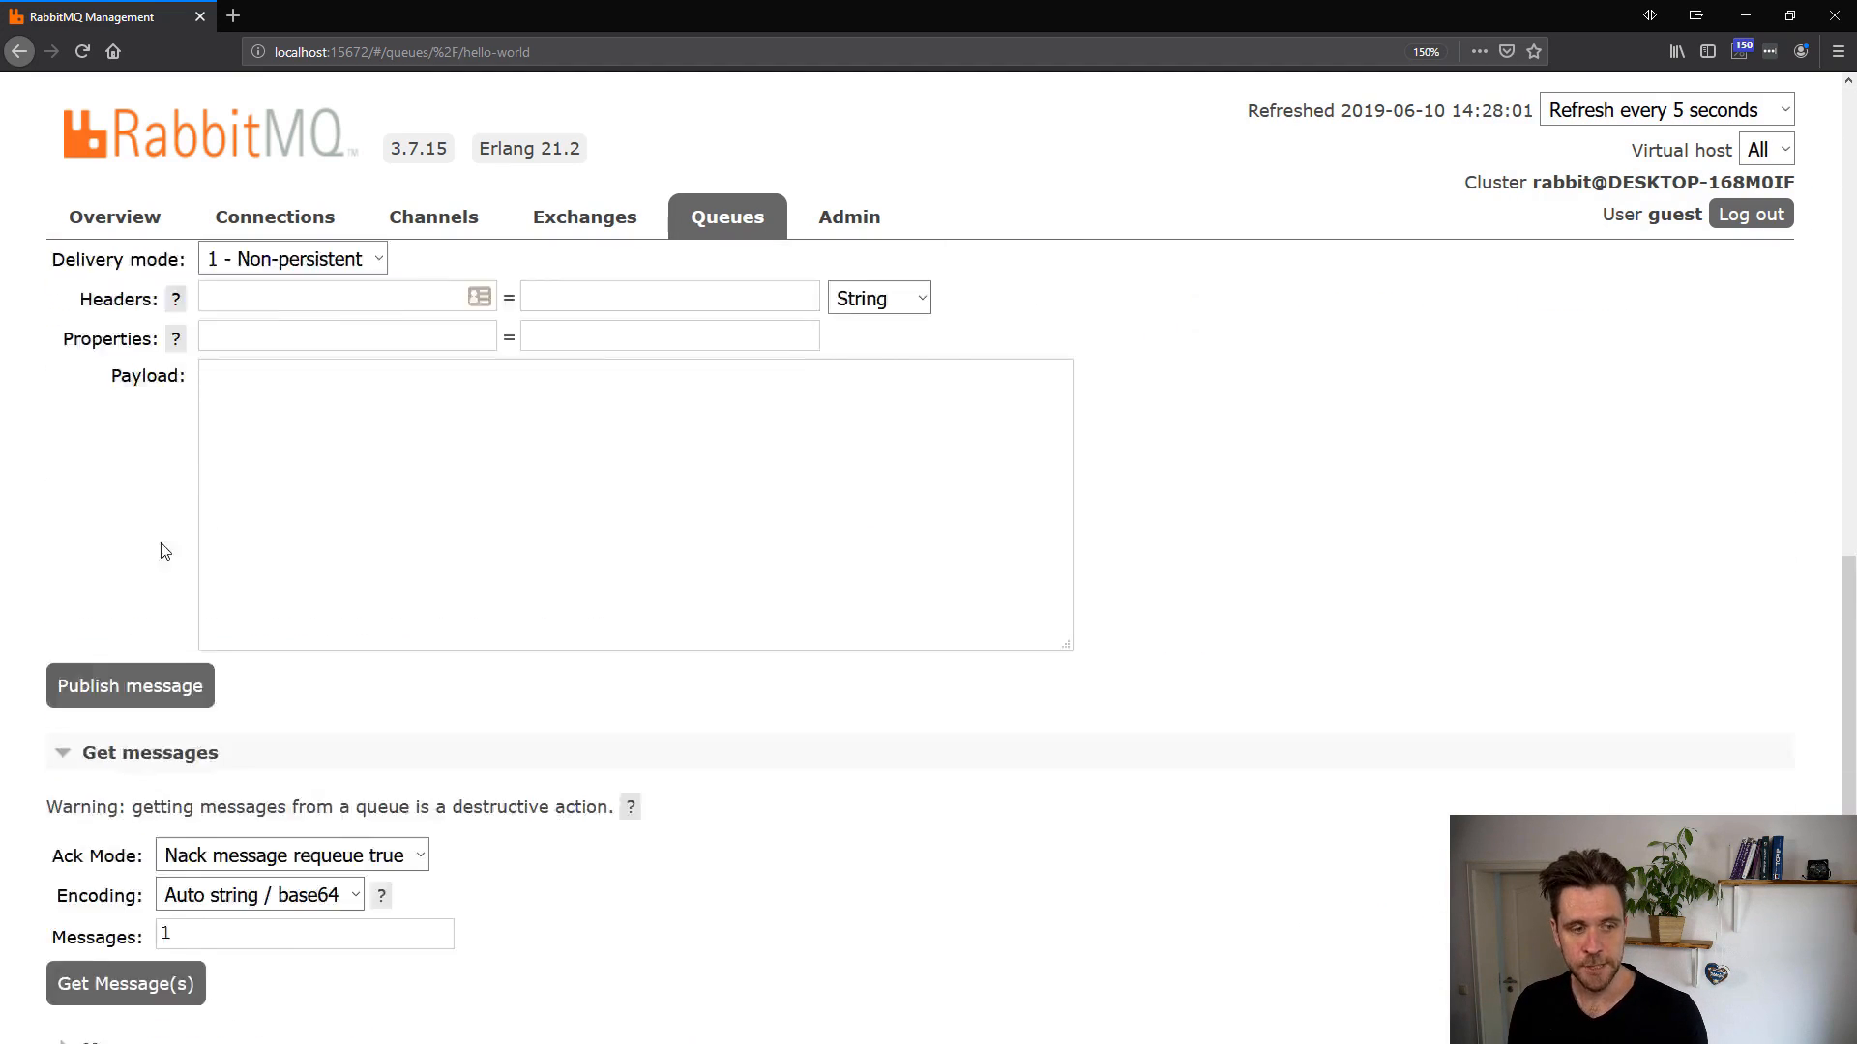
scroll(up, 3)
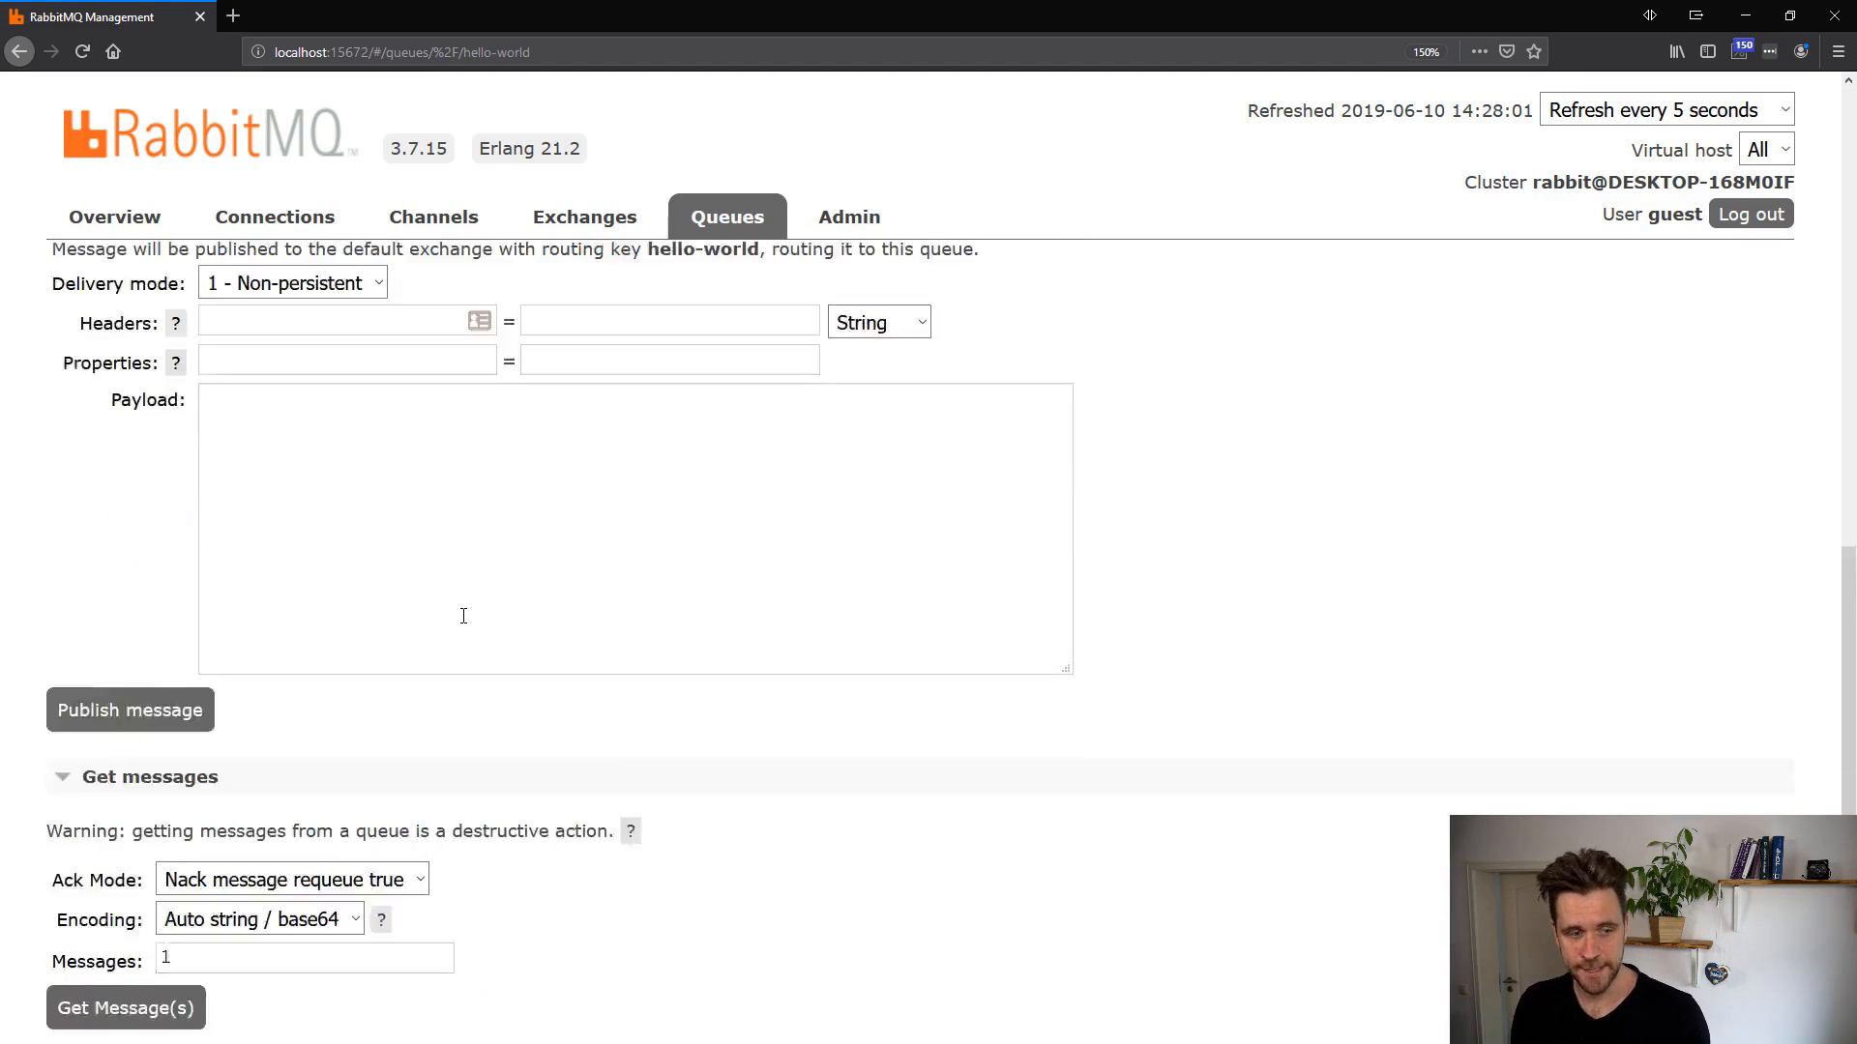
scroll(down, 3)
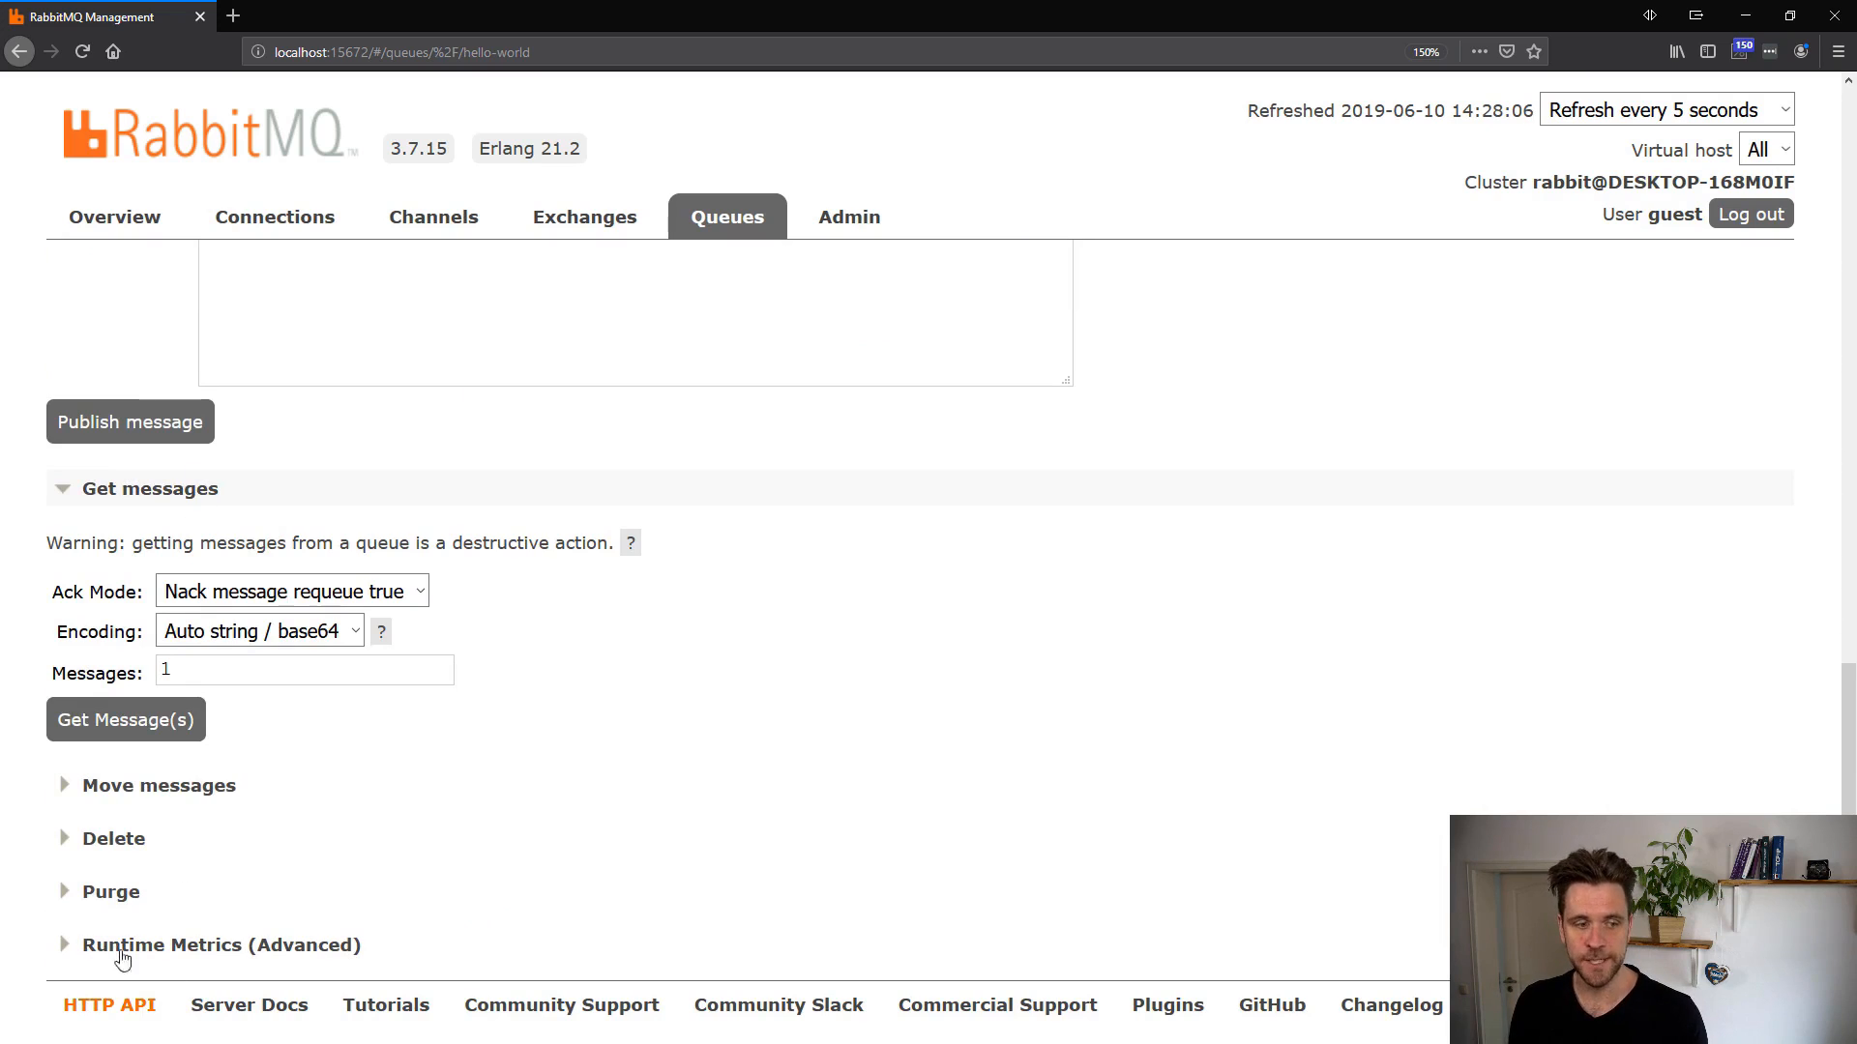
mouse_move(139, 902)
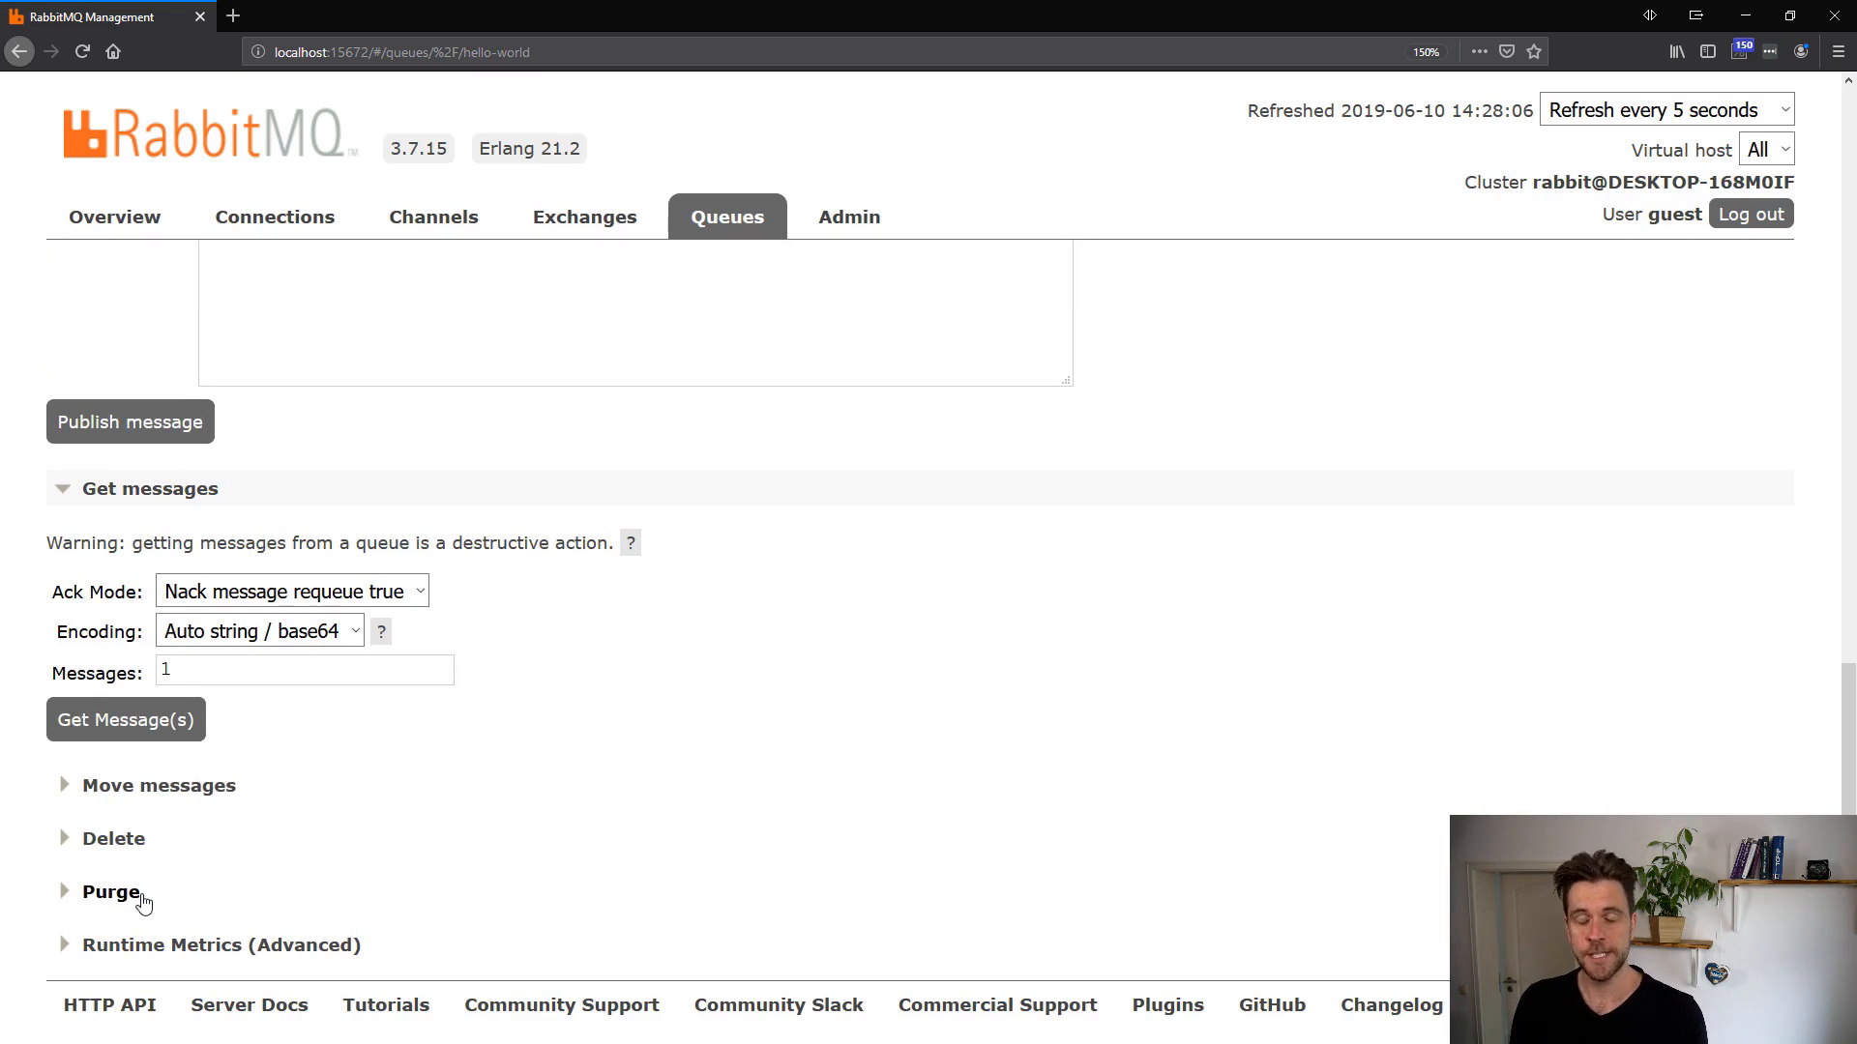
mouse_move(471, 746)
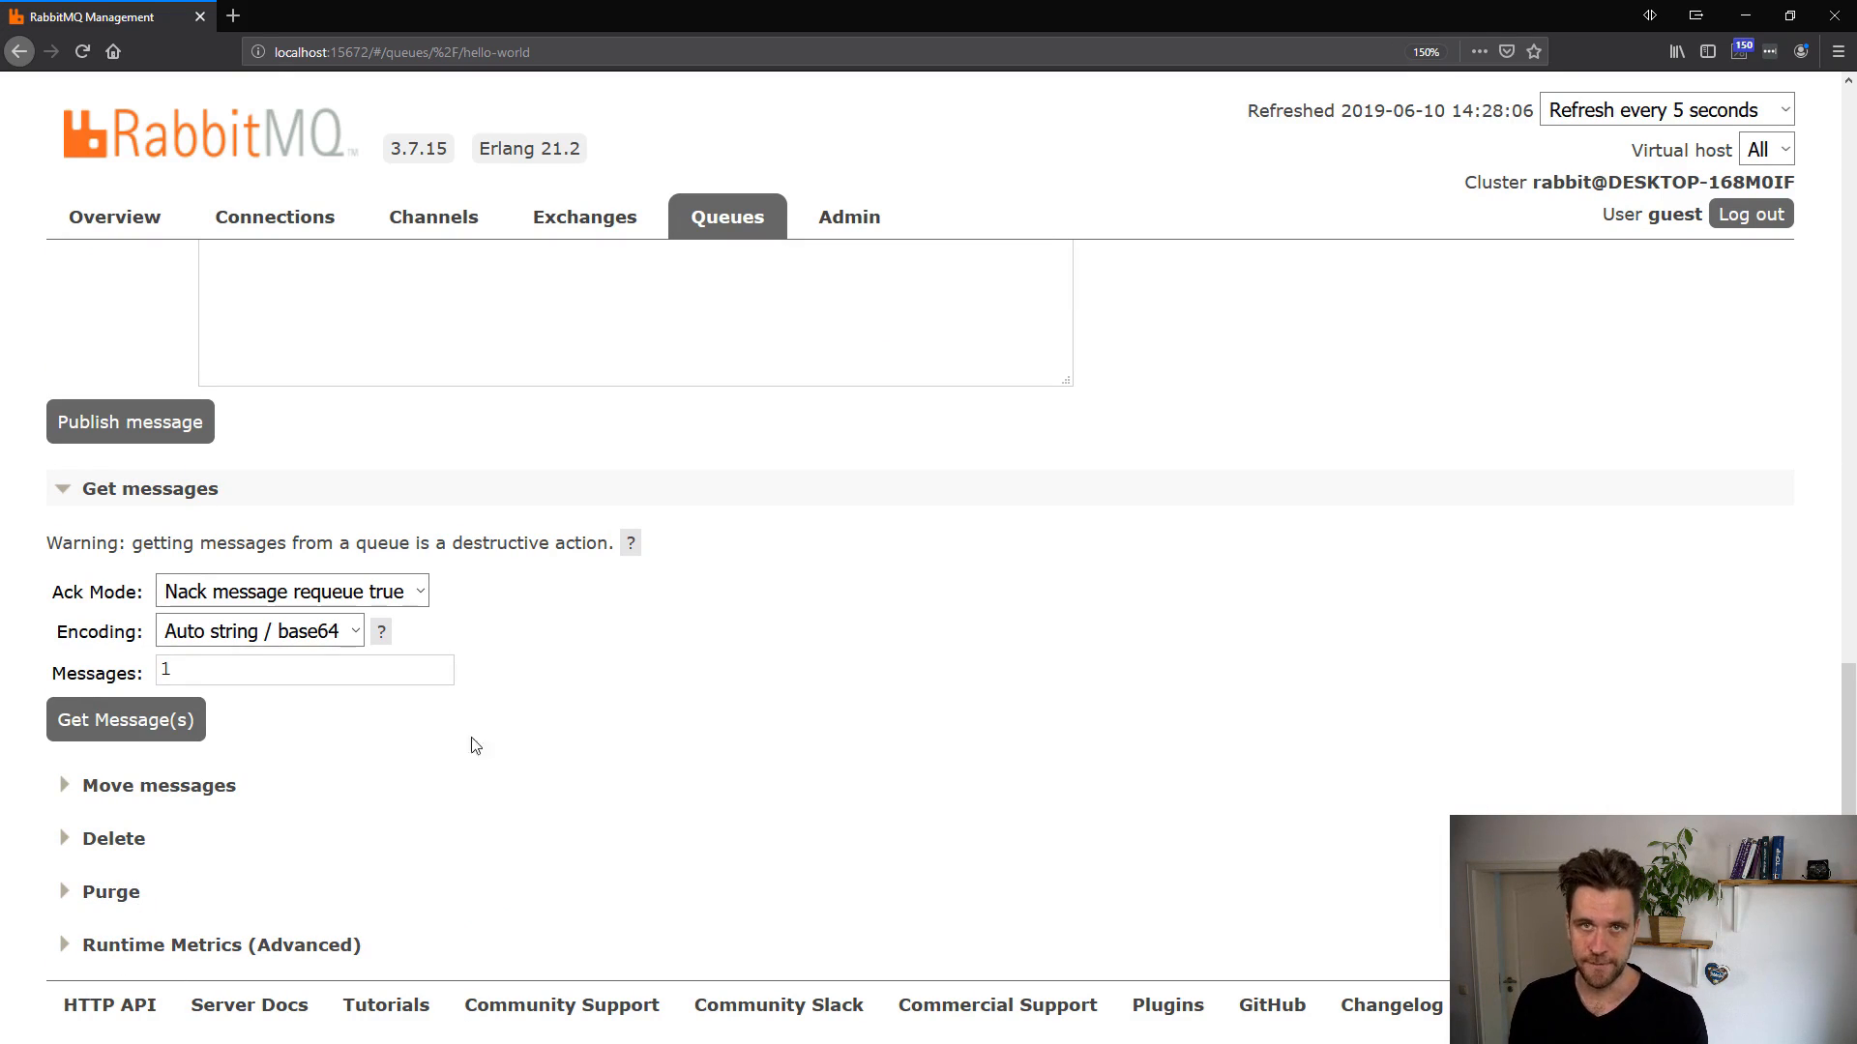